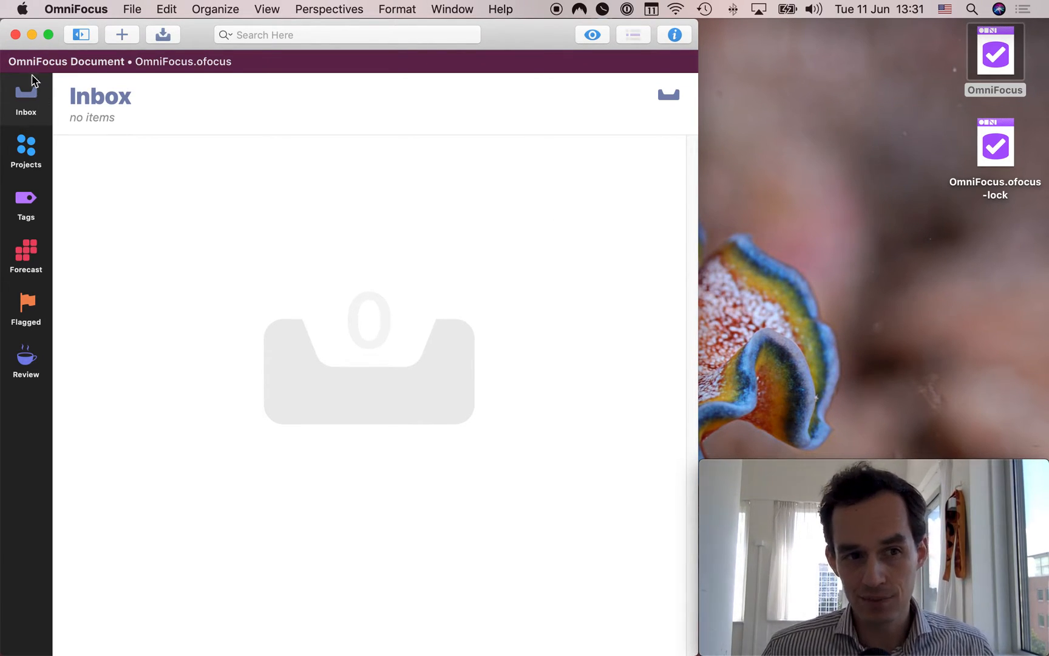
Add inbox tasks 'Buy groceries' and 'Email Bob re: the other thing'.
left_click(121, 34)
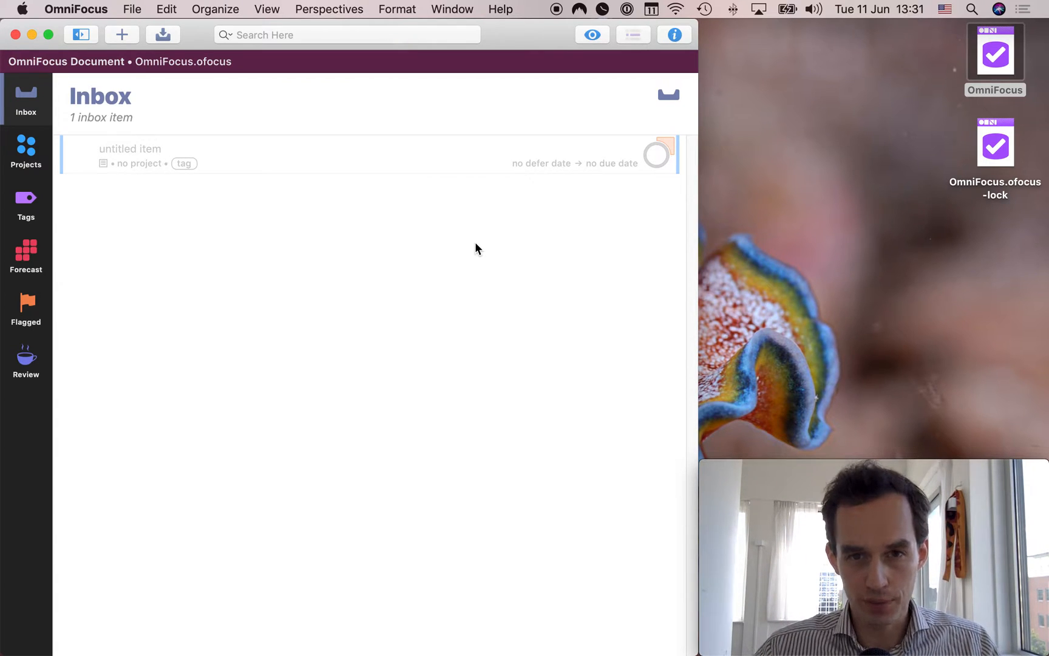
left_click(130, 149)
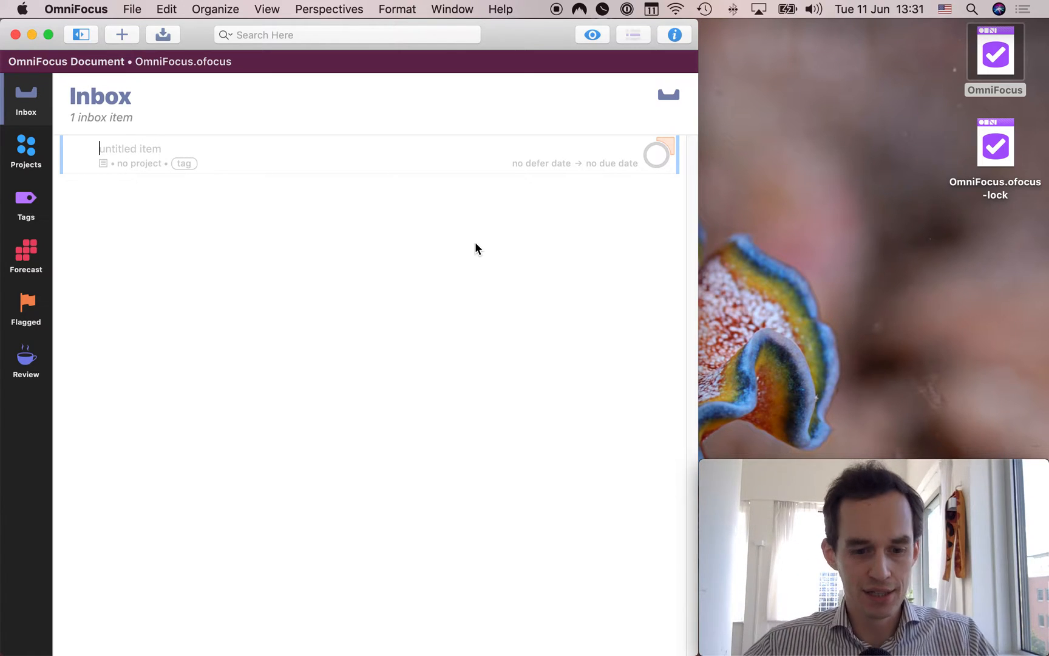
type("Buy grocer")
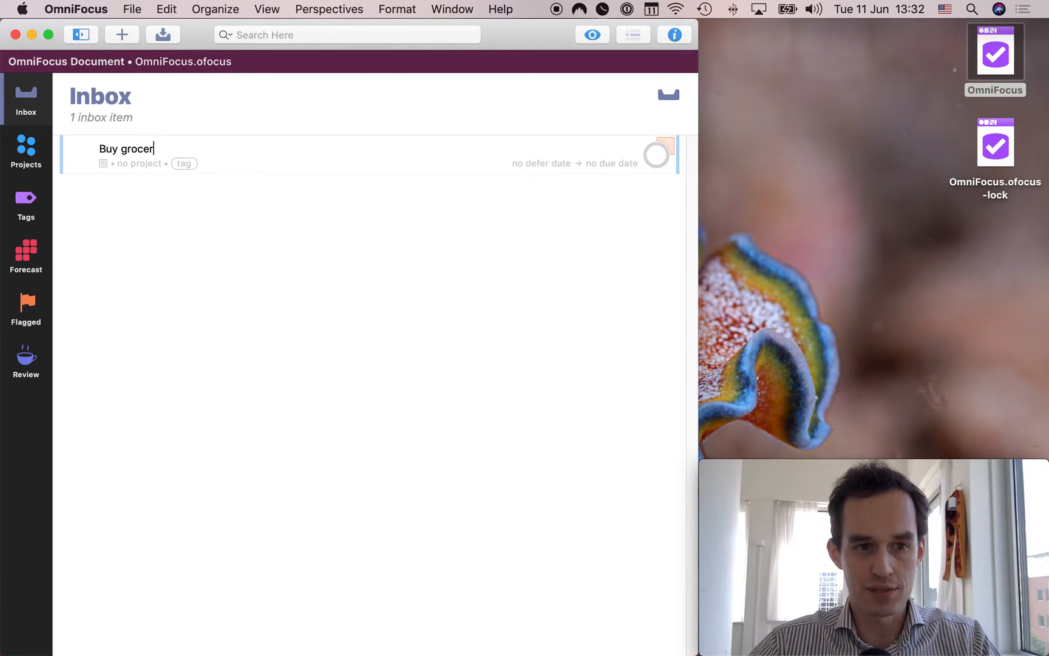
key("Return")
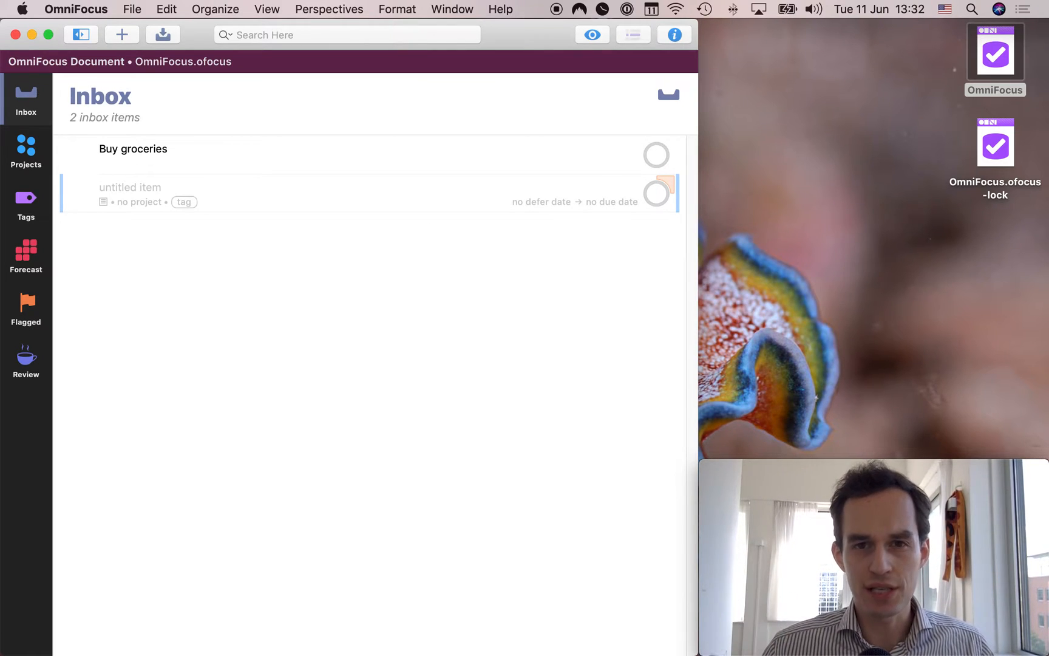
type("Email B")
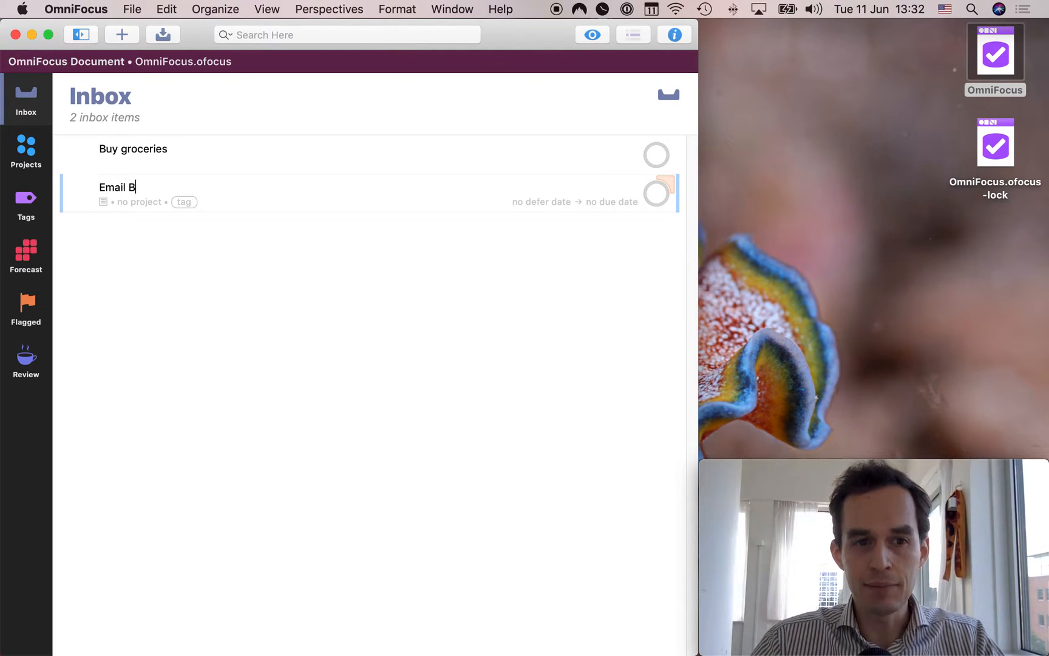
type("ob re: the other thing")
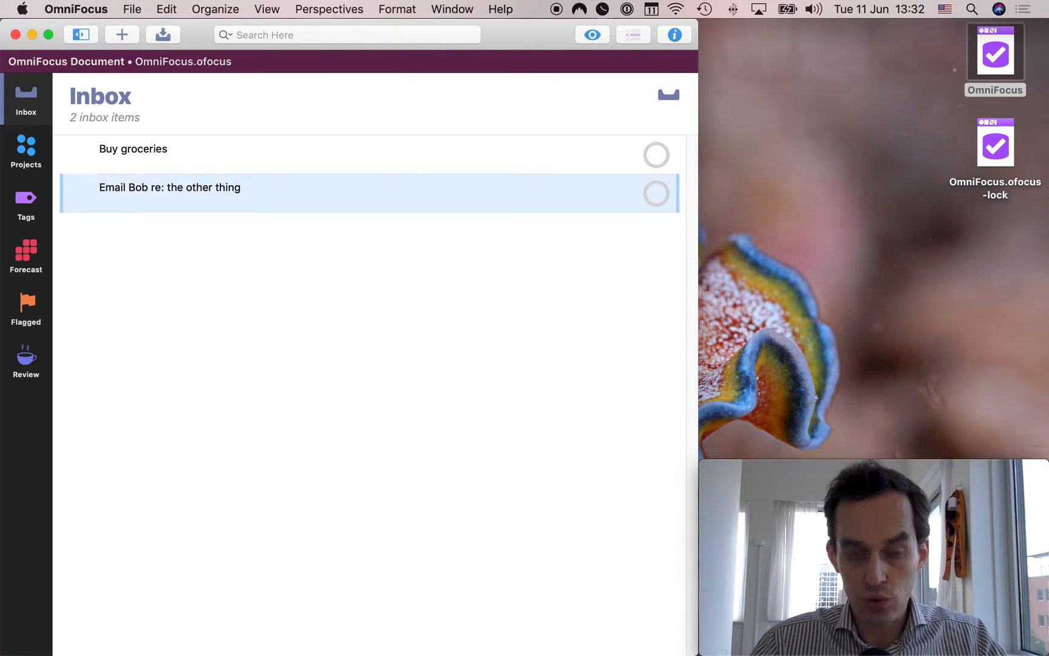
left_click(122, 34)
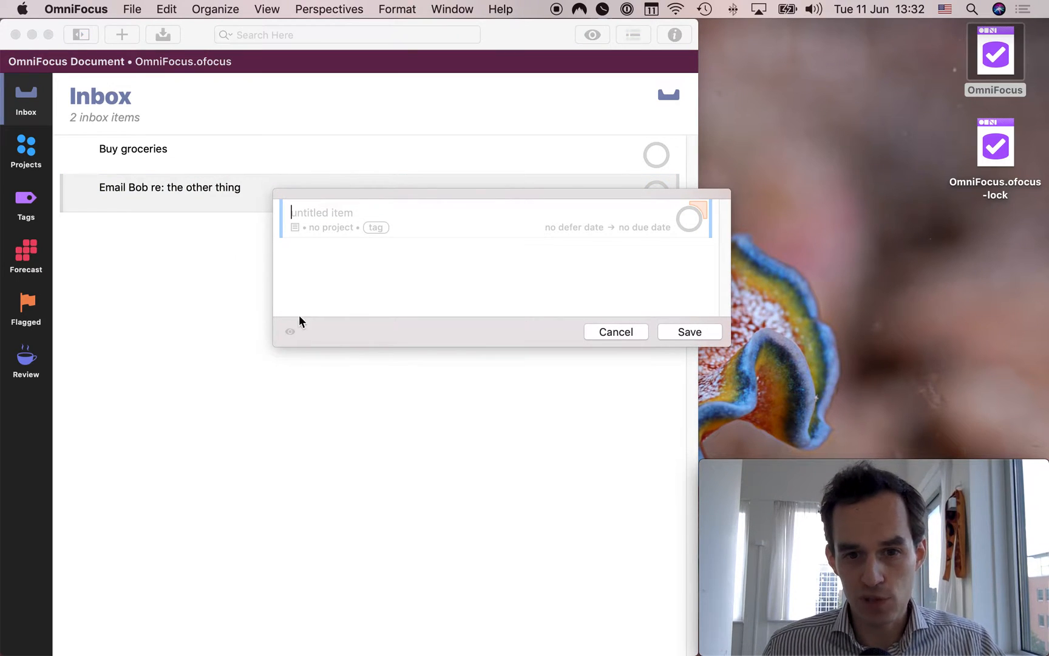
mouse_move(207, 264)
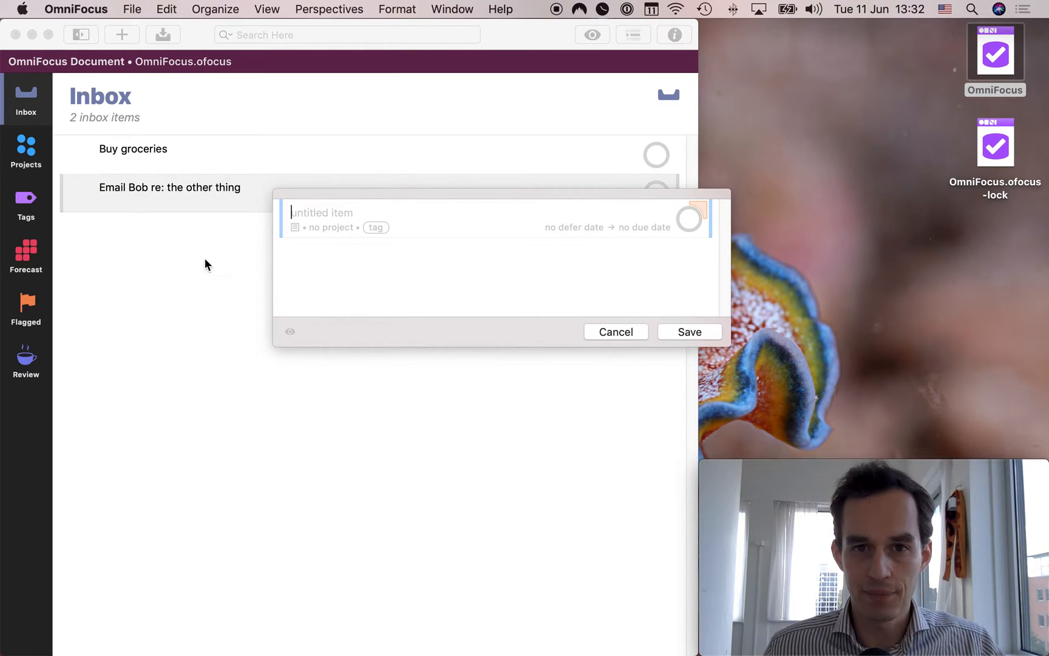
type("T")
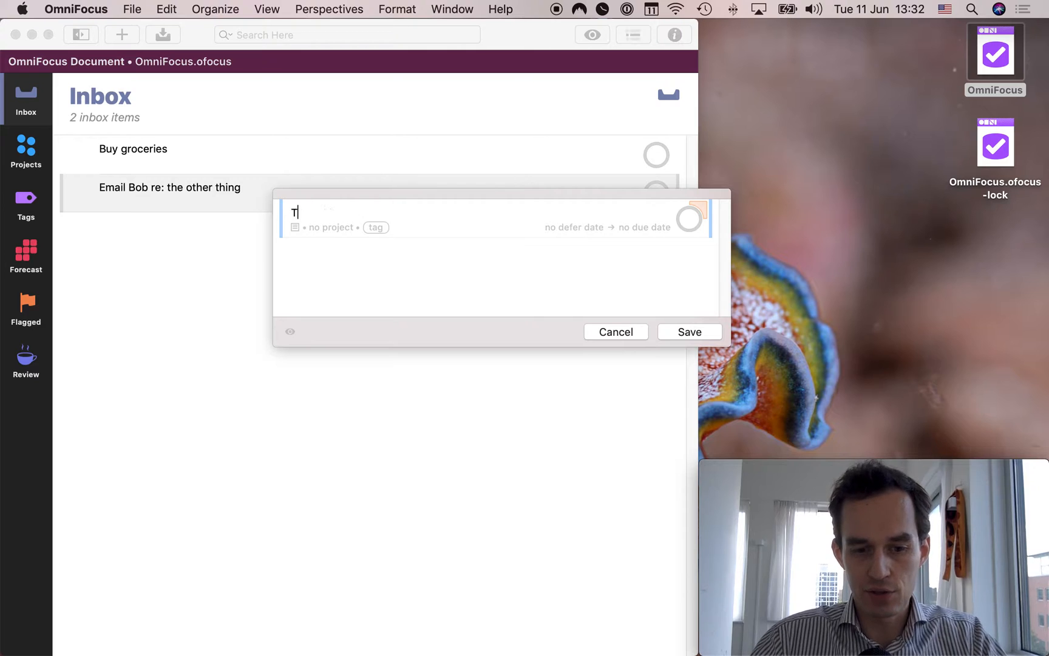
type("est test")
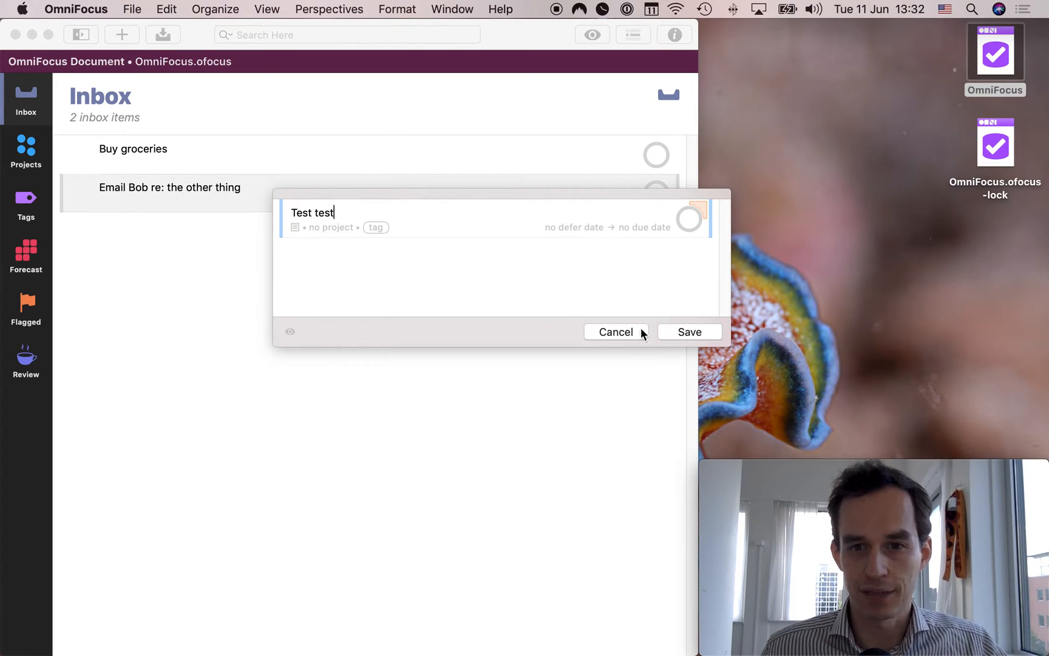
left_click(615, 331)
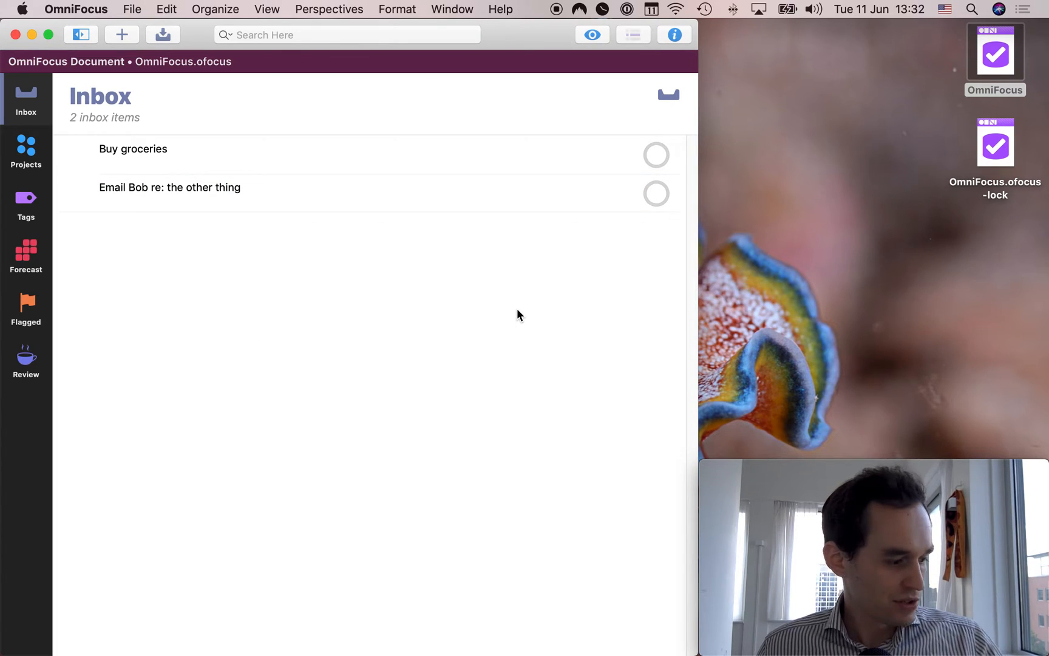
mouse_move(529, 287)
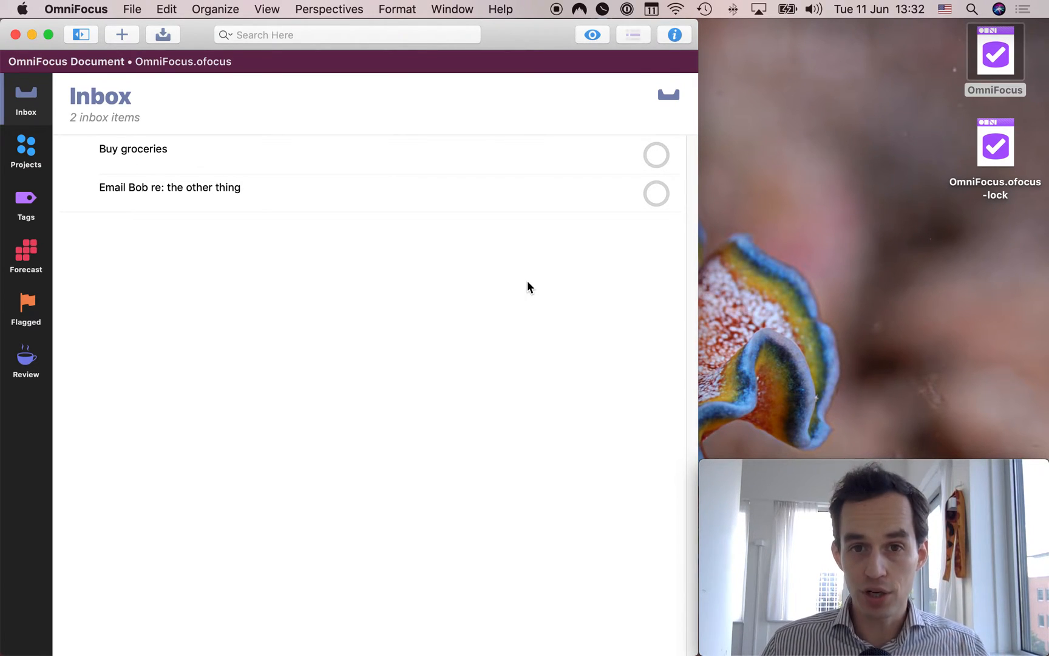
mouse_move(541, 282)
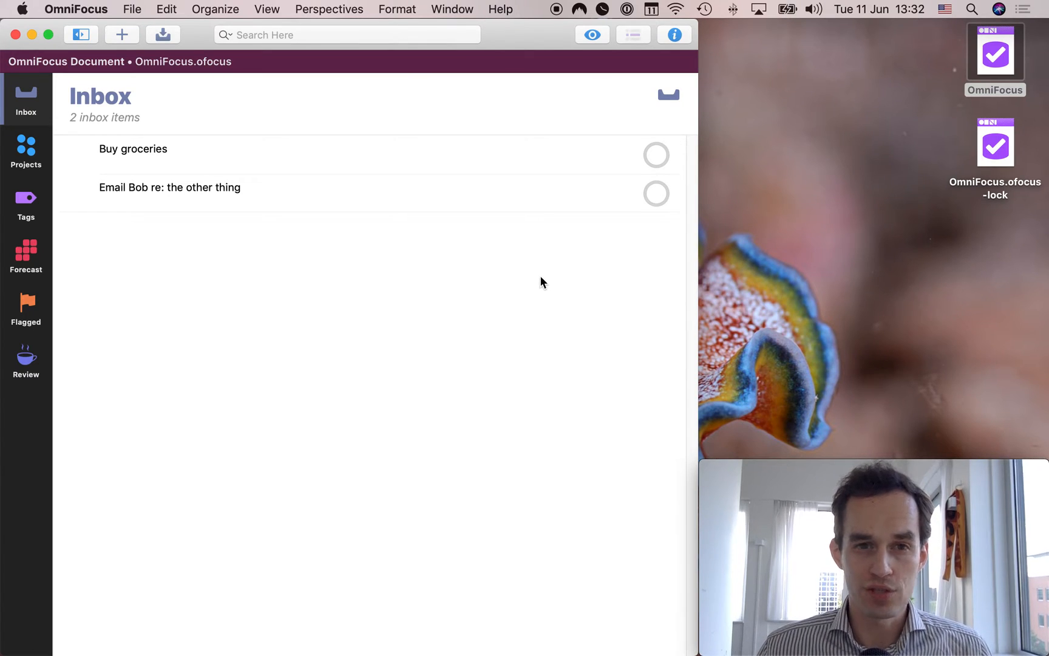
Create Personal and Work folders in the Projects list.
left_click(25, 148)
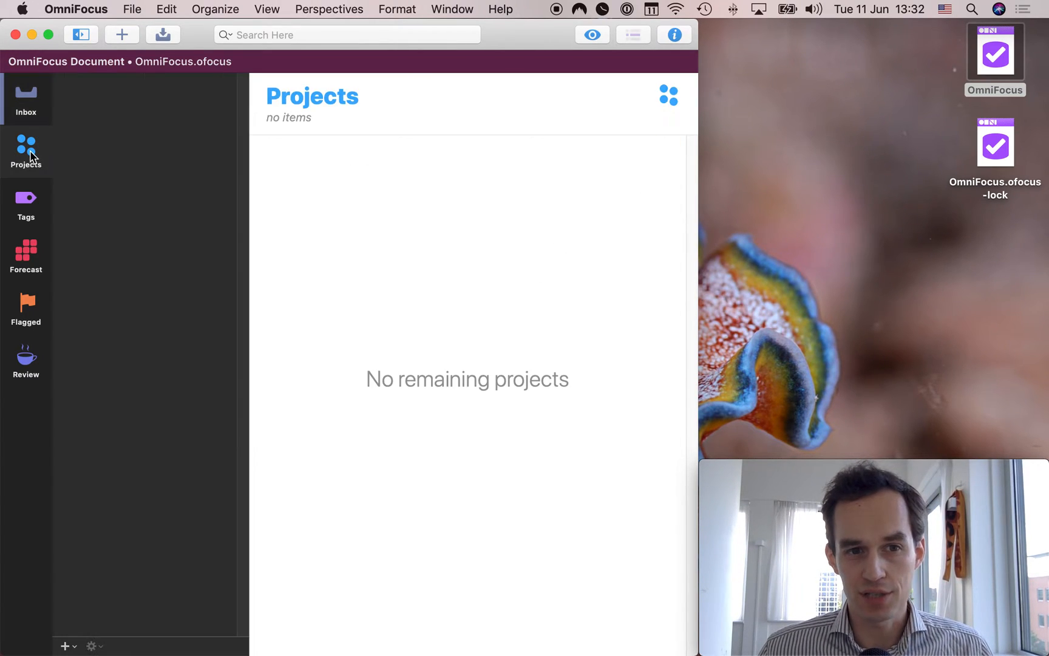
mouse_move(89, 606)
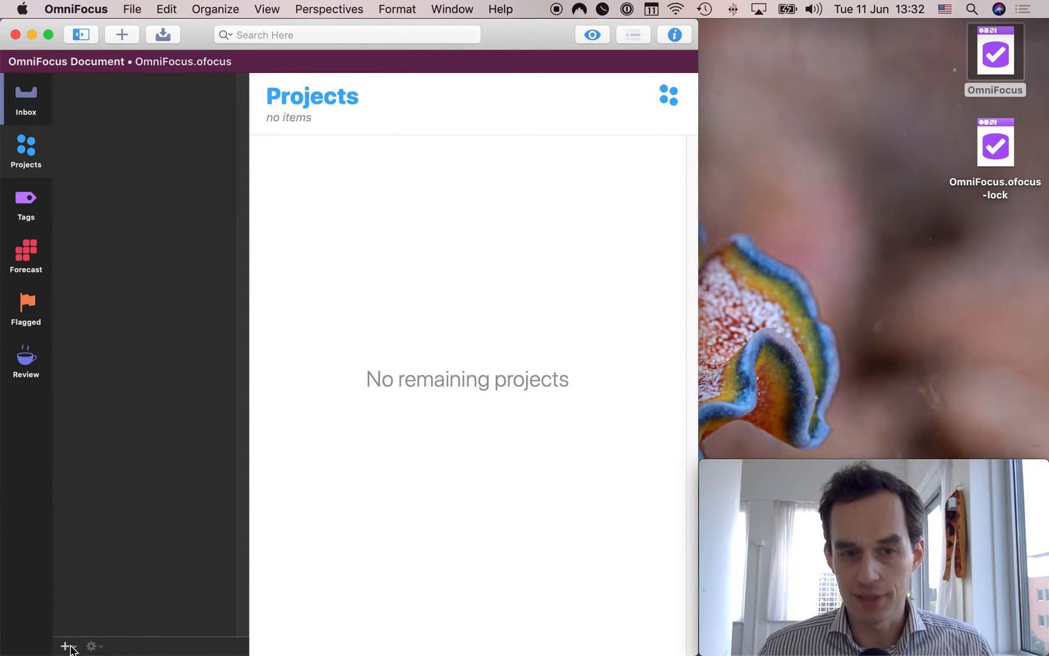
left_click(65, 646)
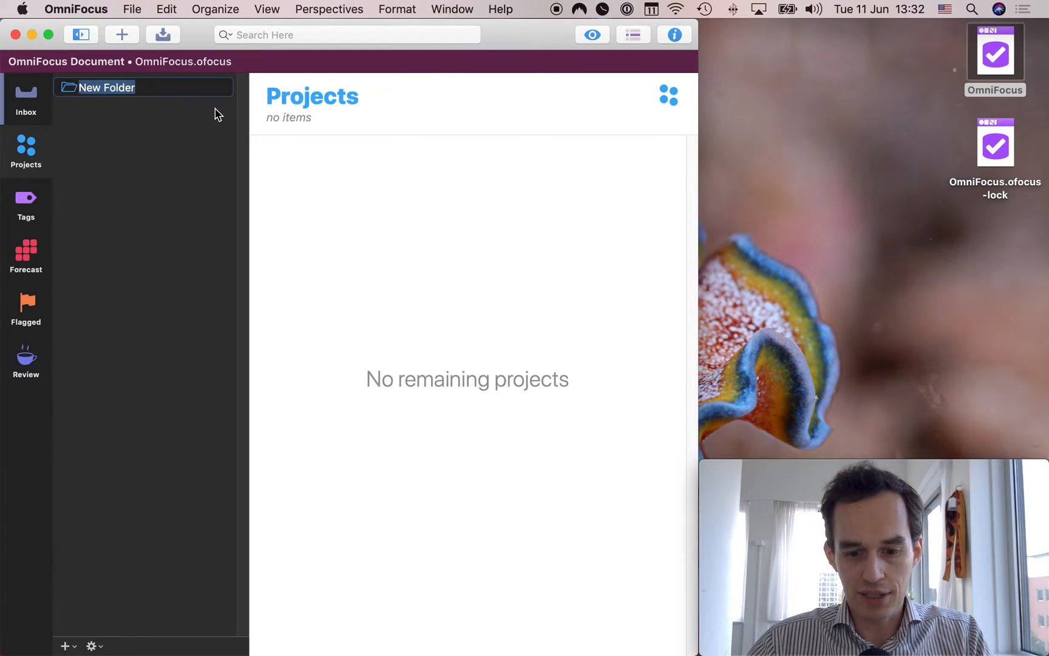
type("Personal")
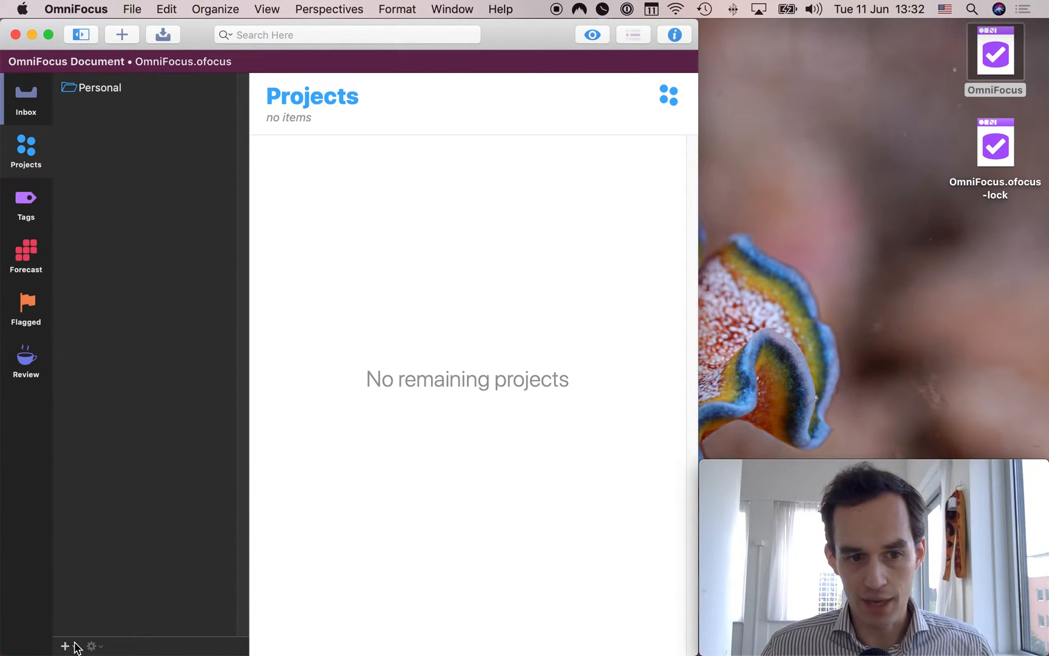
left_click(65, 644)
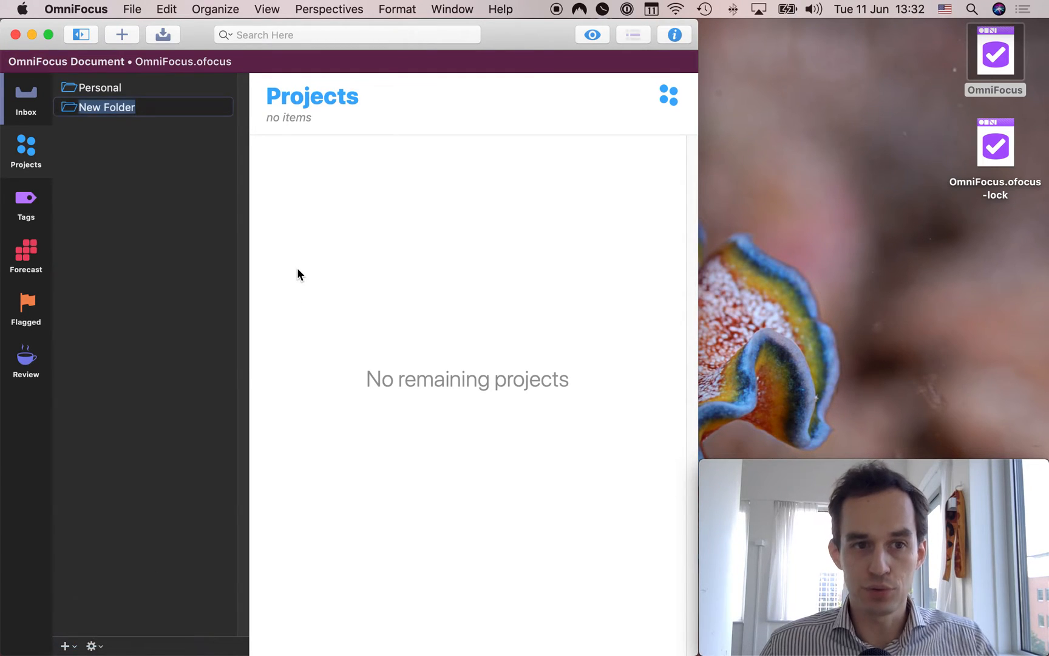
type("Work")
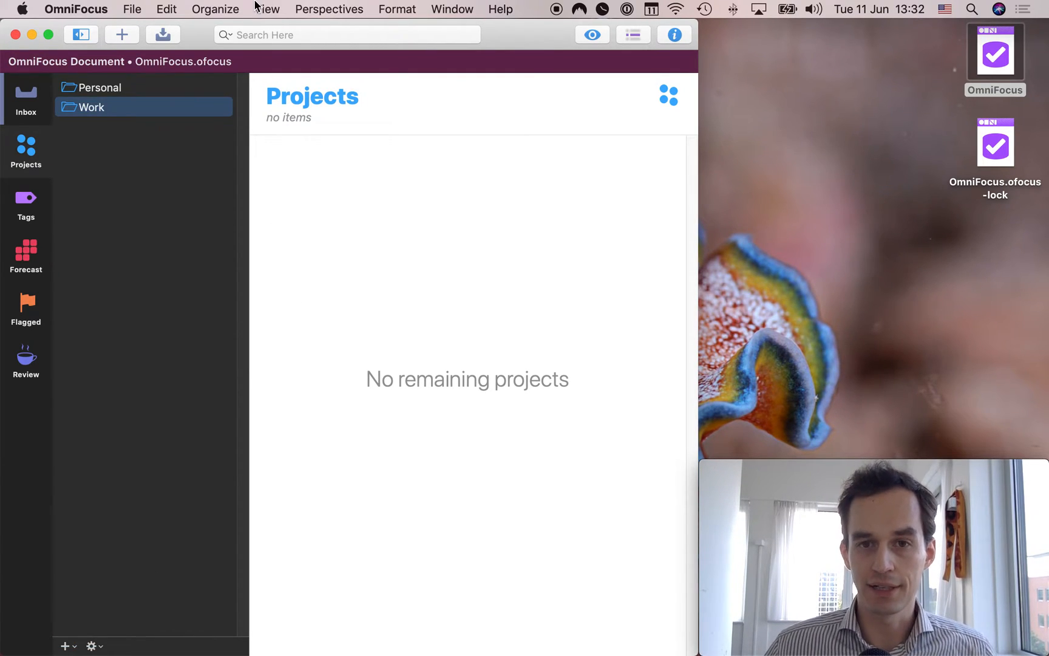
left_click(85, 107)
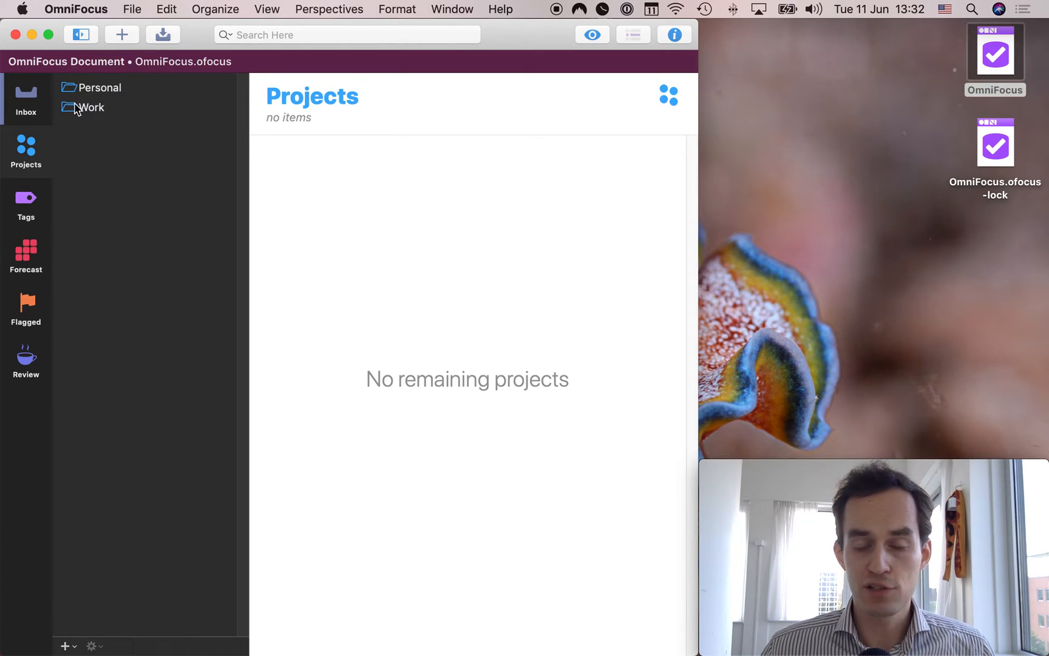
mouse_move(219, 163)
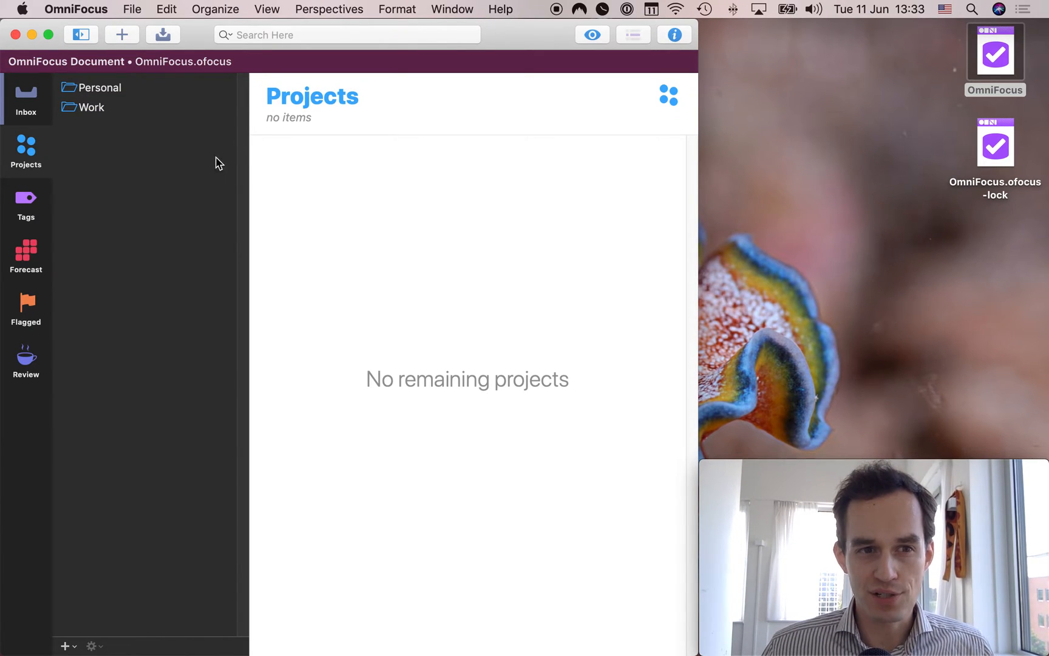
Create an Admin project in Personal with Type set to Single Actions.
right_click(100, 87)
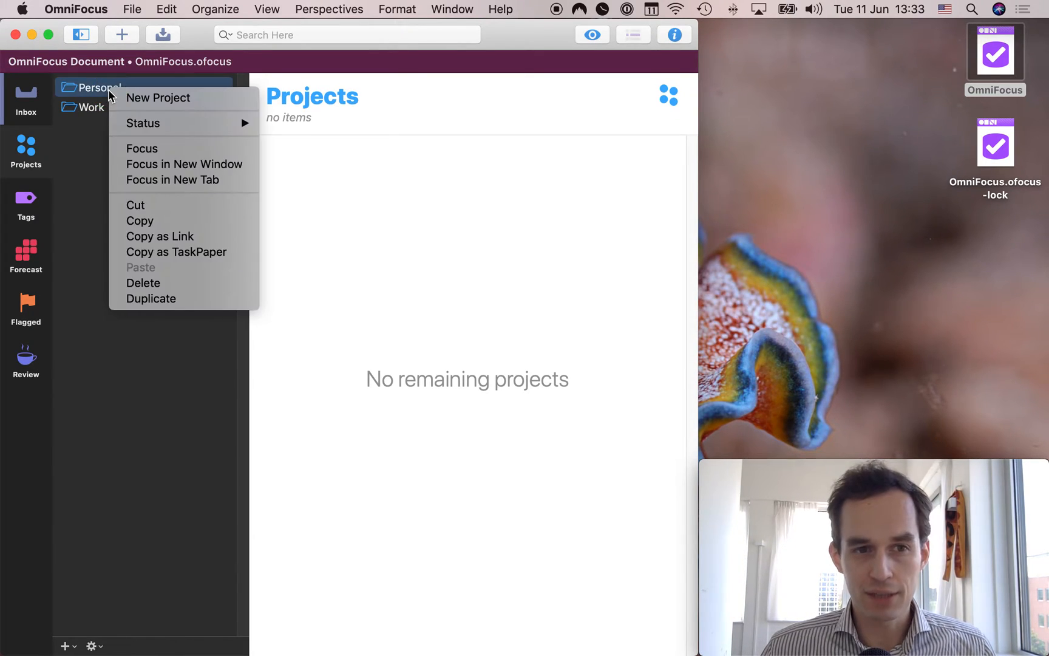
left_click(158, 97)
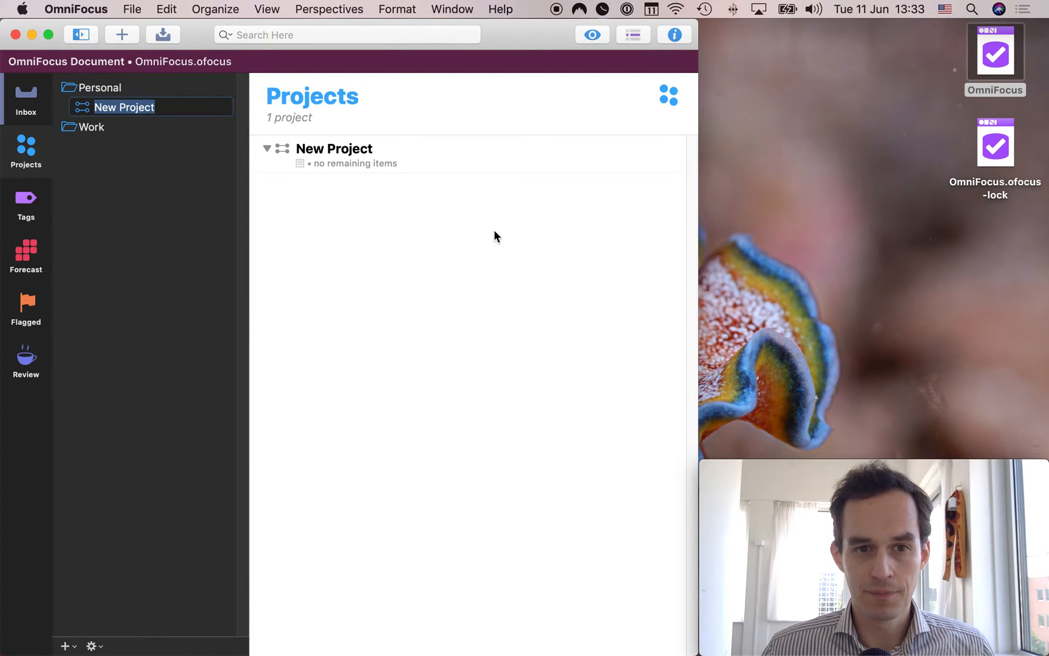
left_click(674, 34)
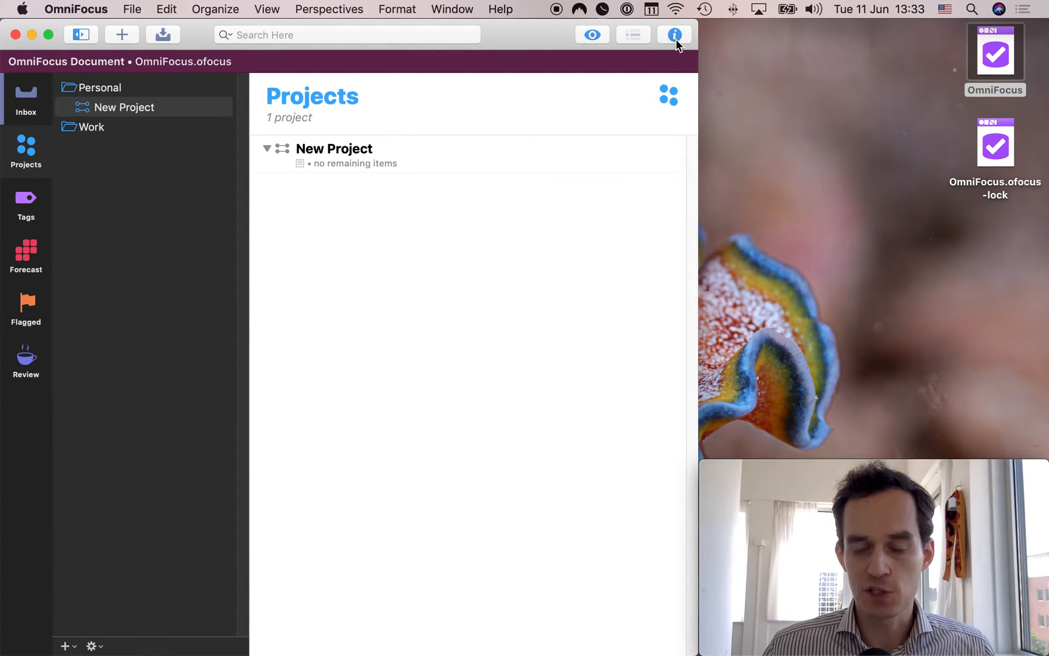
left_click(674, 35)
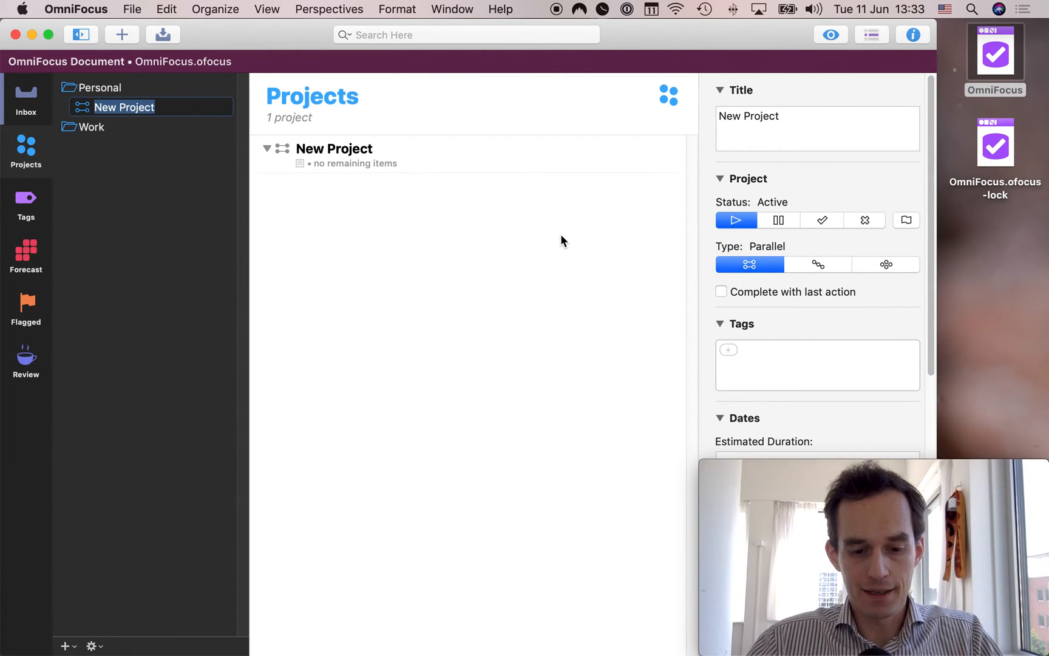
type("Admin")
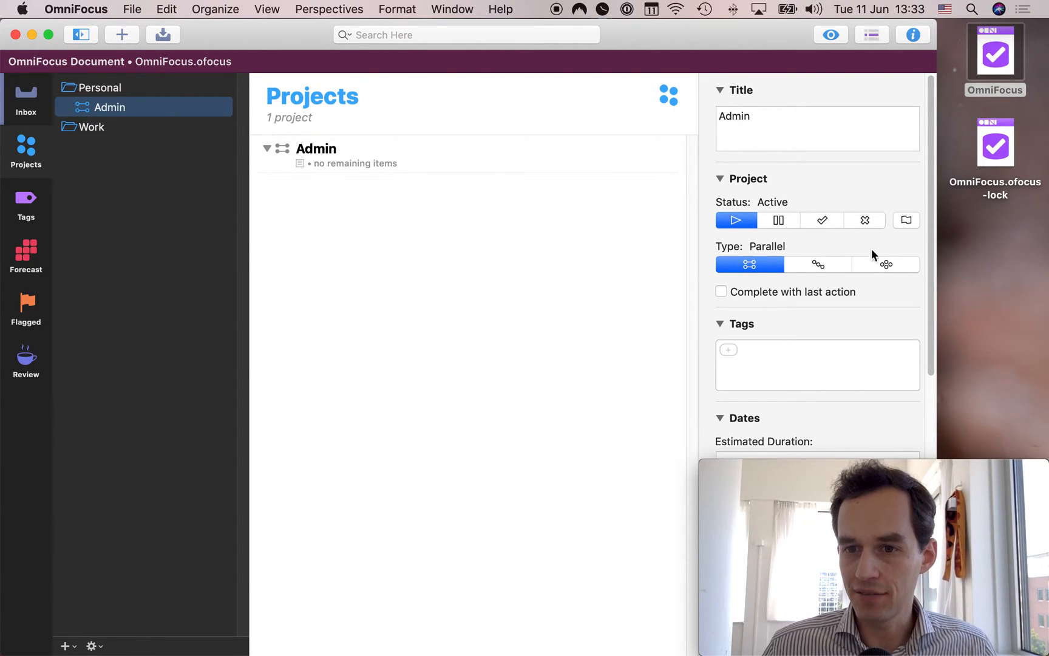
mouse_move(905, 286)
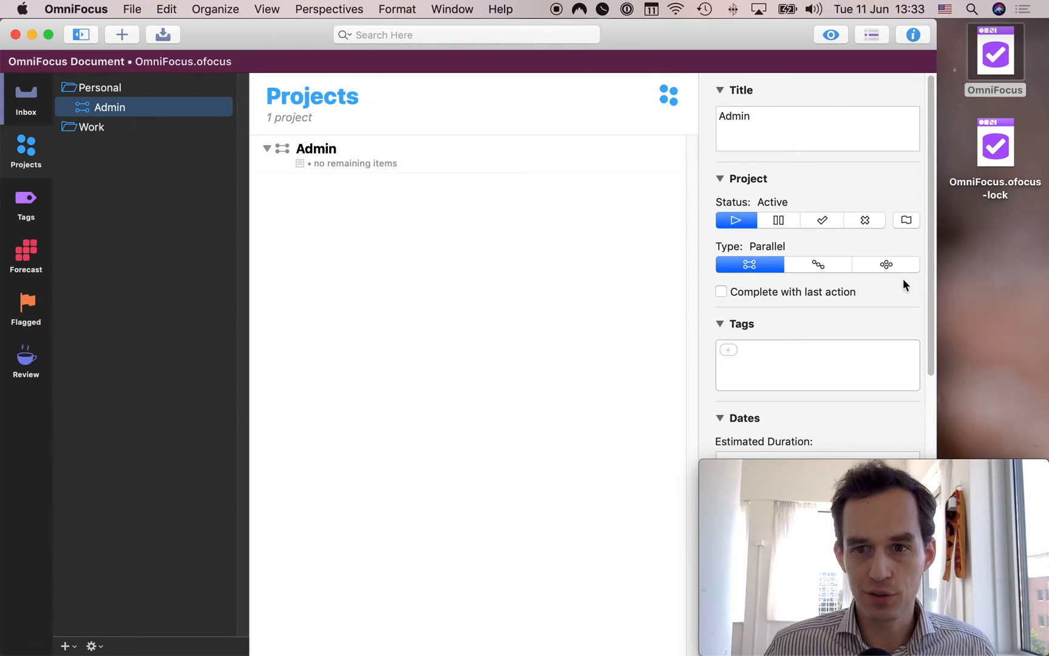
mouse_move(888, 276)
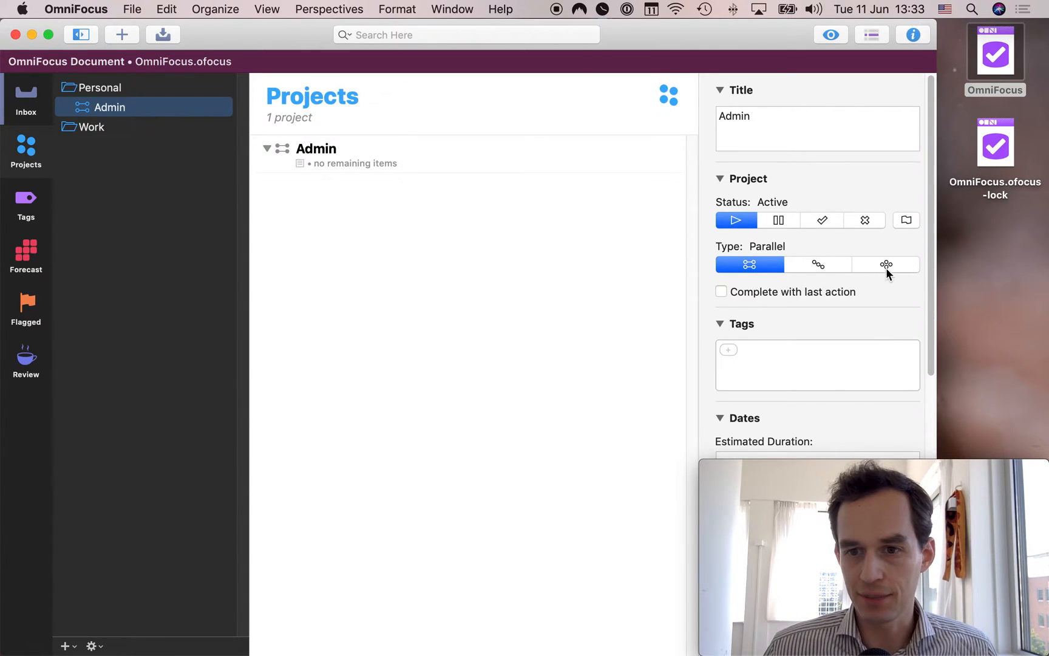
left_click(887, 263)
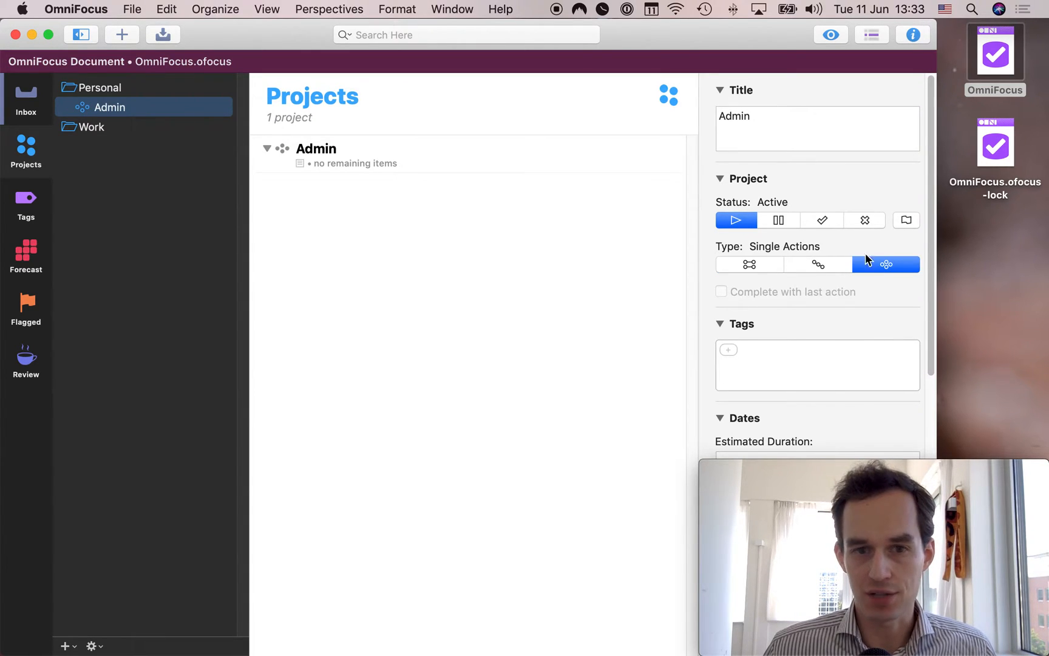
mouse_move(432, 265)
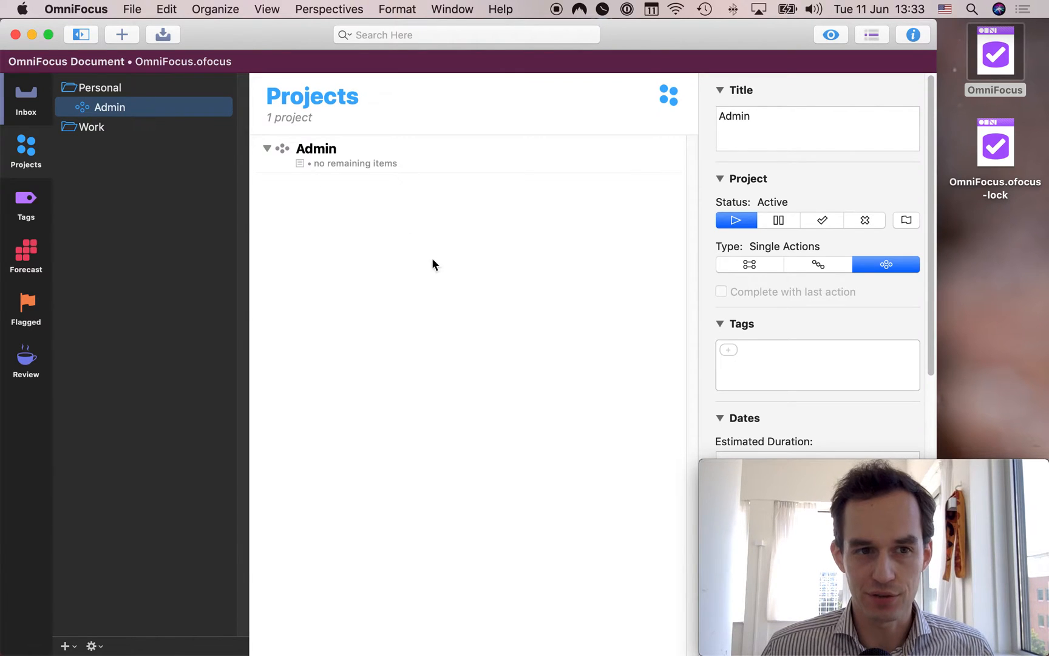
Create a Home project in Personal set as a single-actions list.
right_click(90, 87)
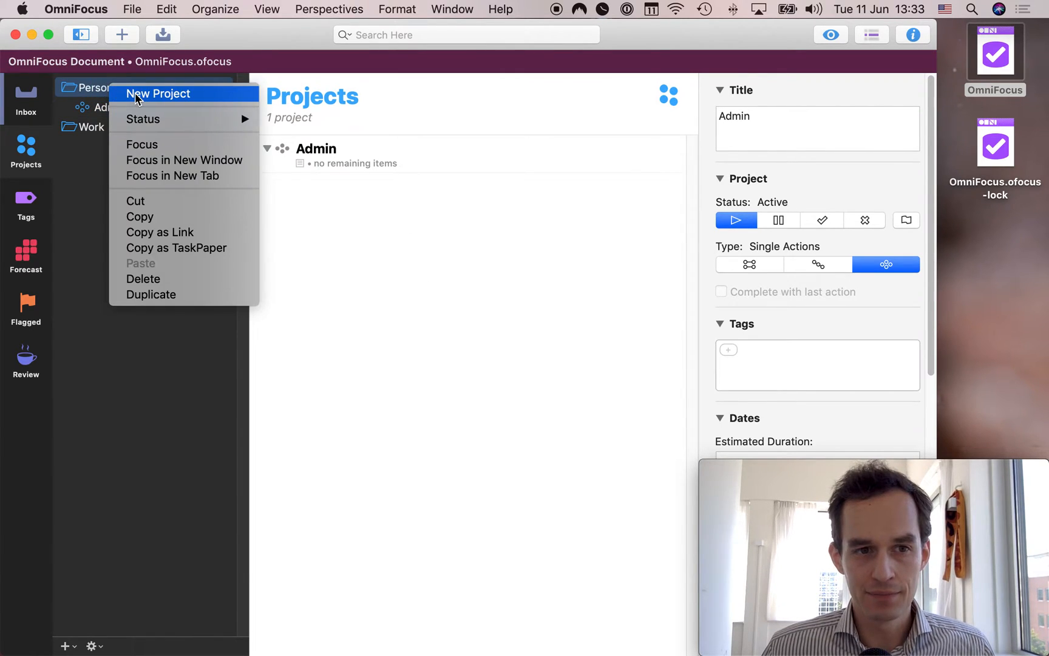
left_click(159, 94)
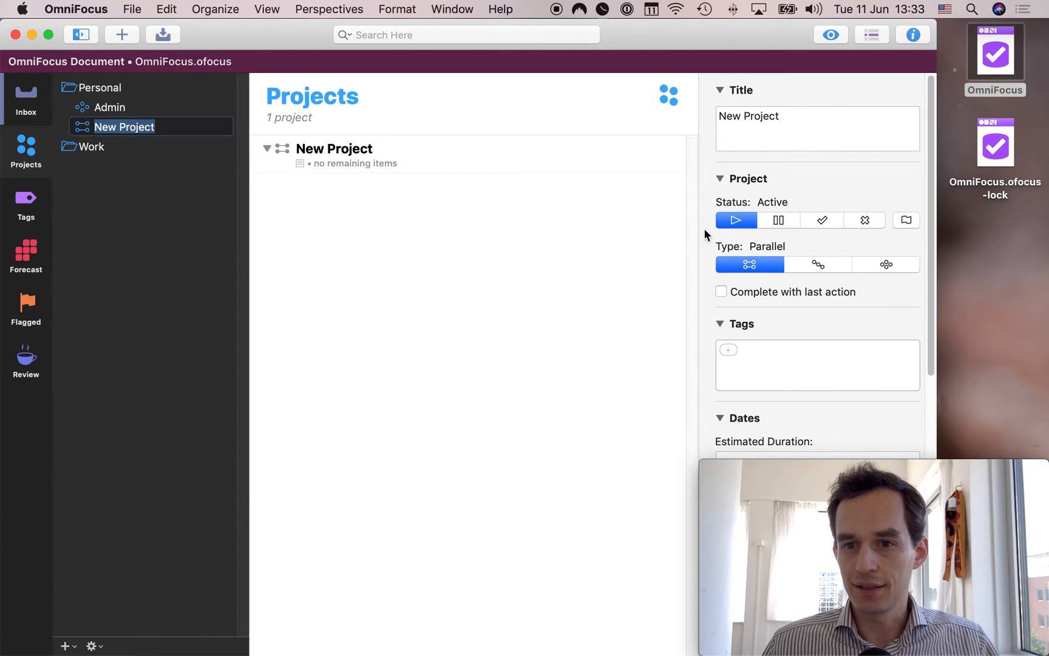
left_click(886, 264)
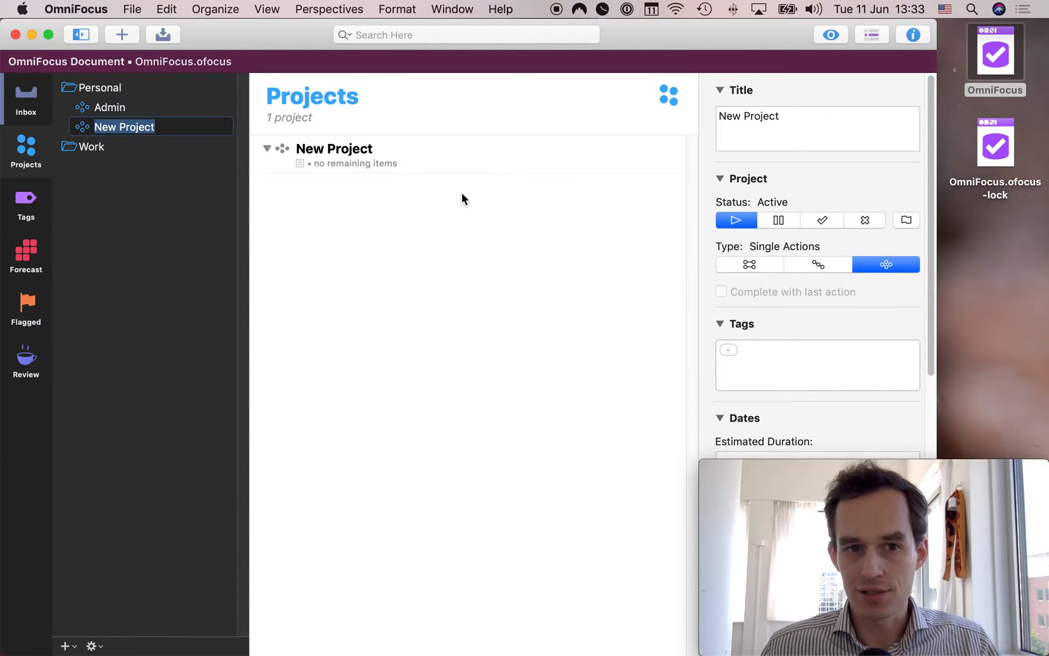
type("Home")
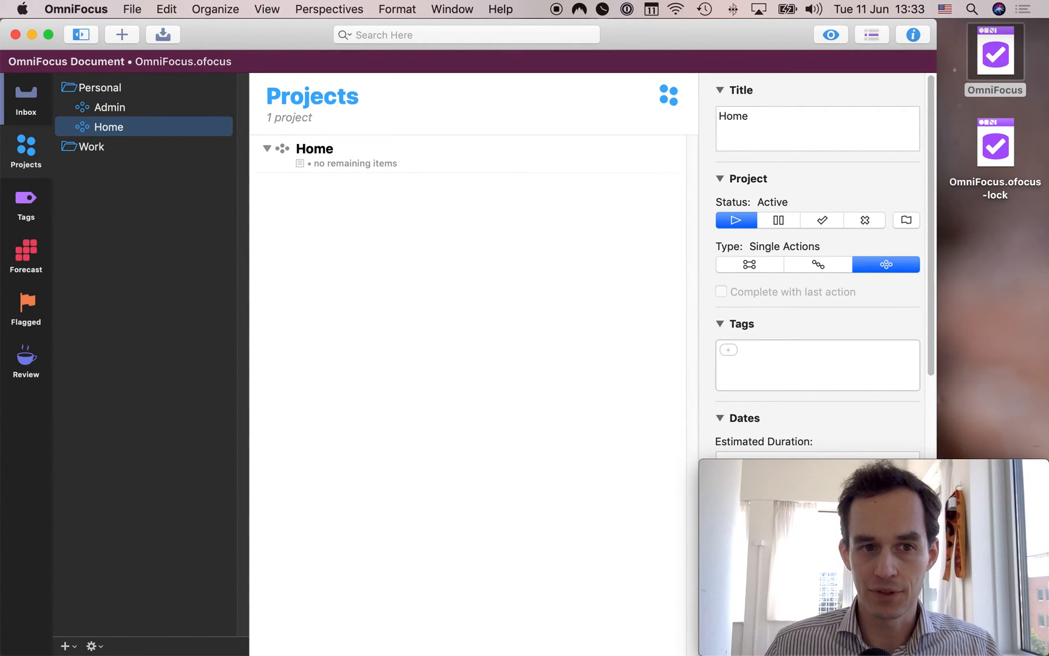
Name Work's new project Other and make Work's Admin a single-actions list.
left_click(93, 147)
type("Admin")
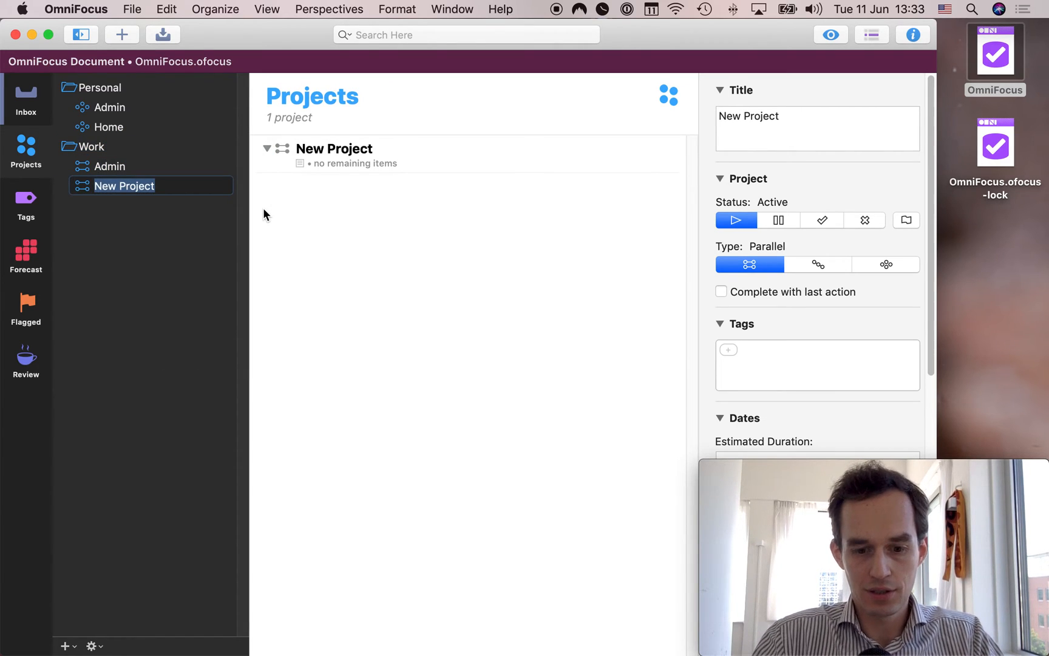
type("Other")
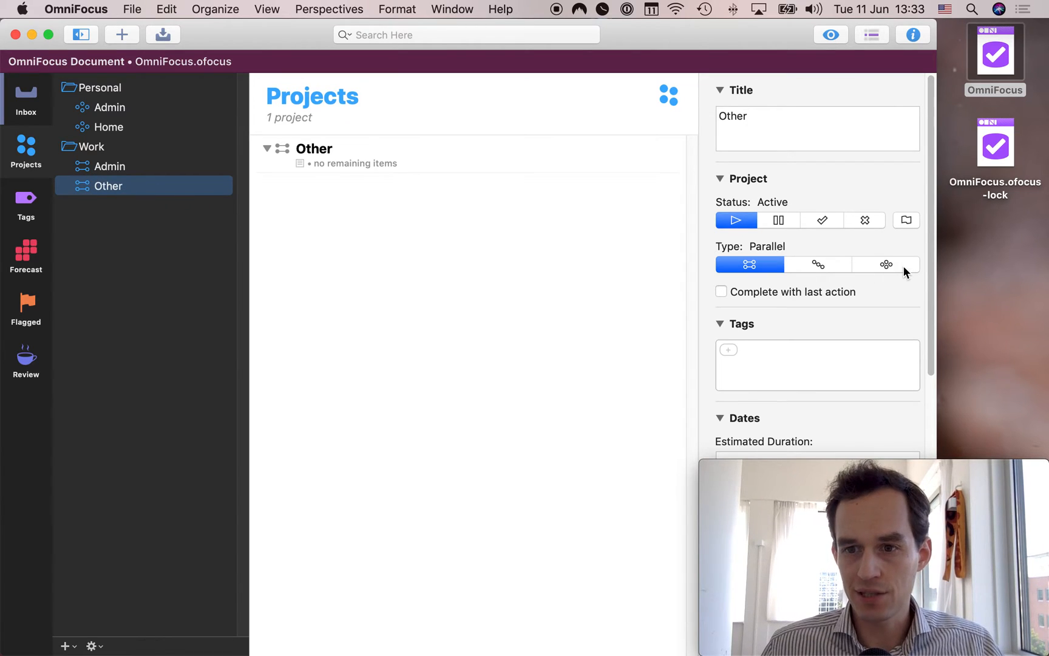
left_click(109, 167)
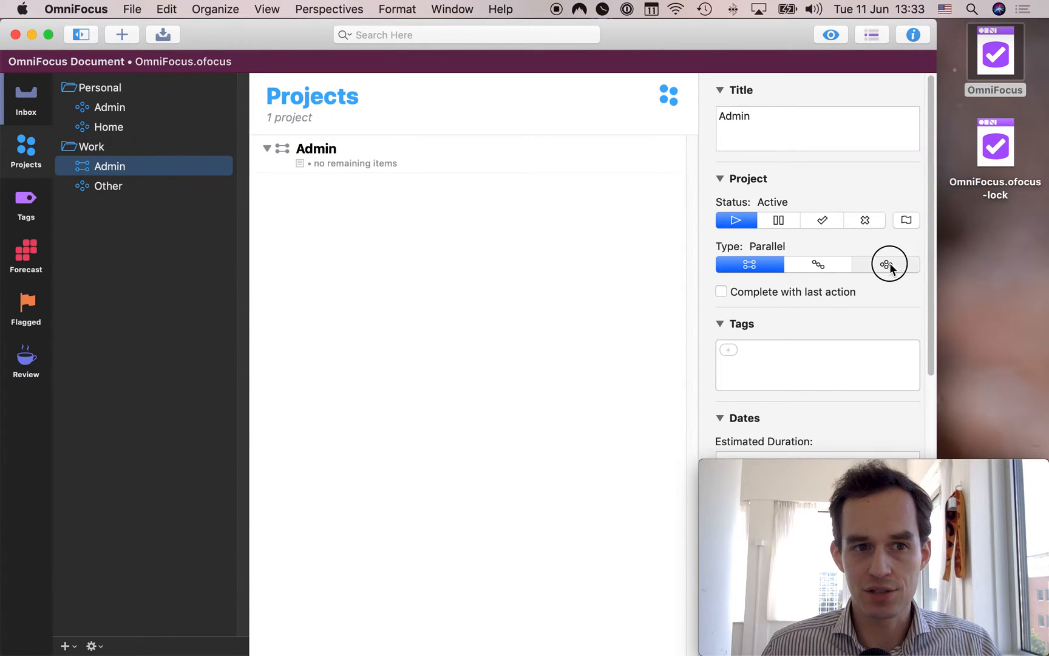
left_click(886, 263)
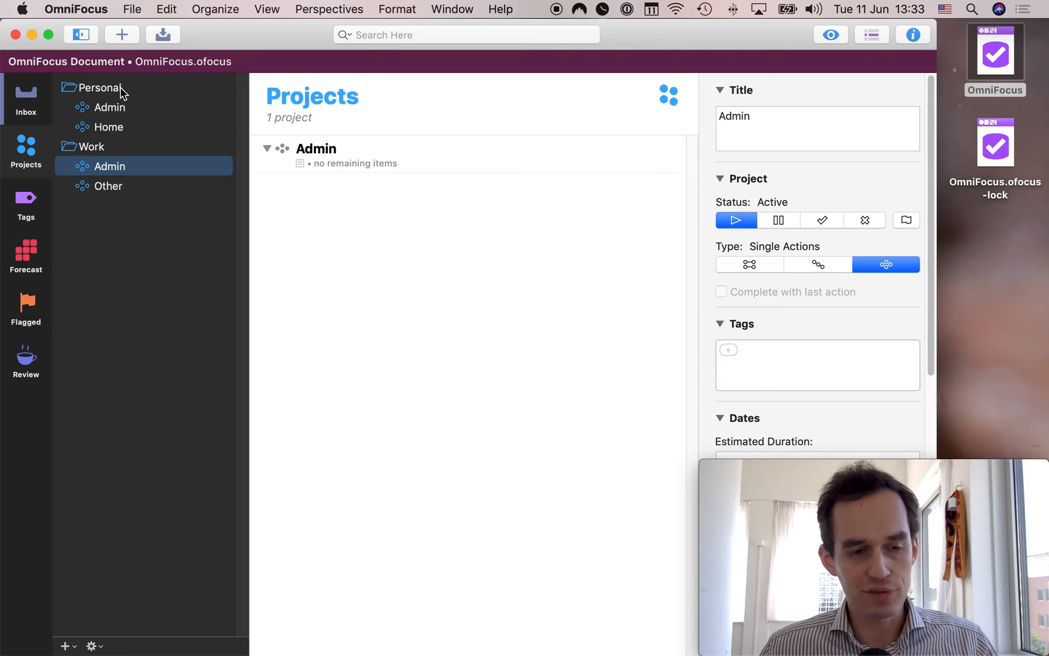
mouse_move(106, 160)
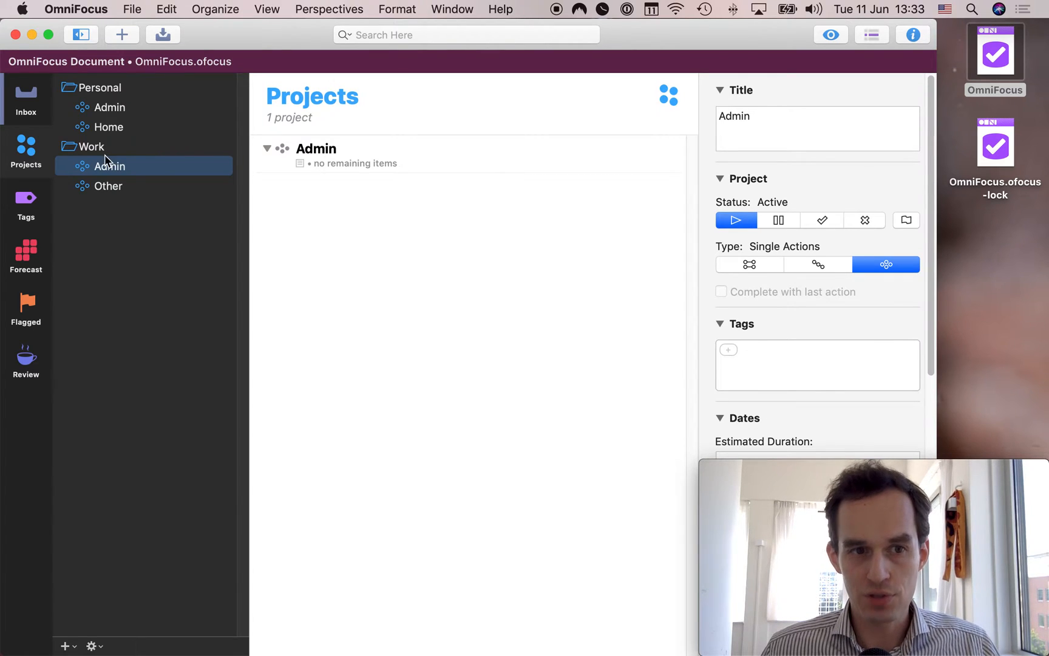
mouse_move(116, 111)
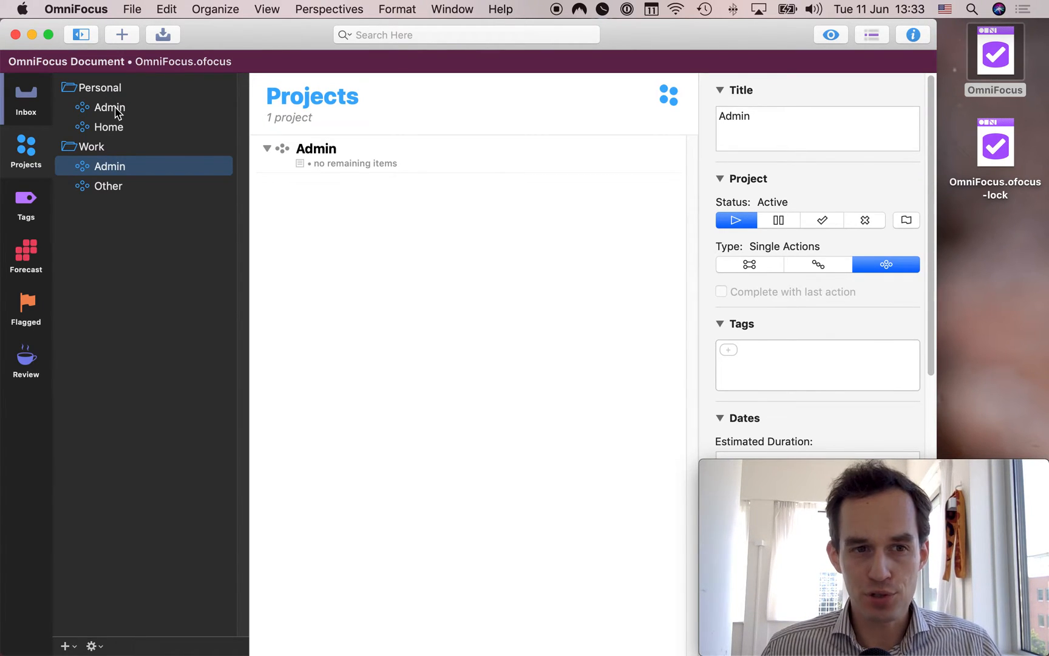
mouse_move(114, 124)
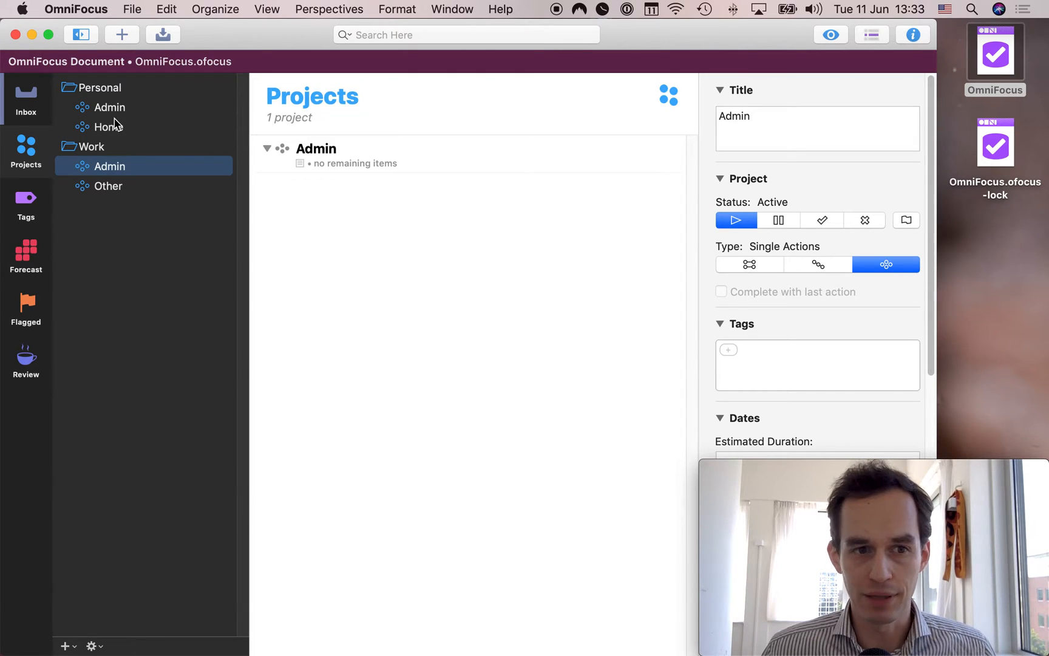
mouse_move(123, 160)
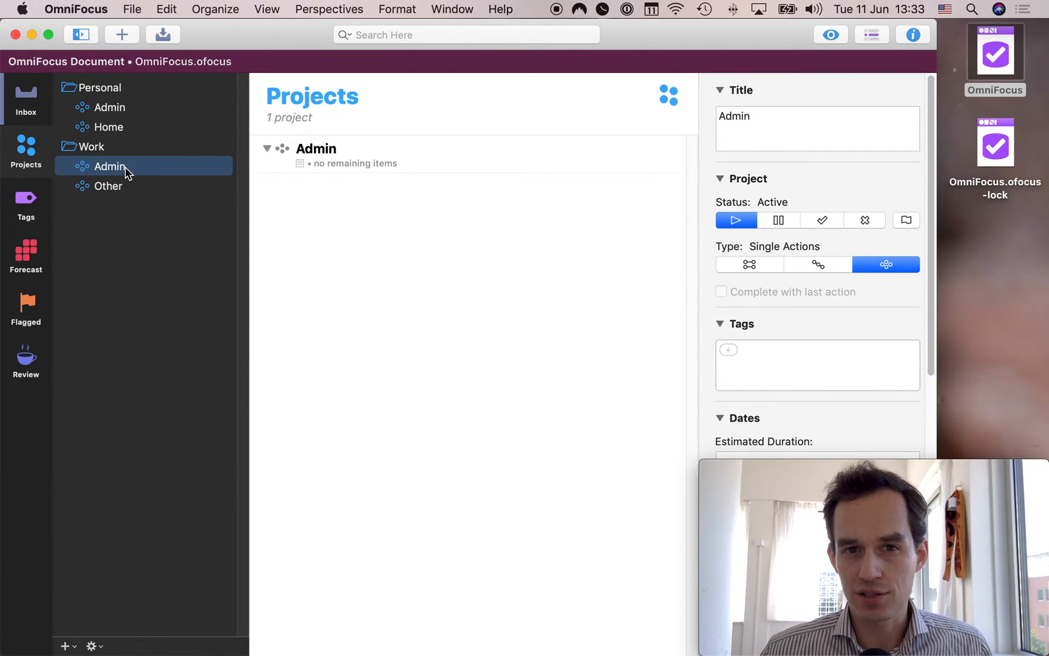
mouse_move(138, 148)
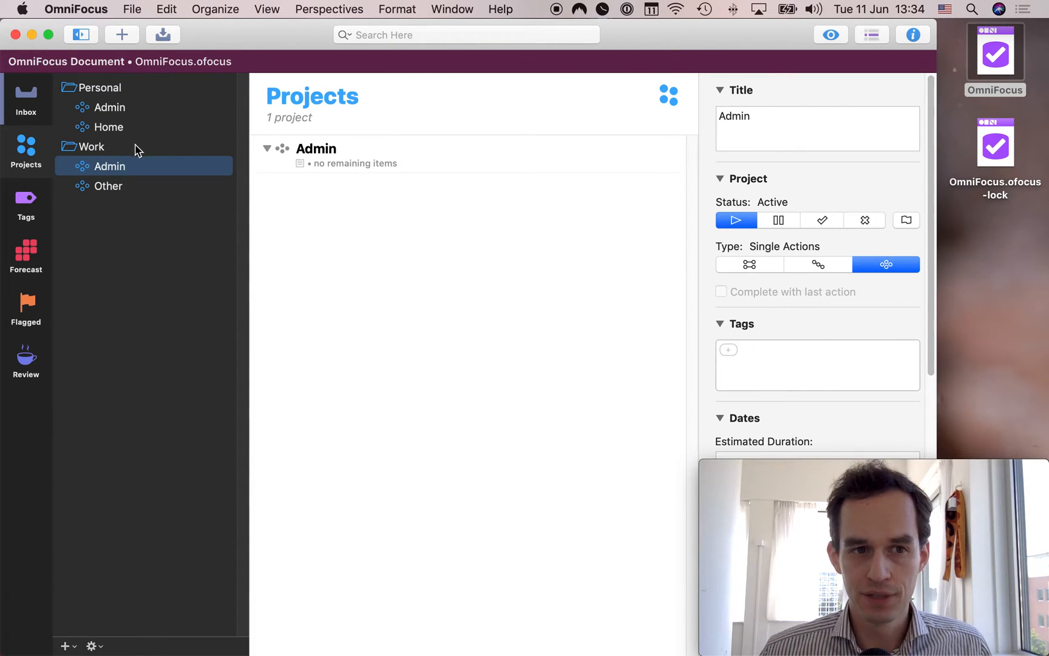
mouse_move(394, 237)
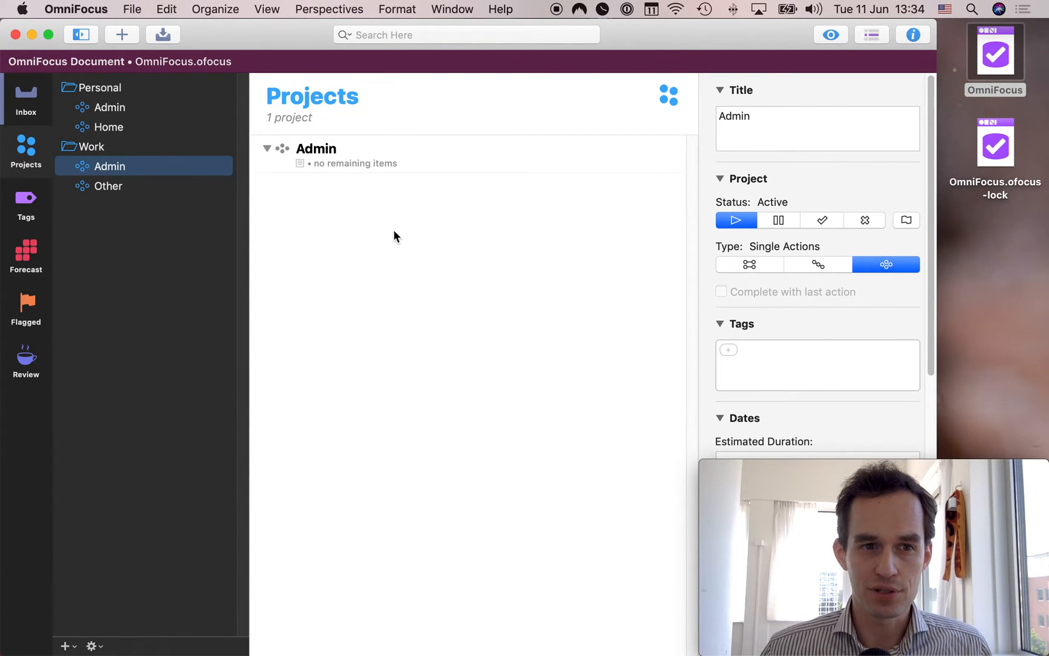
mouse_move(109, 150)
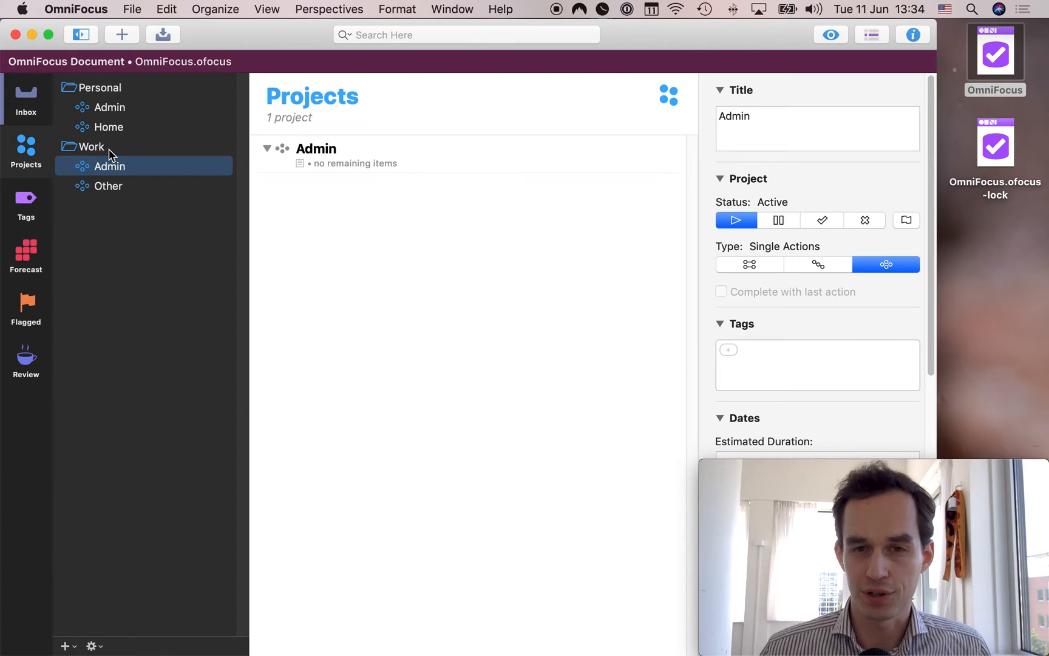
mouse_move(137, 114)
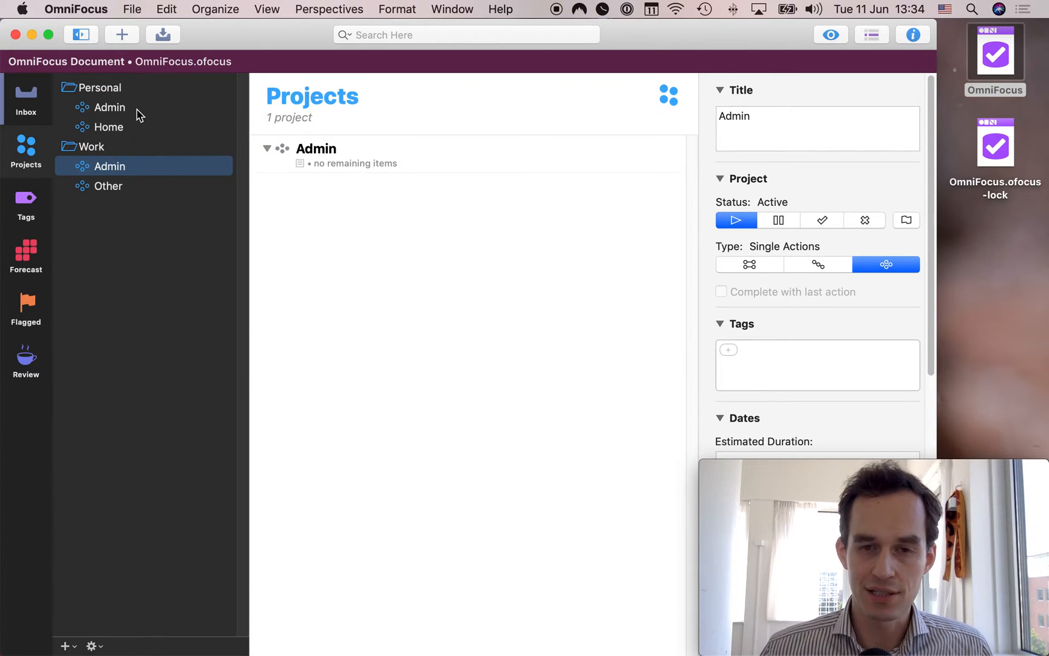
mouse_move(107, 107)
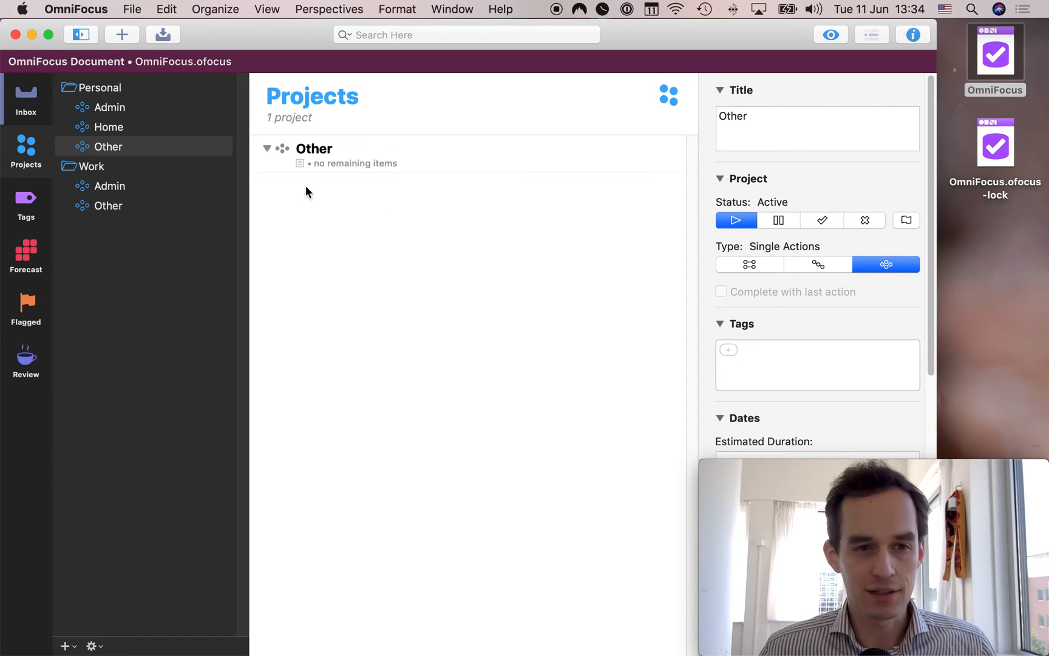
mouse_move(134, 108)
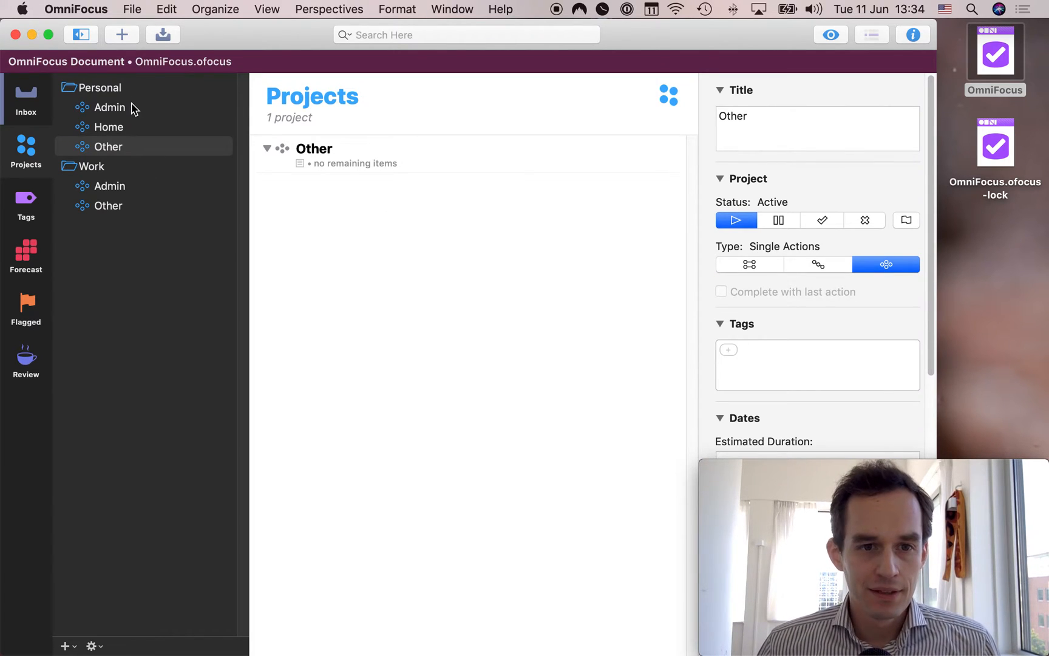
mouse_move(470, 216)
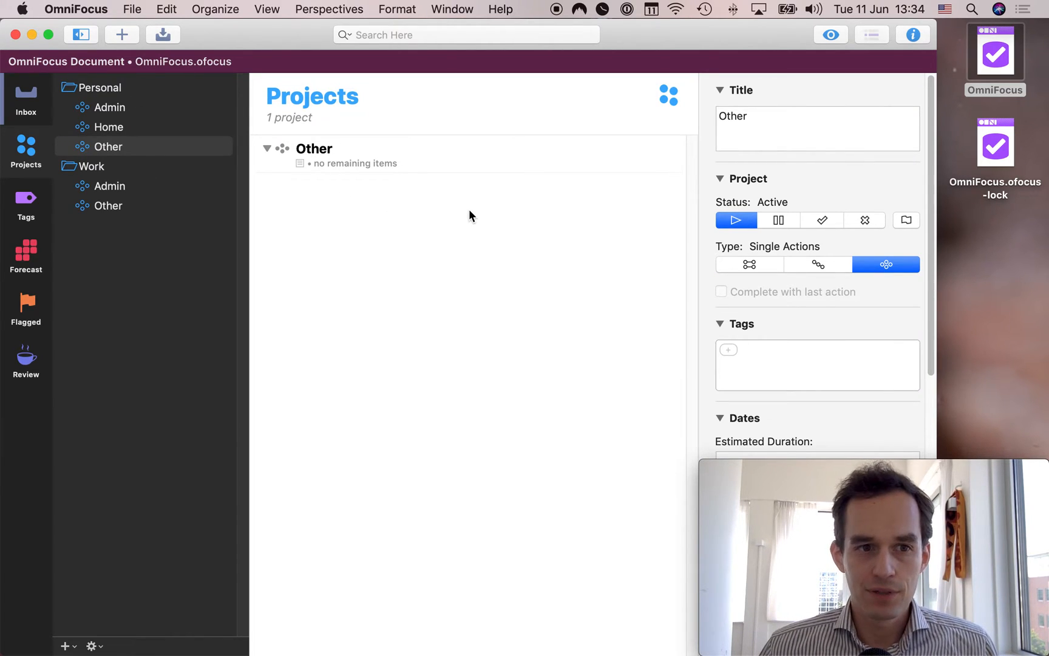
Add inbox task 'Vacuum the house' assigned to Personal : Home.
left_click(26, 100)
type("Vac")
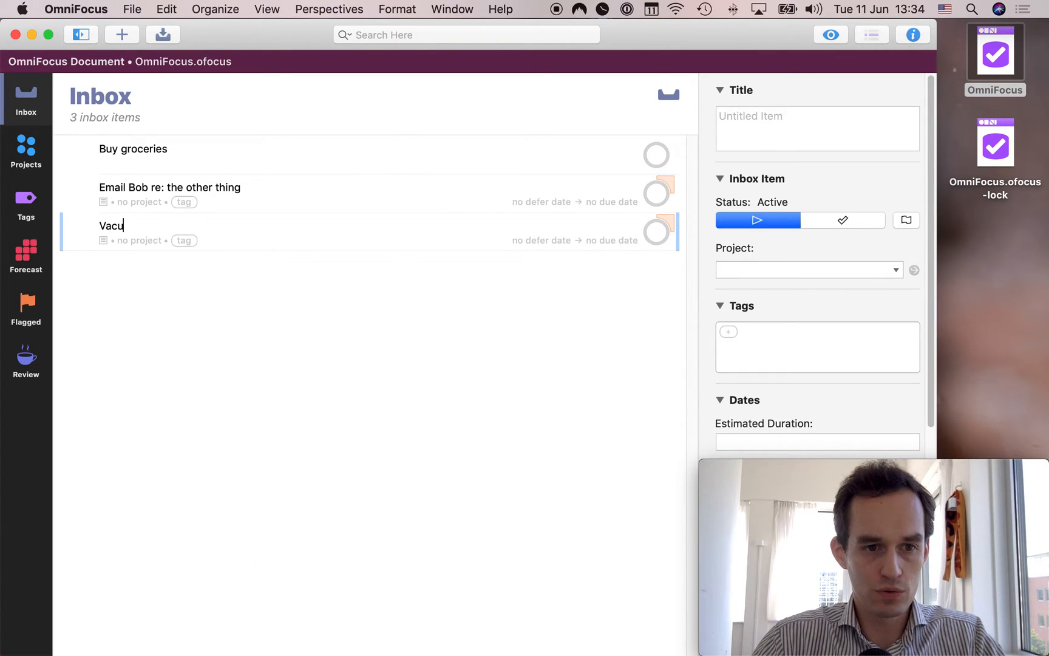
type("um the house")
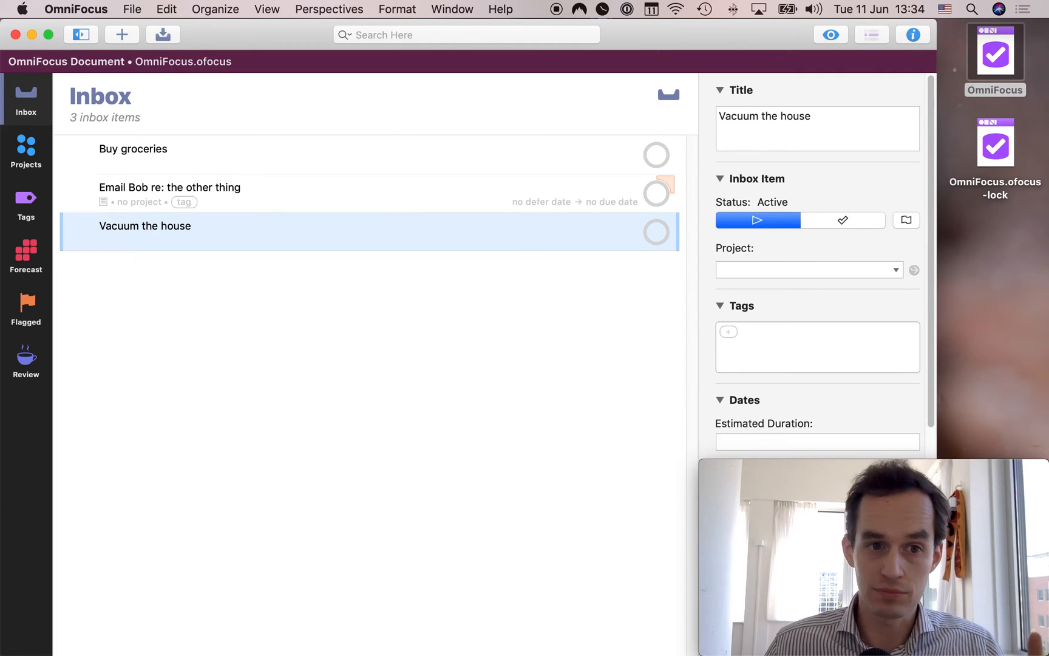
left_click(145, 225)
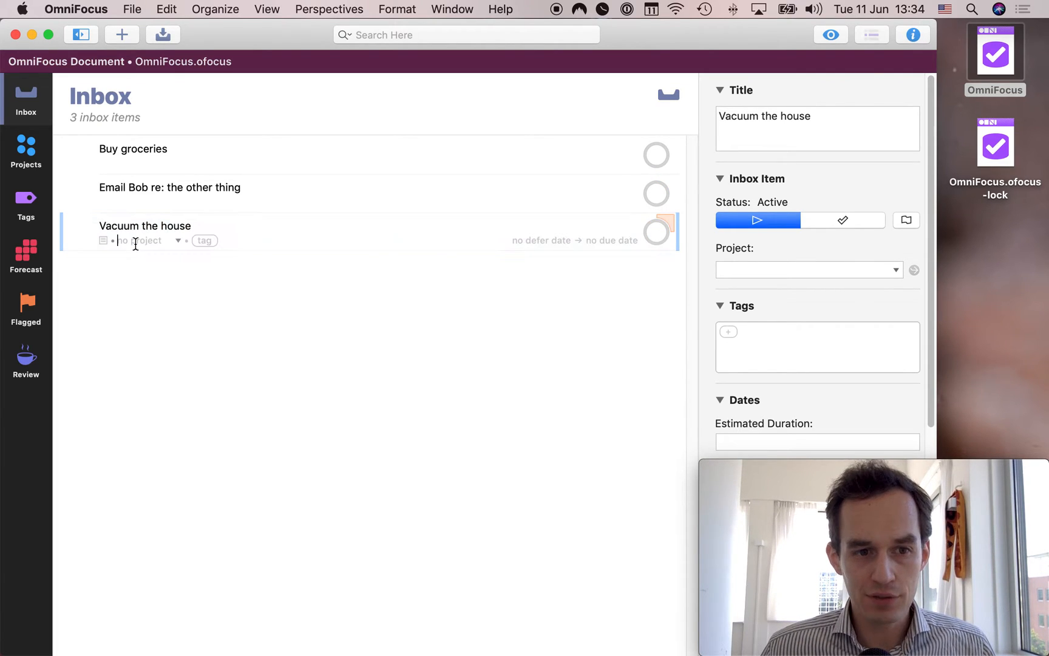
type("personal")
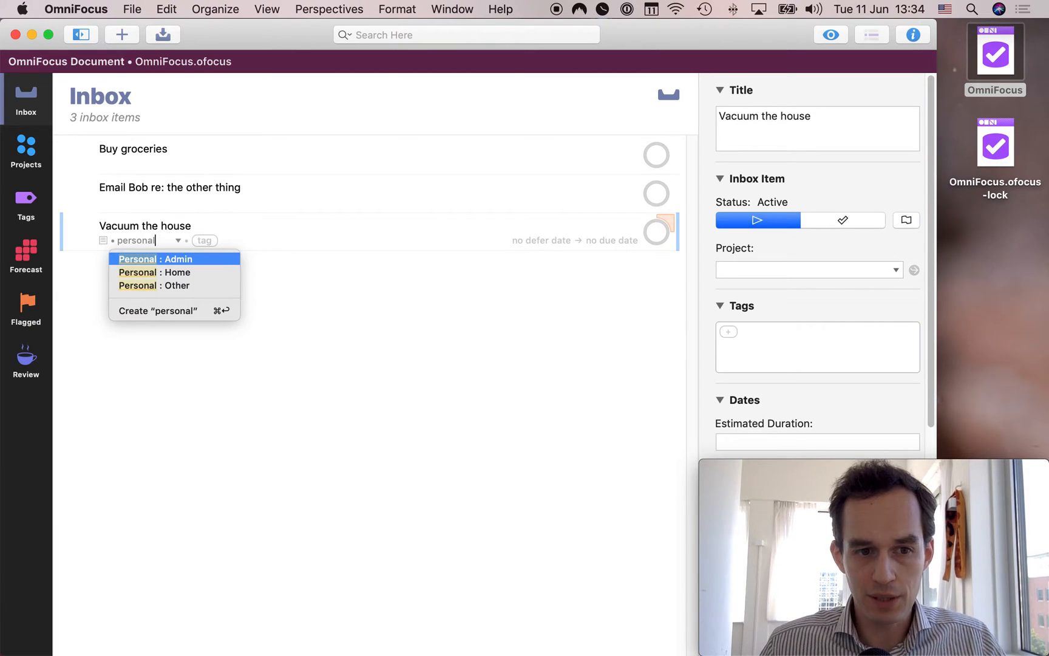
mouse_move(200, 263)
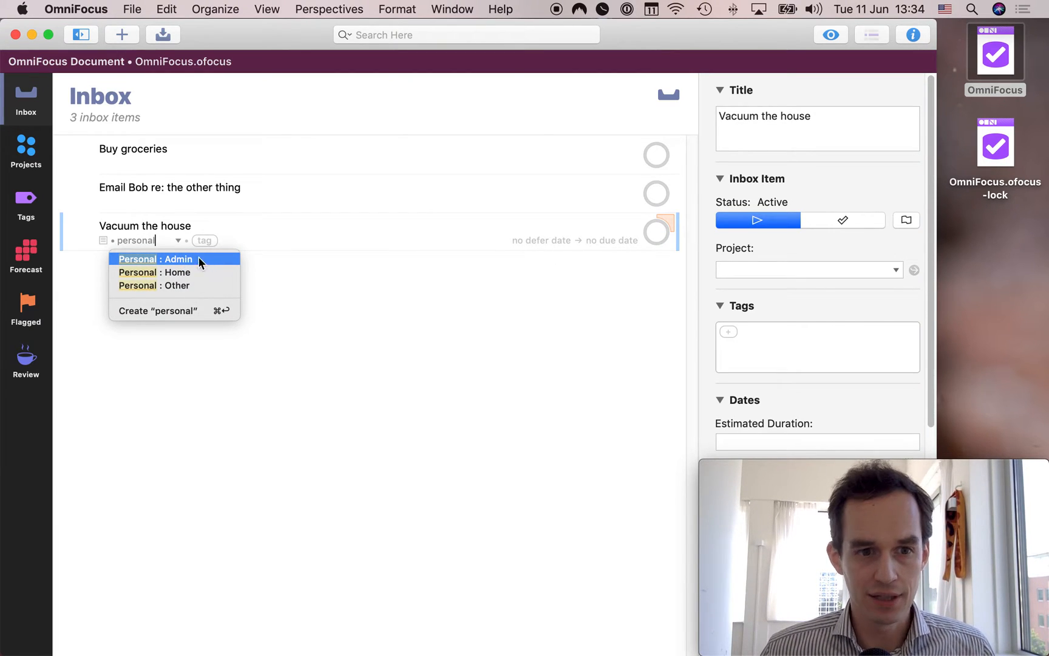
mouse_move(233, 263)
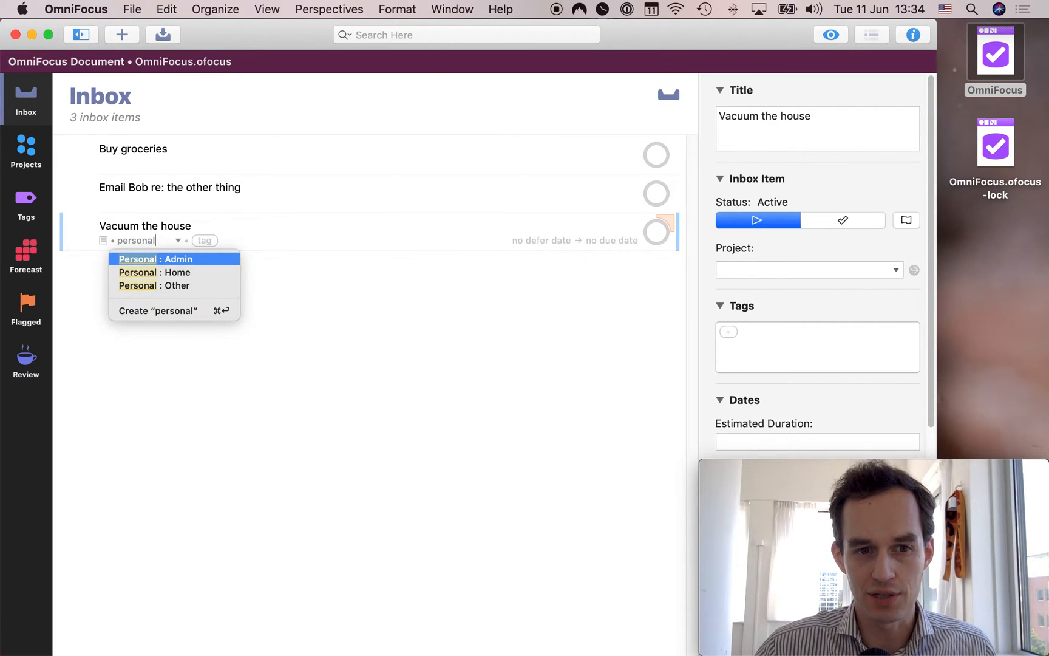
left_click(155, 272)
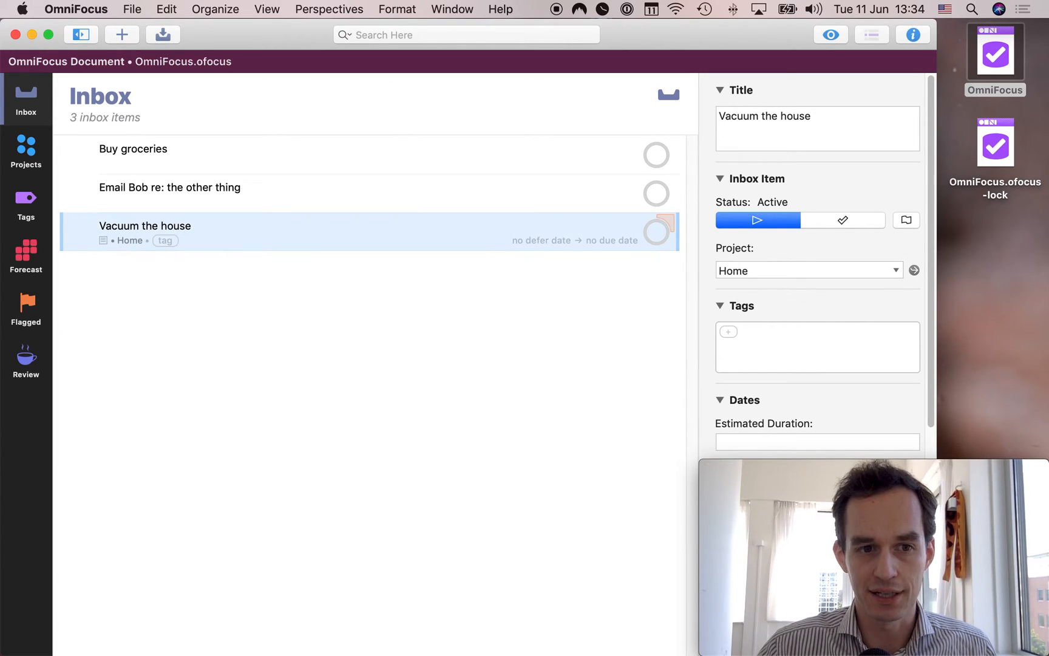
left_click(26, 151)
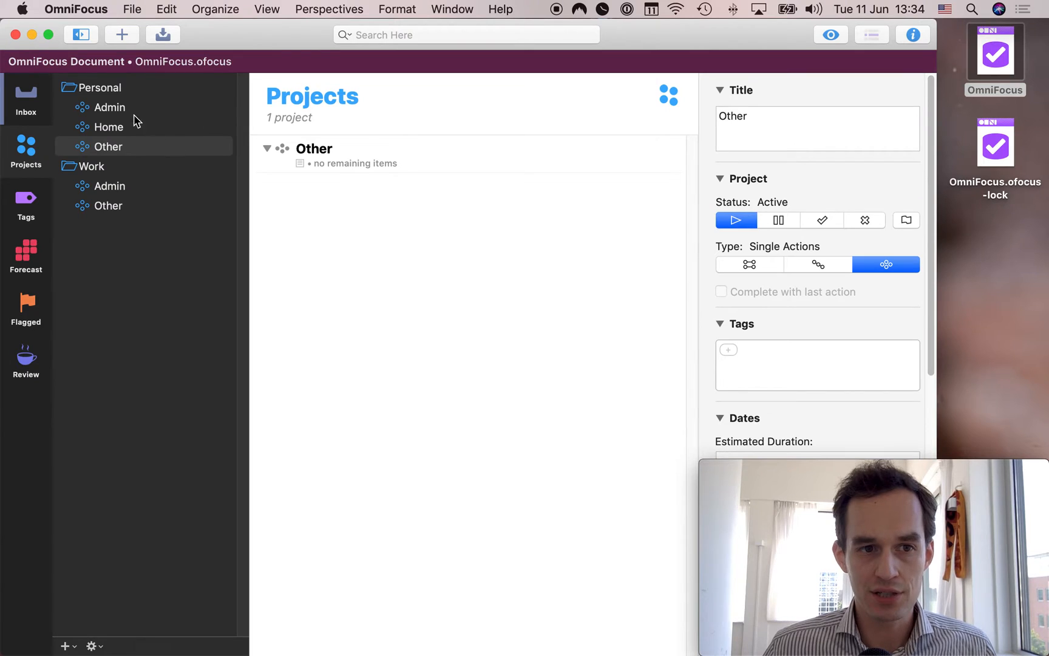
left_click(108, 127)
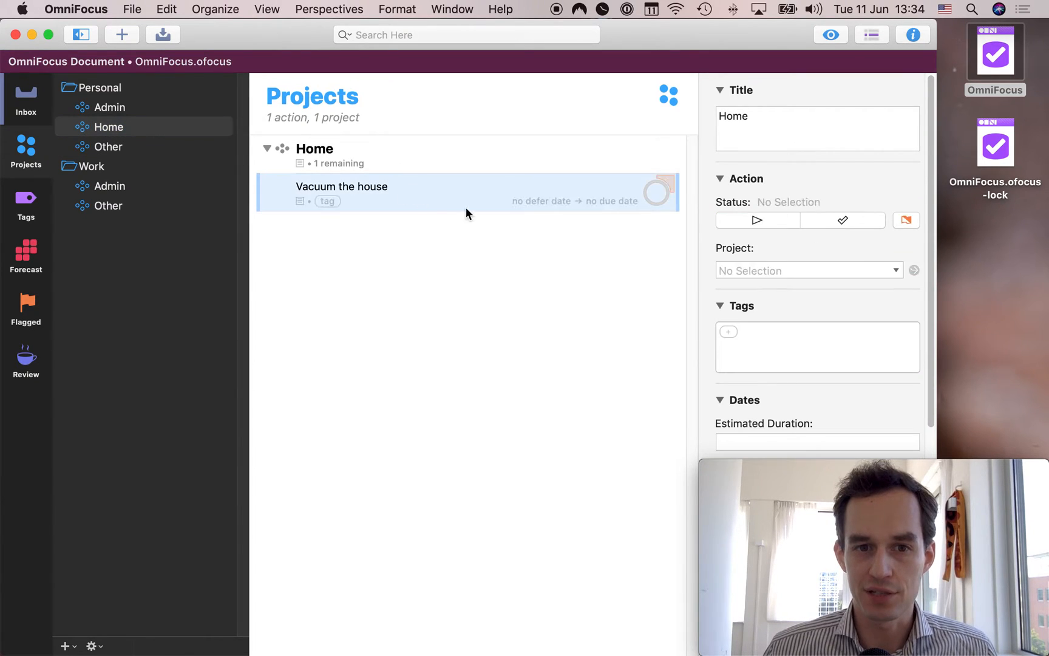
left_click(314, 148)
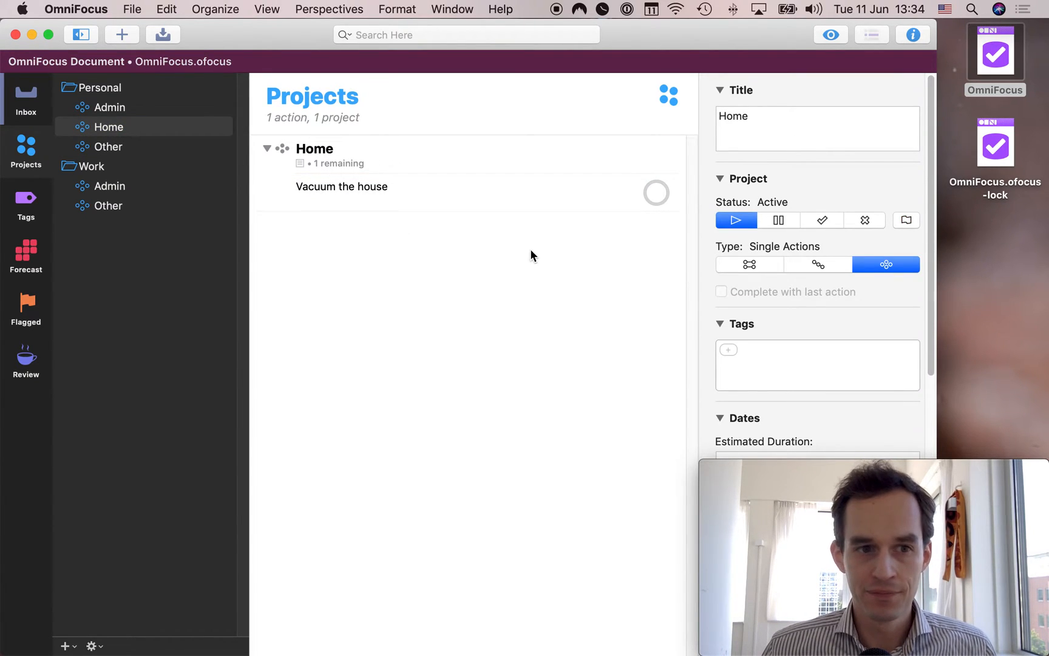
mouse_move(181, 105)
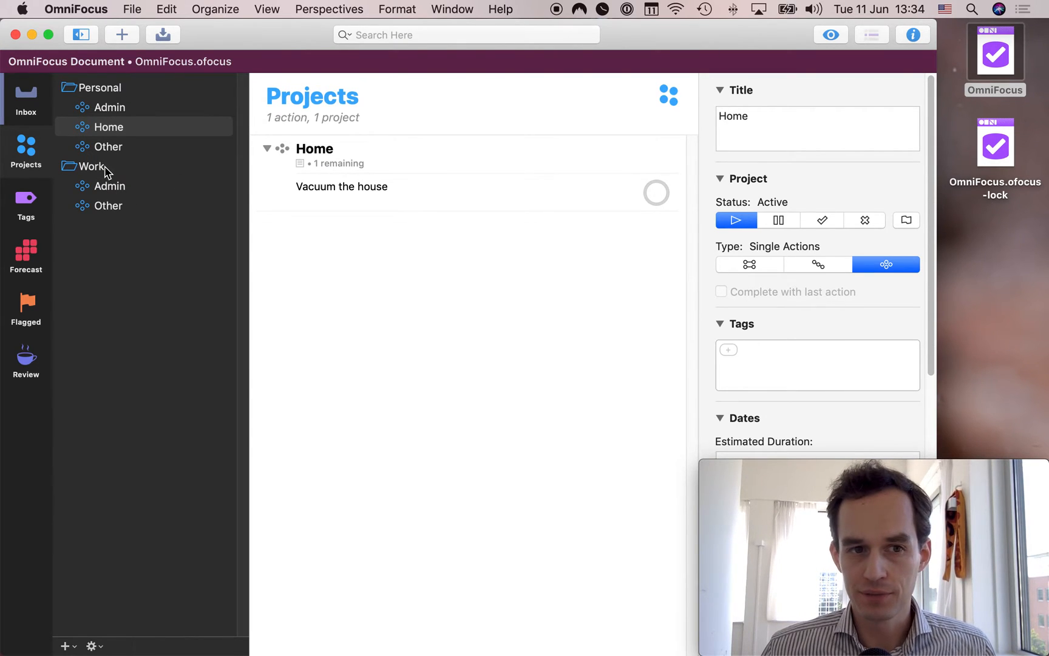
mouse_move(112, 159)
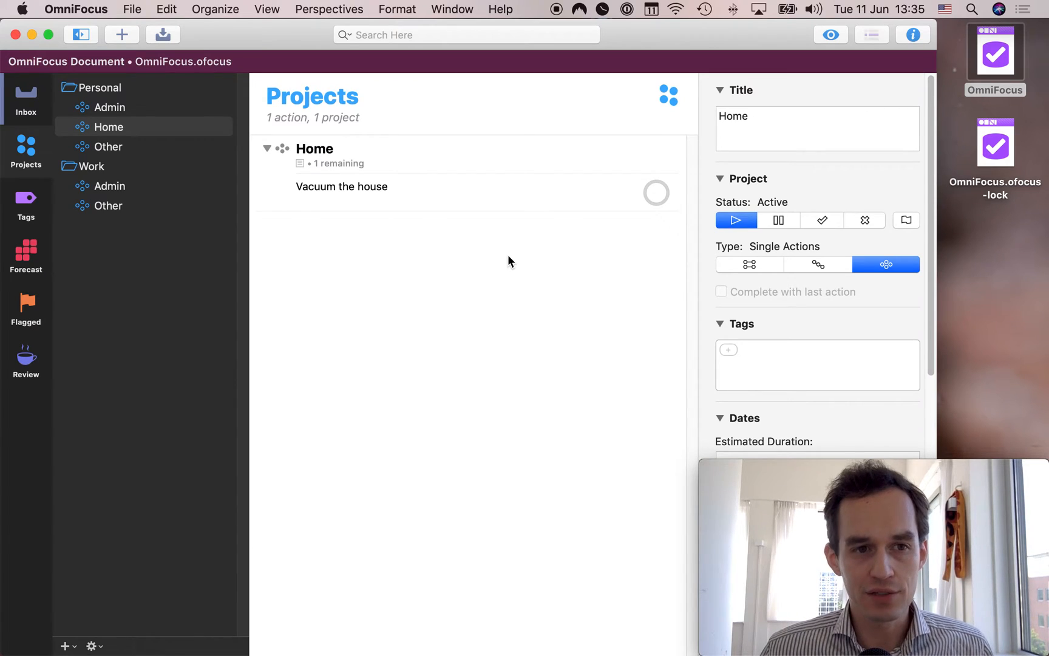
mouse_move(187, 107)
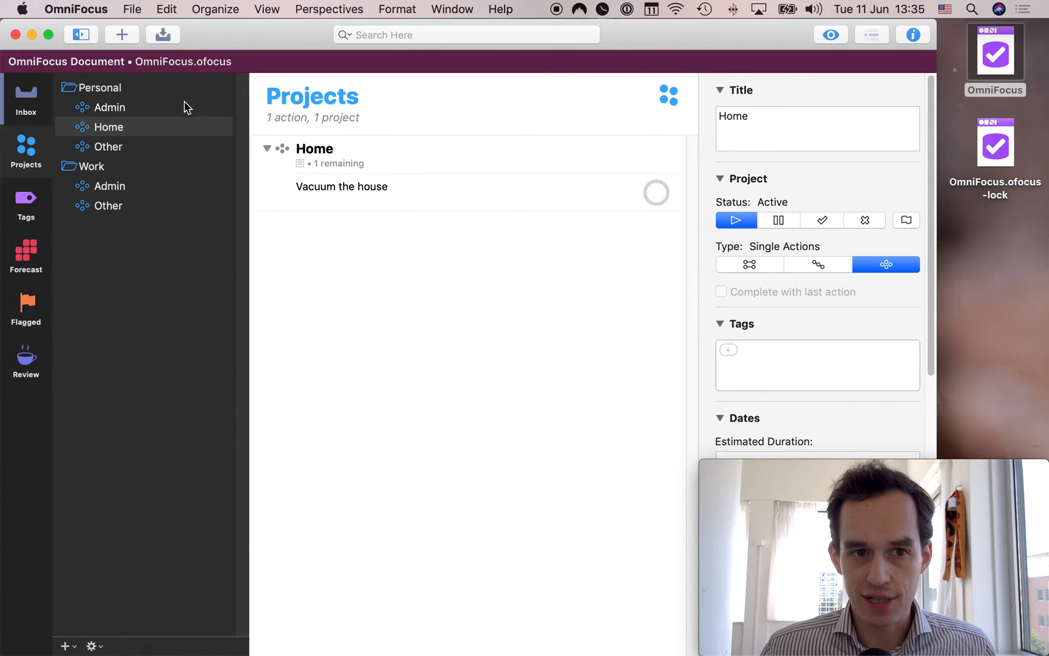
mouse_move(505, 265)
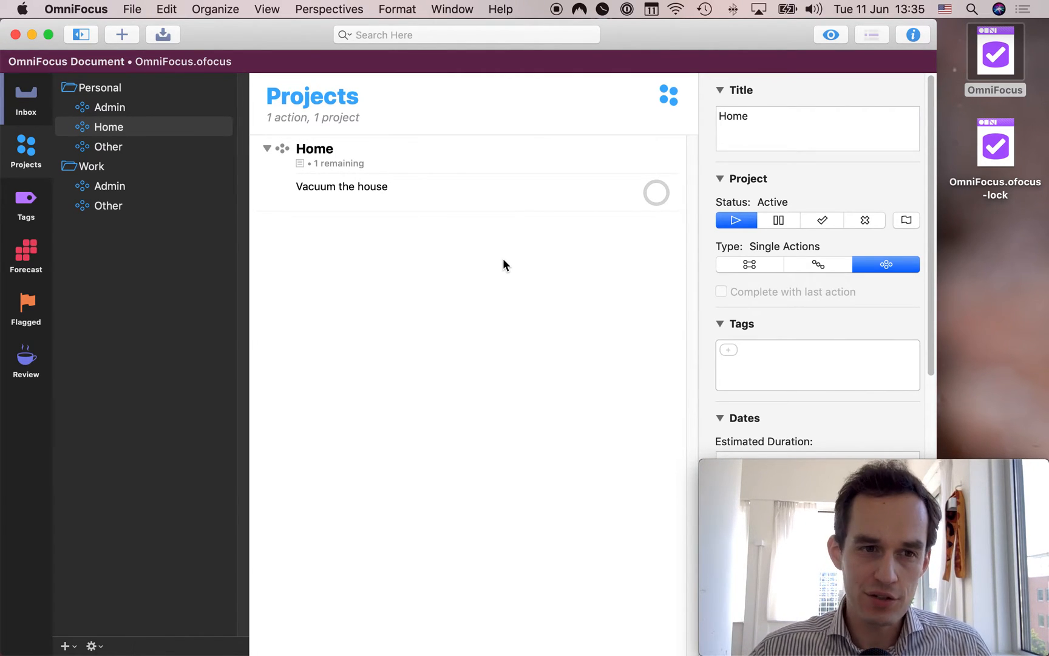
mouse_move(846, 234)
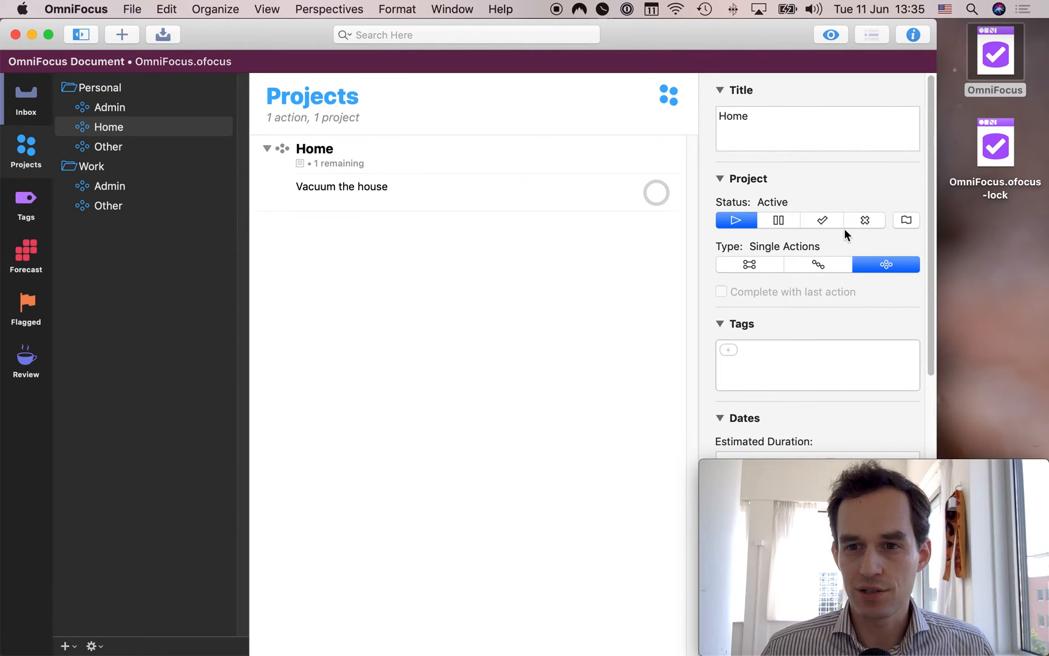
mouse_move(496, 290)
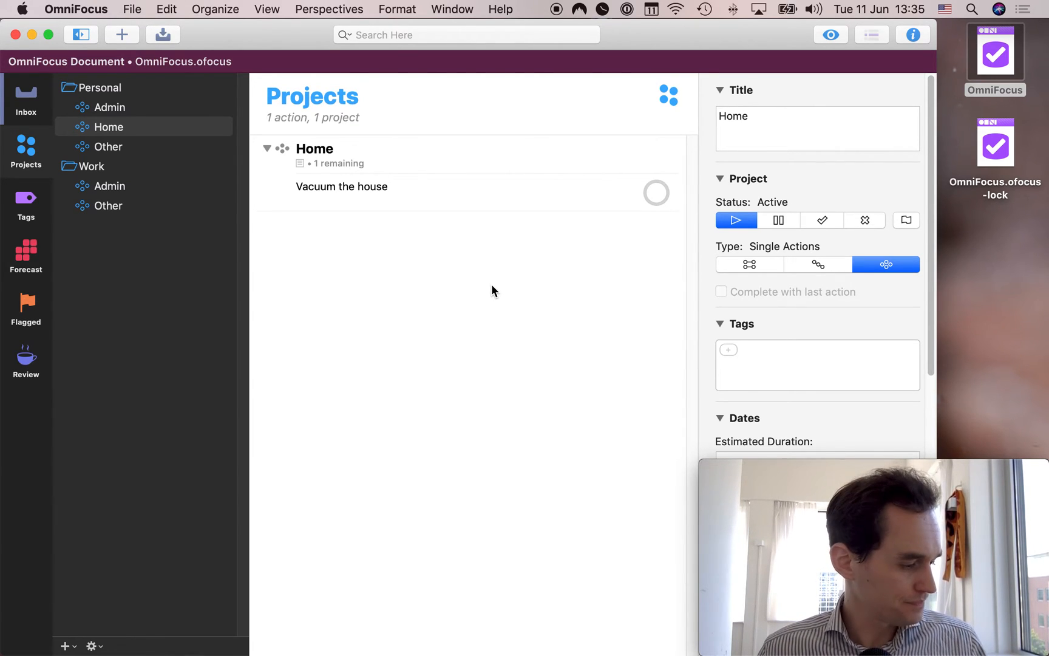
mouse_move(166, 171)
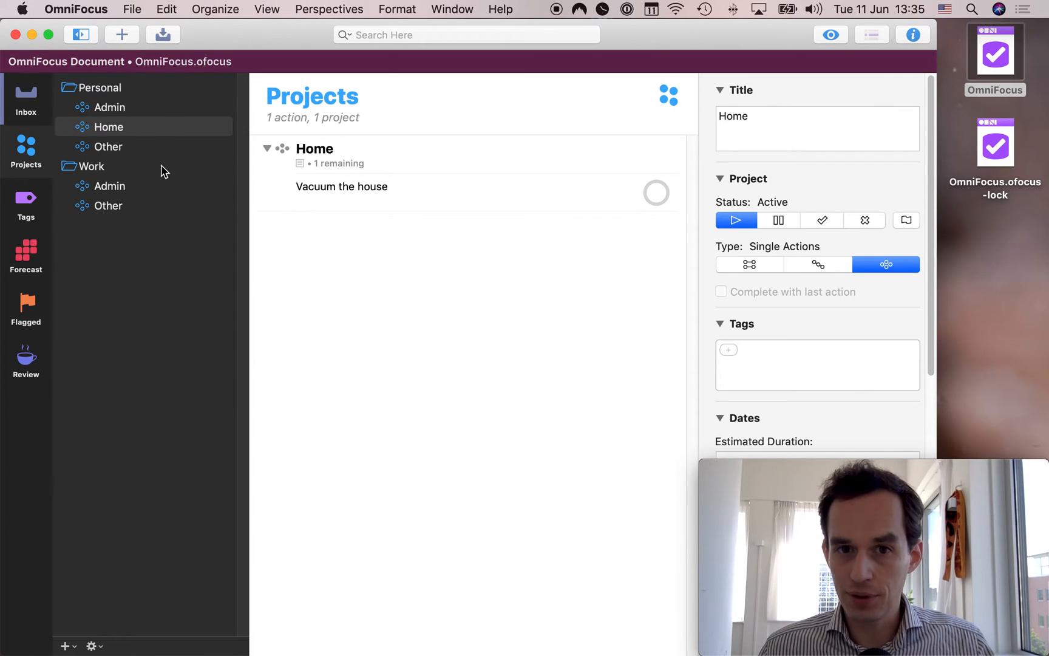
mouse_move(462, 265)
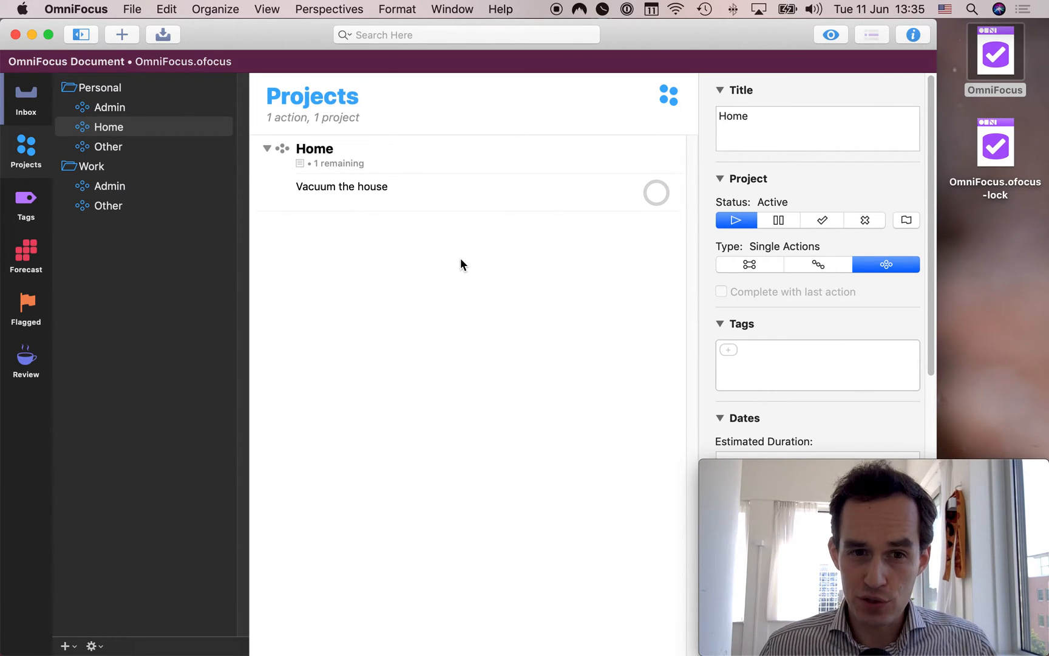
mouse_move(545, 300)
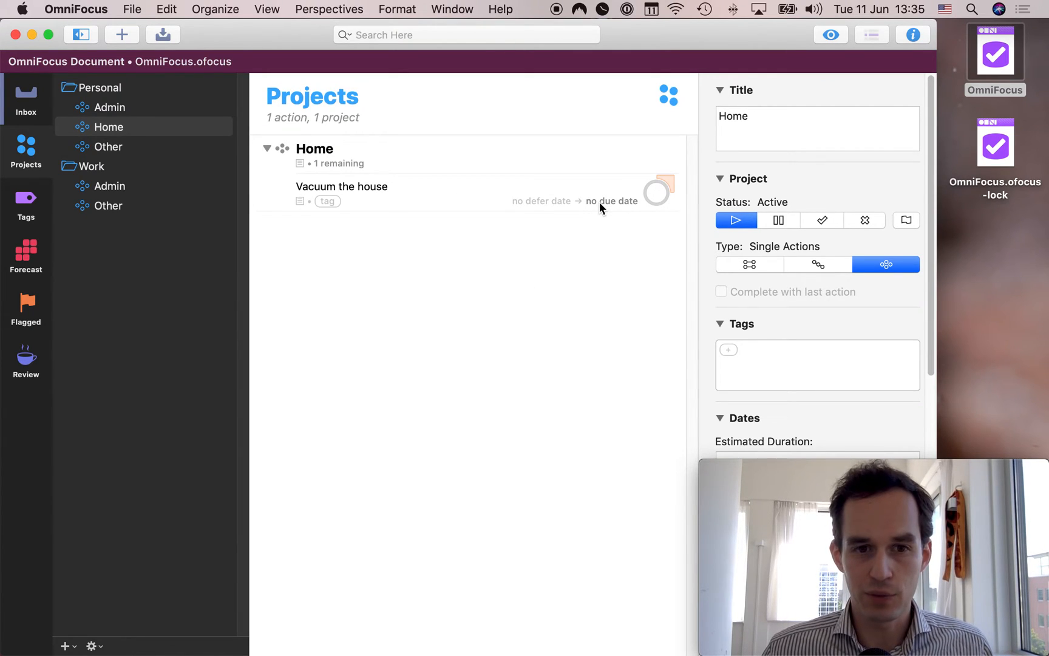
Set Vacuum the house due Tomorrow.
left_click(341, 186)
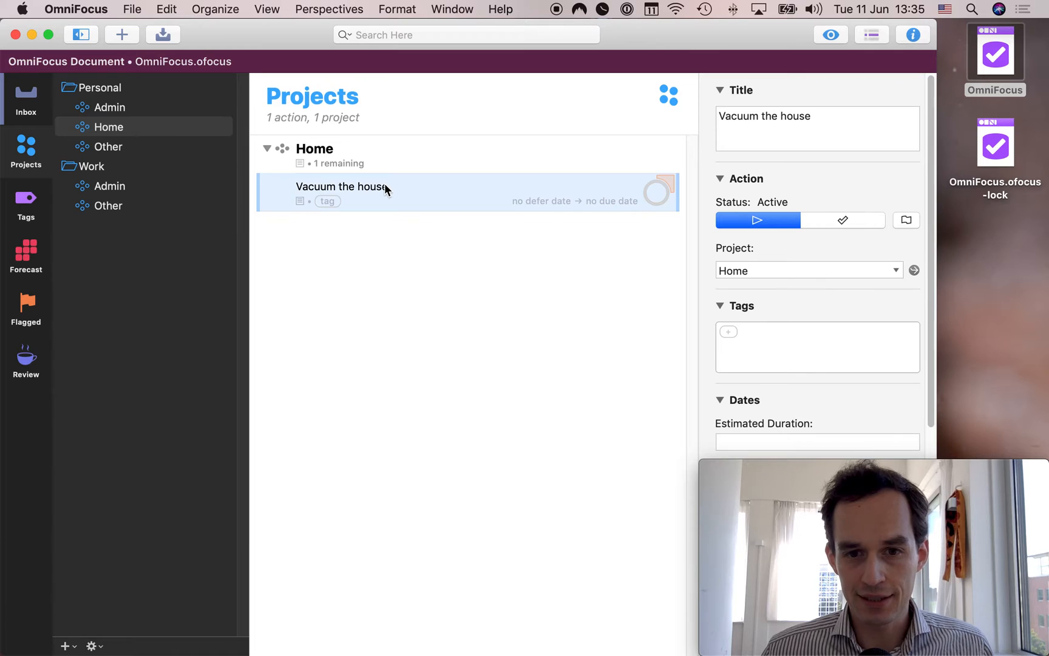
mouse_move(630, 209)
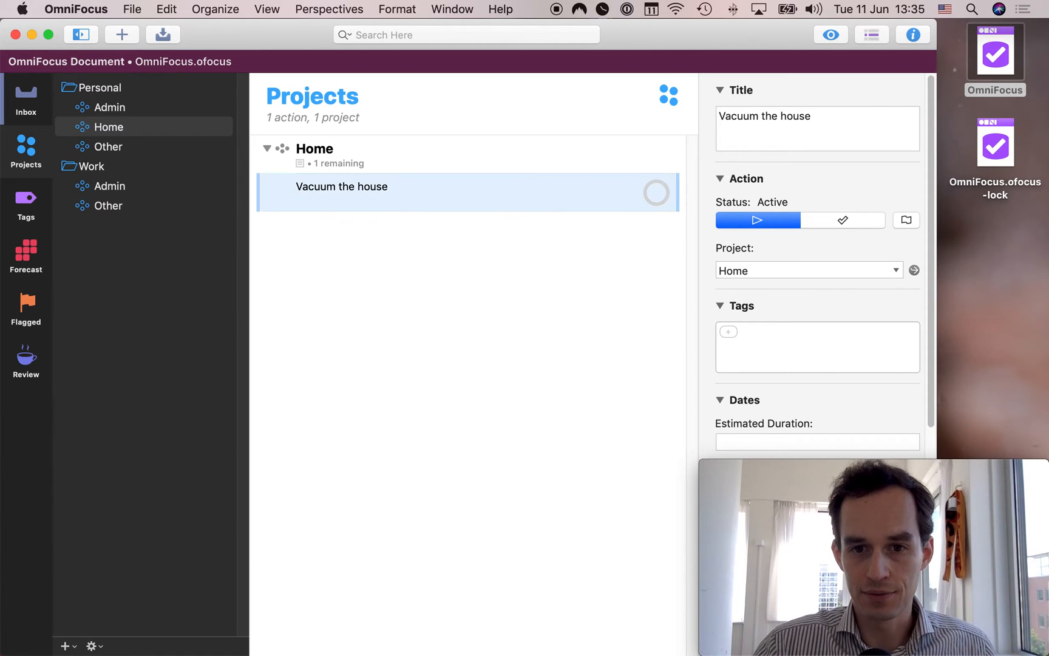
left_click(315, 148)
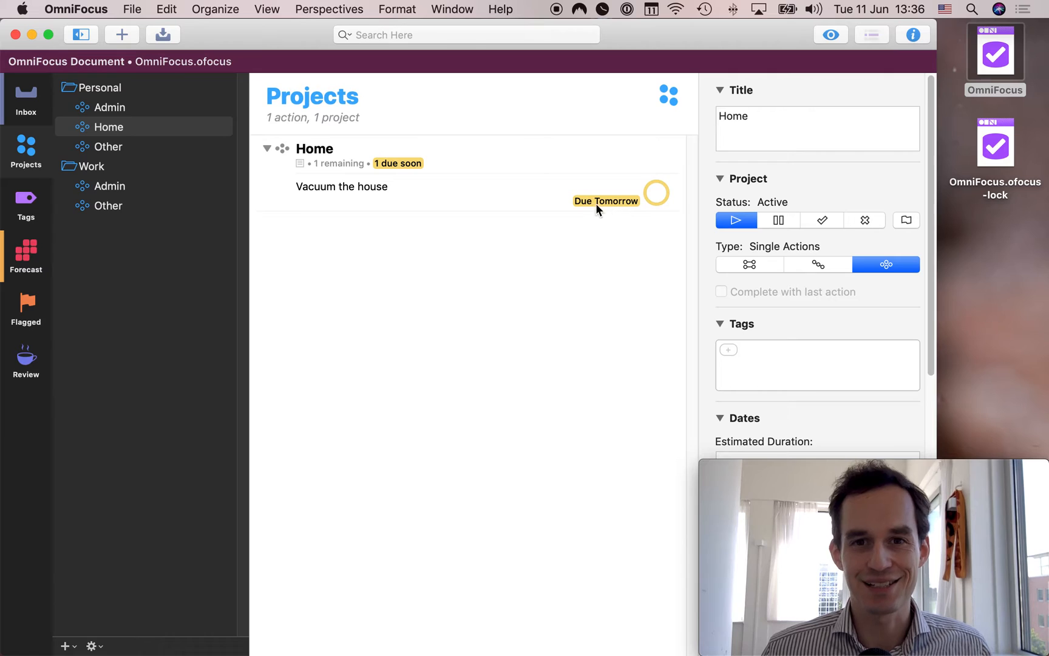
mouse_move(552, 297)
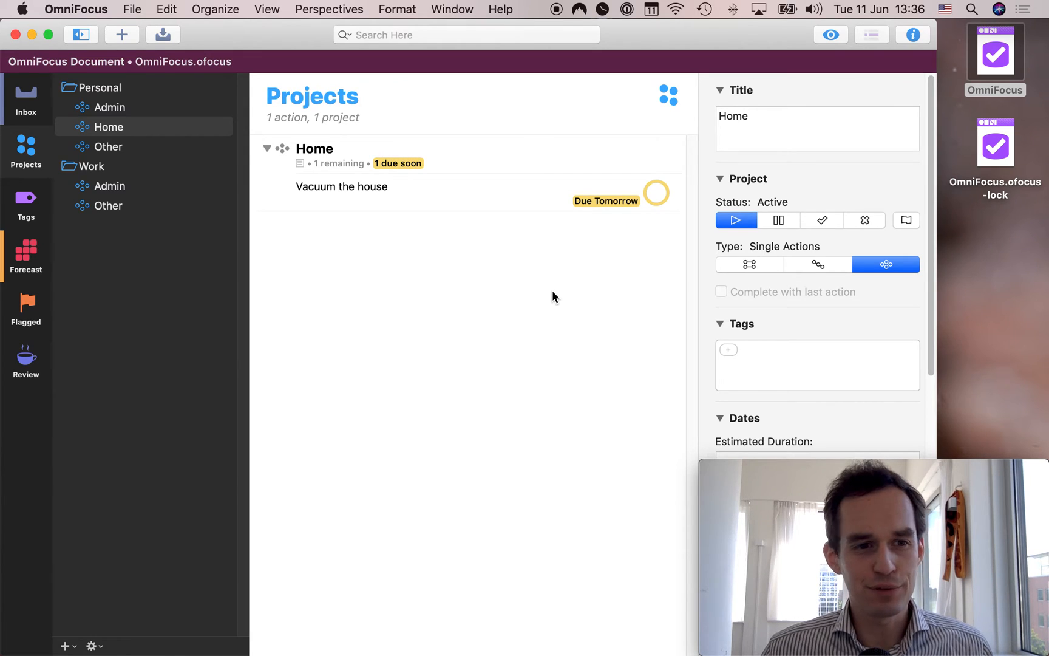
mouse_move(547, 264)
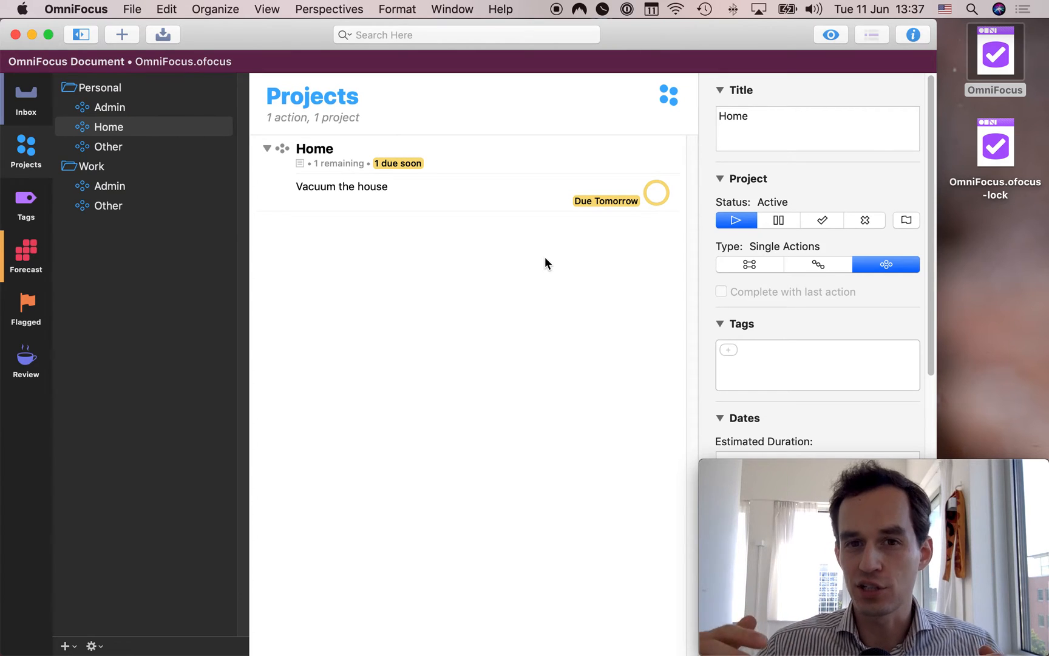
mouse_move(591, 173)
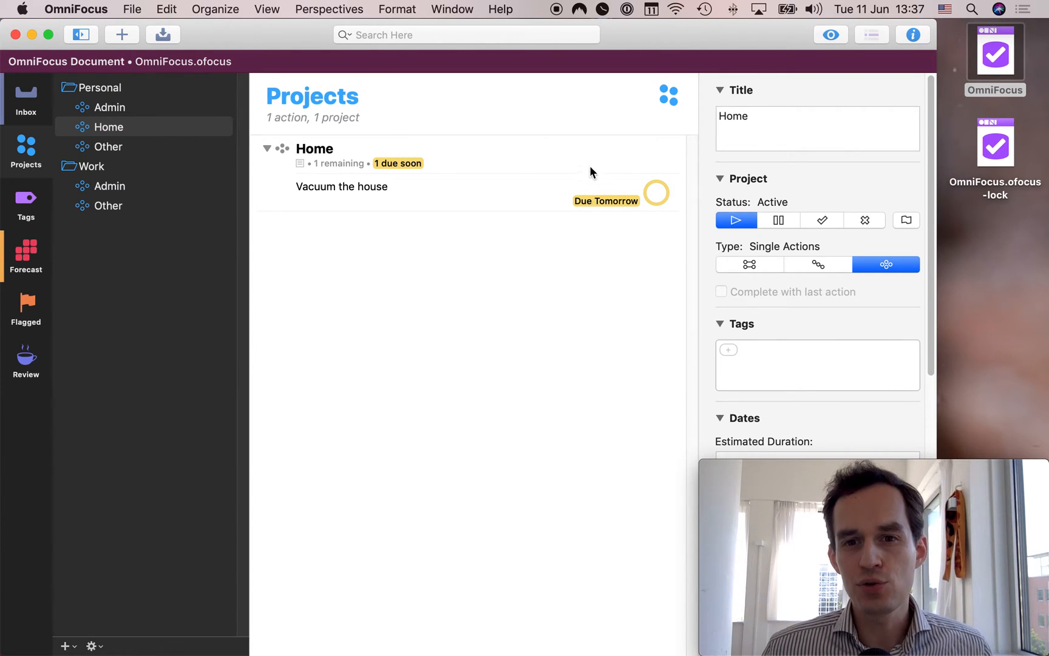
mouse_move(339, 171)
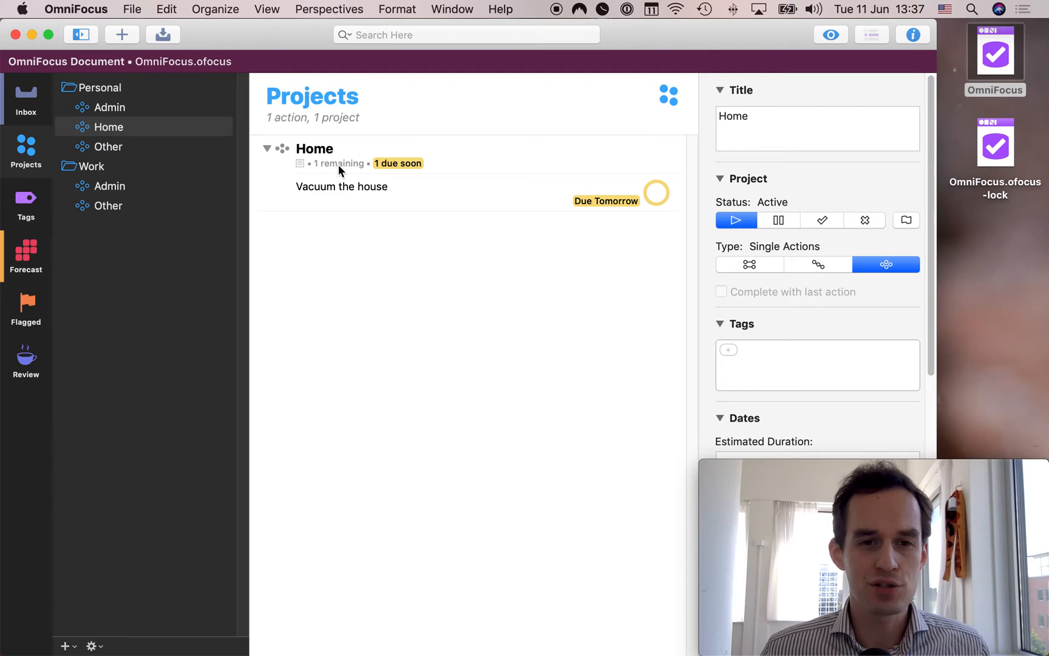
left_click(341, 186)
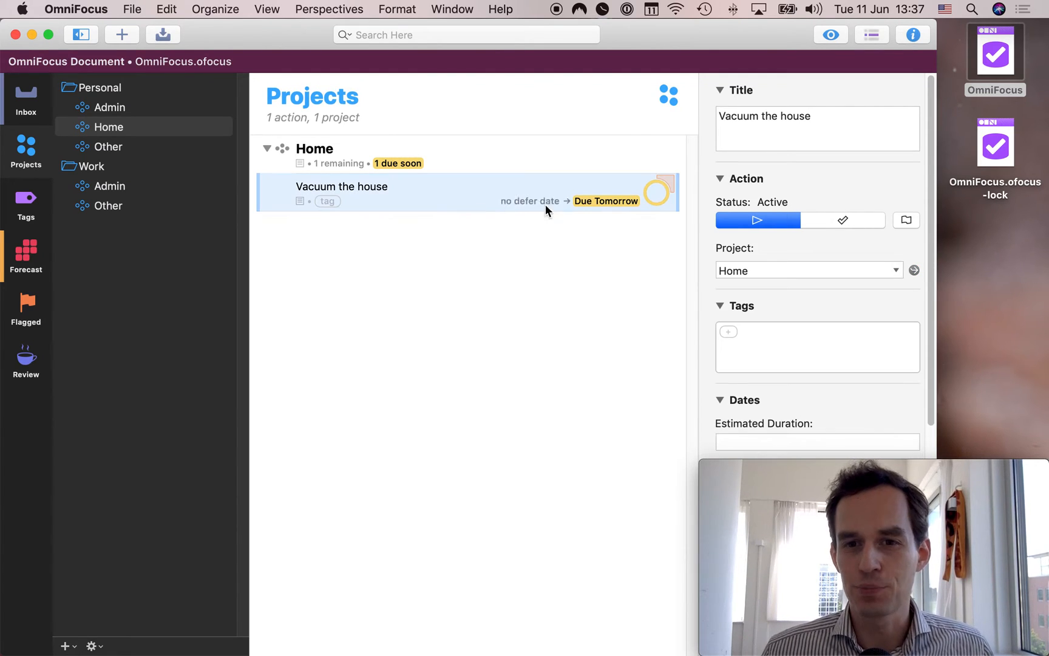
mouse_move(559, 279)
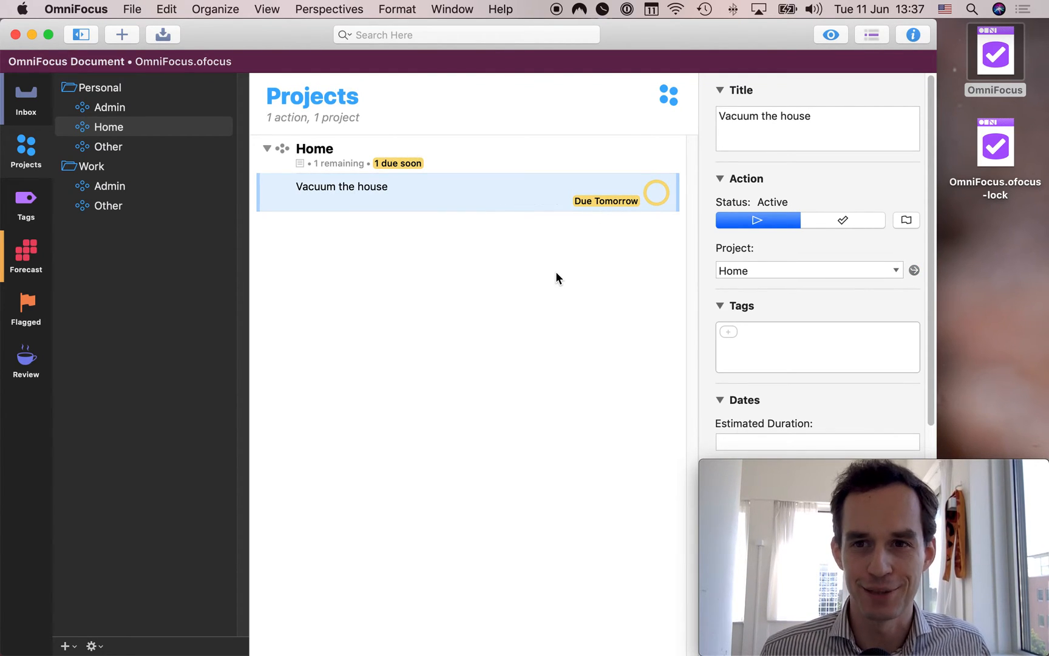
left_click(314, 148)
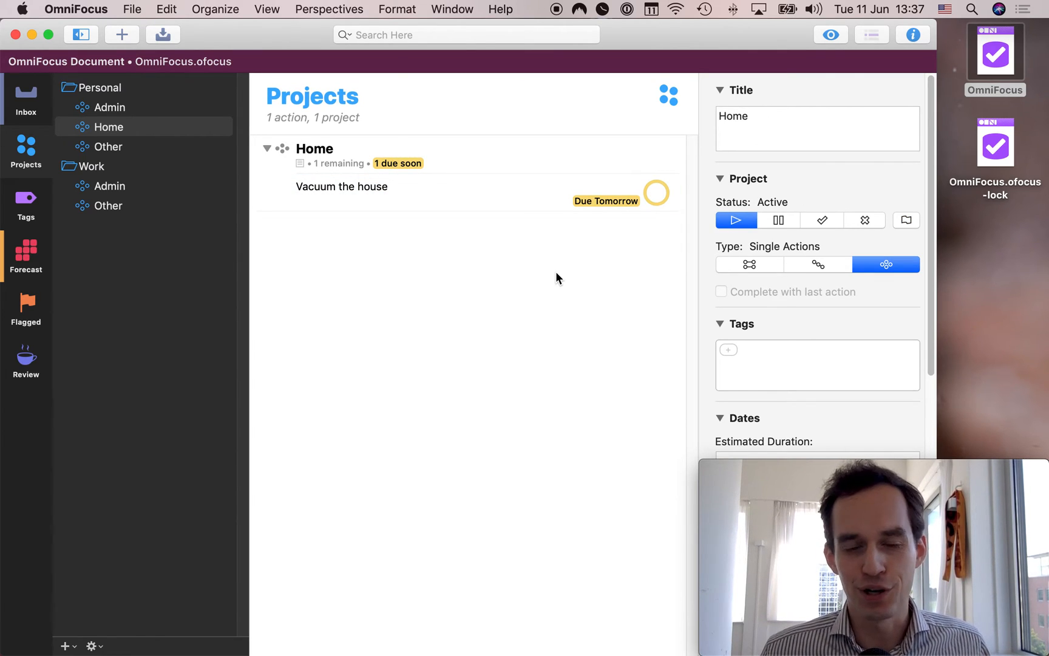
mouse_move(569, 233)
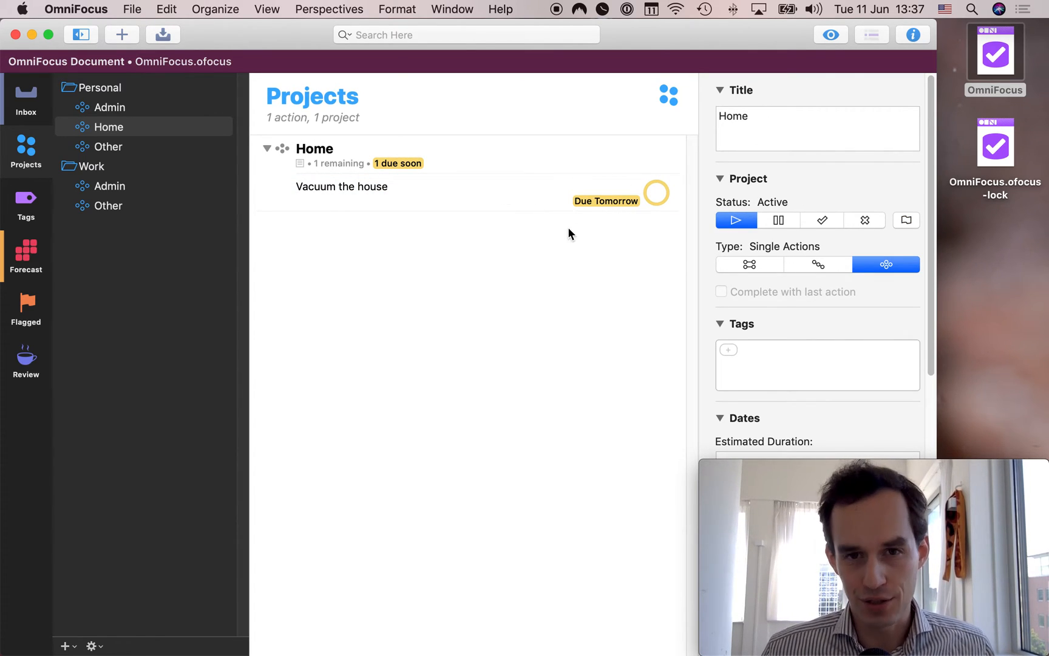
mouse_move(602, 261)
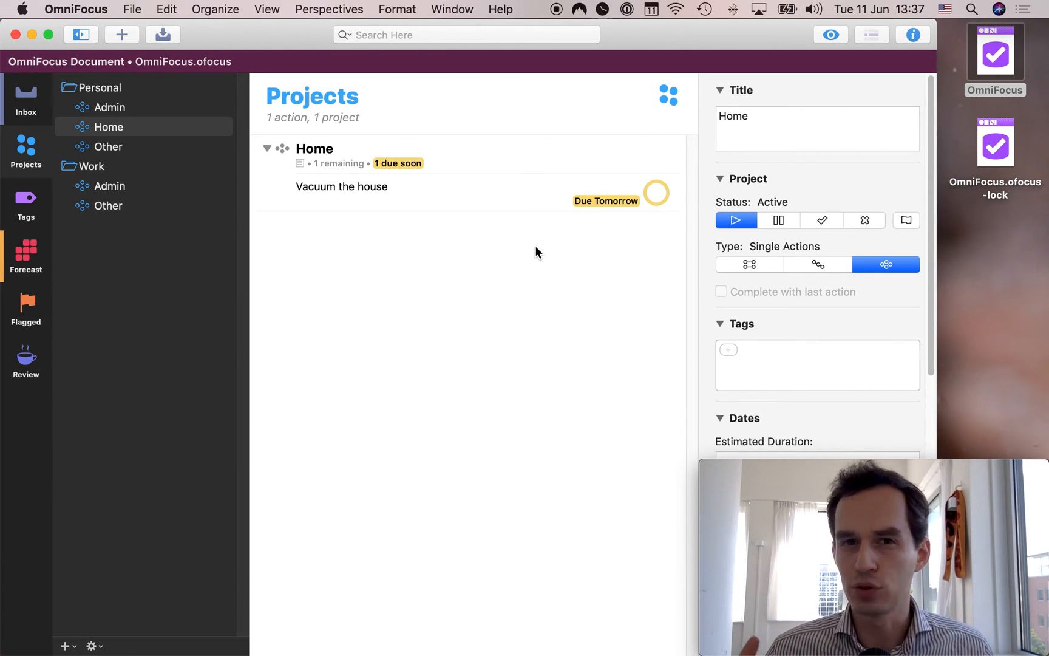
Assign the Email Bob inbox item to Work : Other and return to Projects.
left_click(26, 98)
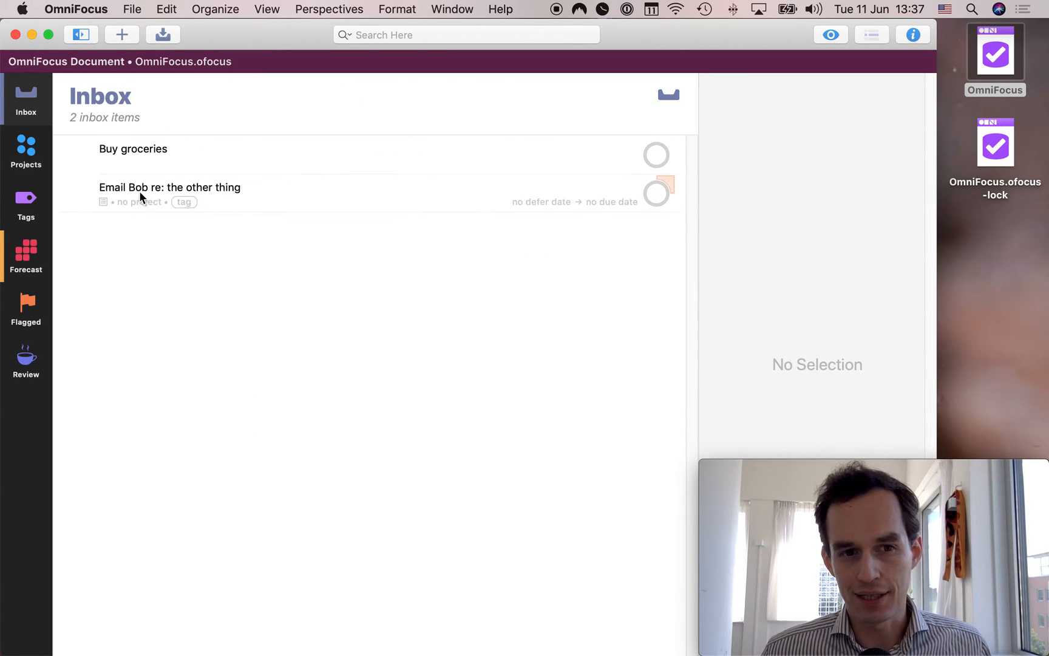
left_click(169, 187)
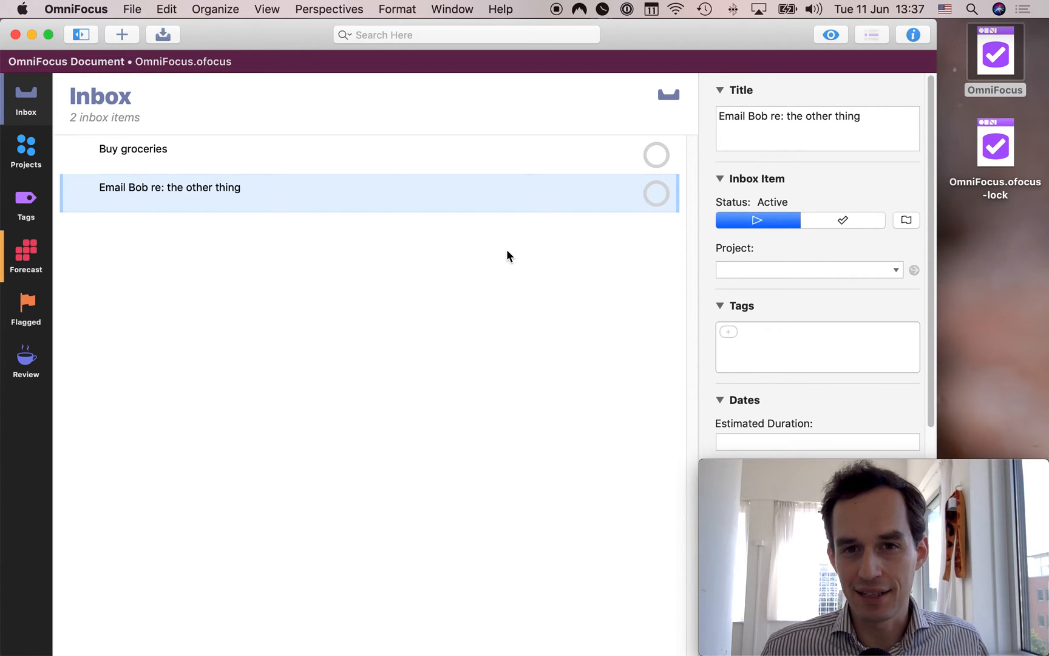
mouse_move(605, 206)
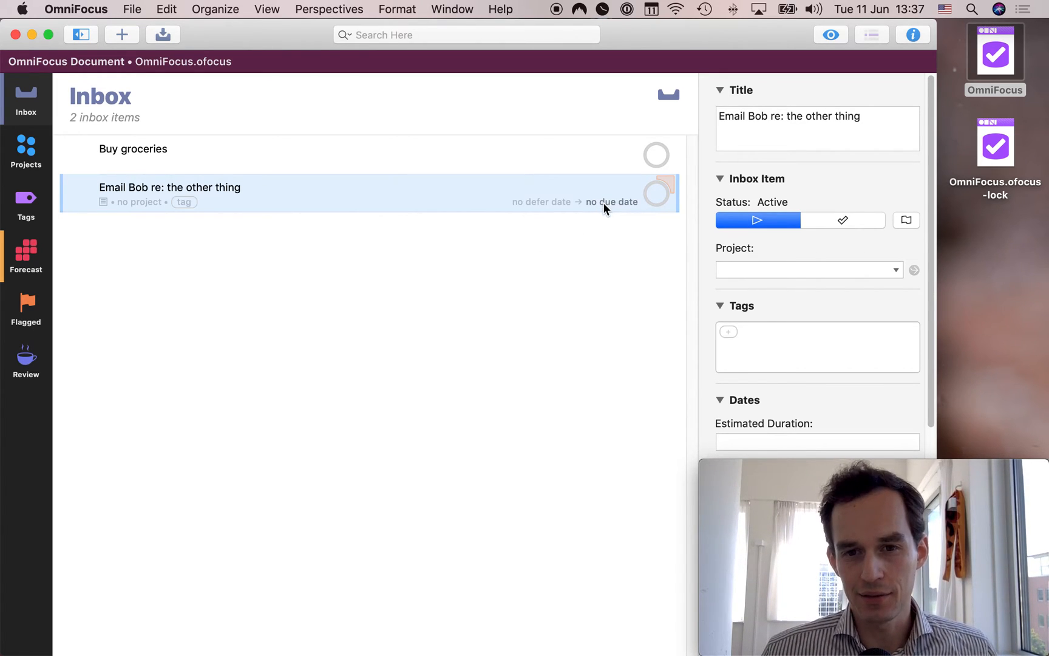
mouse_move(558, 299)
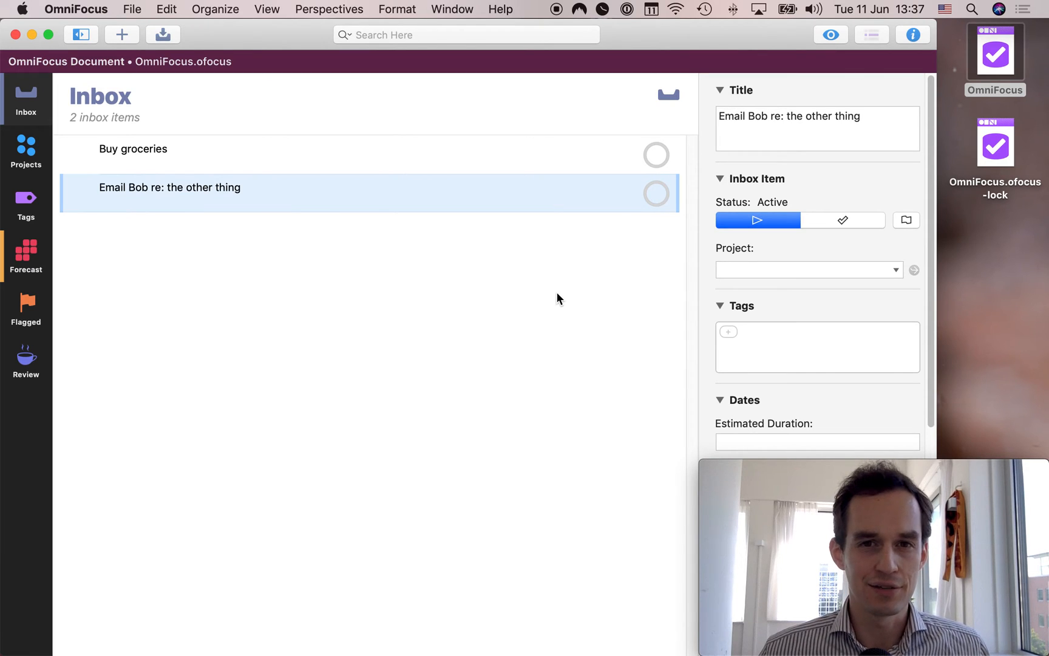
mouse_move(507, 291)
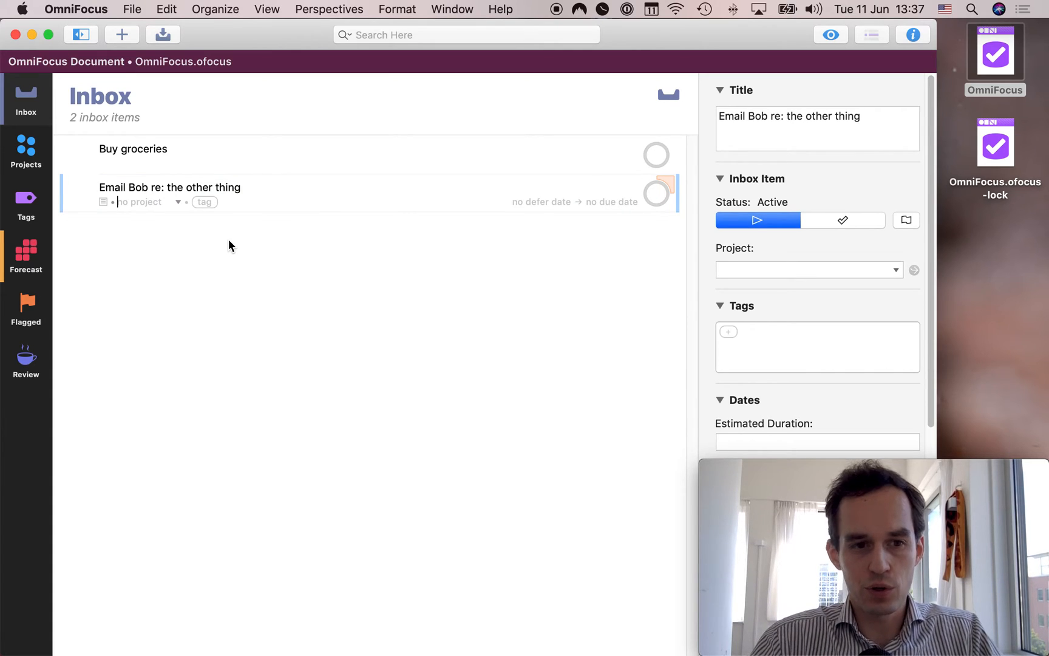
type("Work")
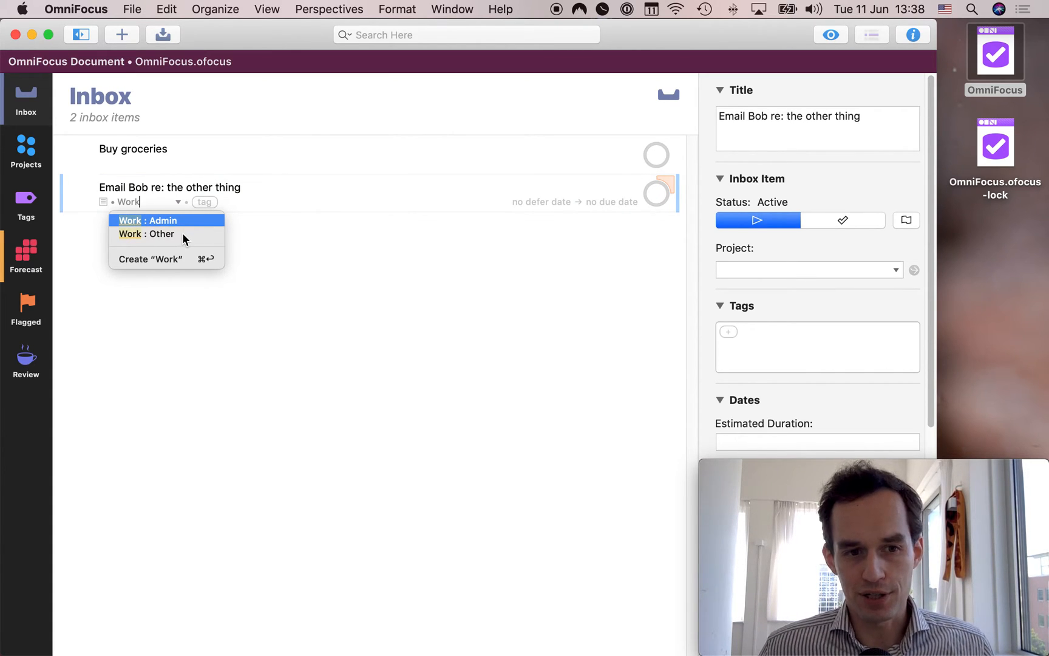
left_click(147, 233)
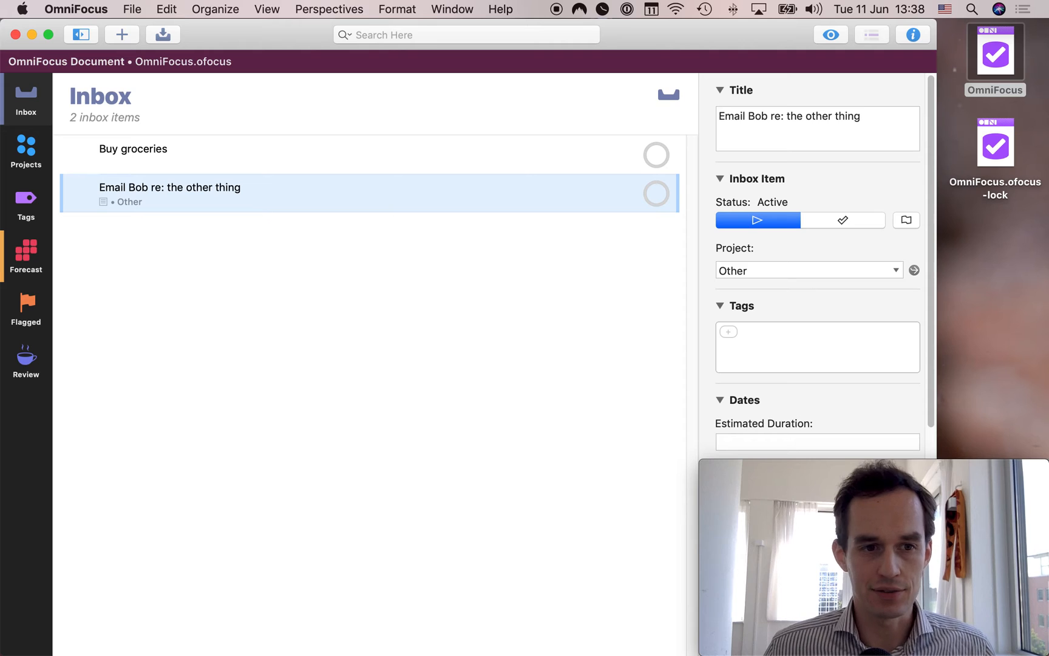
left_click(26, 149)
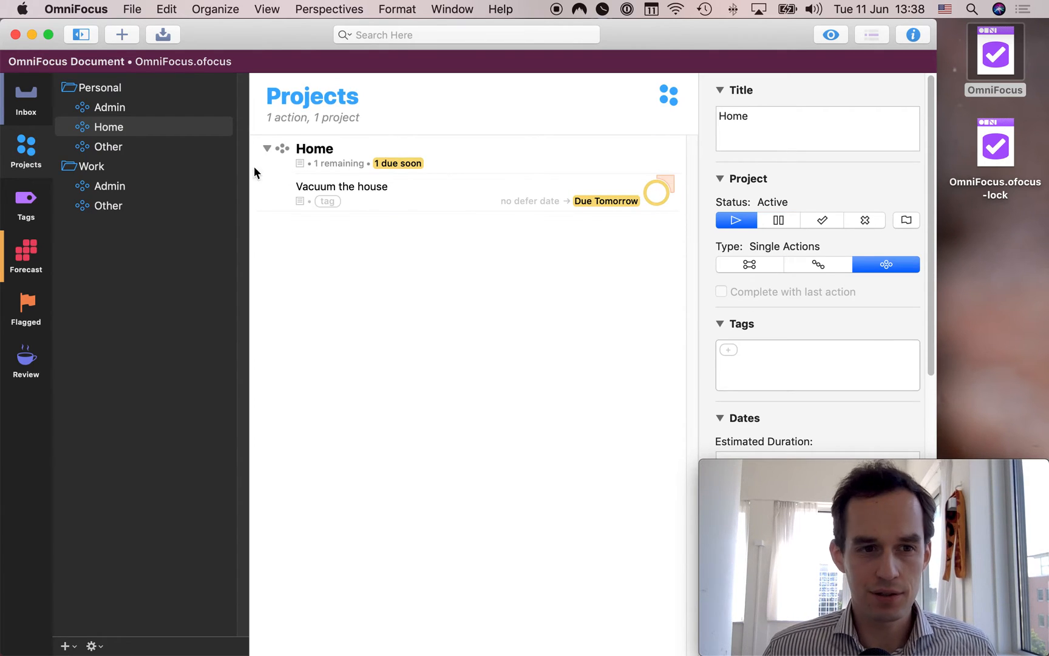
Tag the Email Bob action in Work's Other project with Next.
left_click(109, 205)
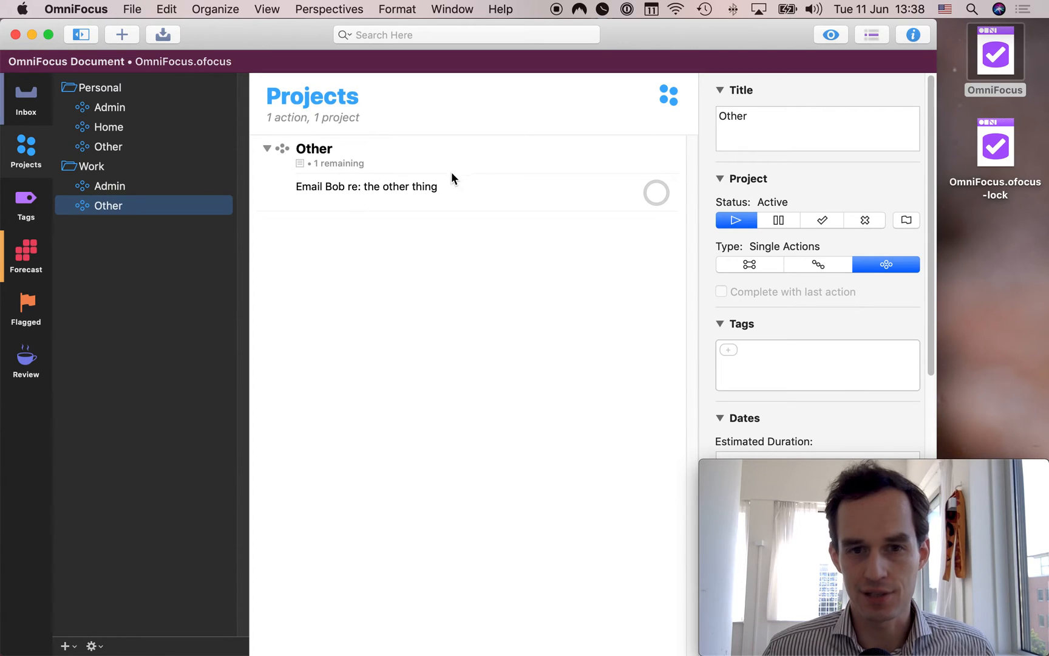
left_click(367, 187)
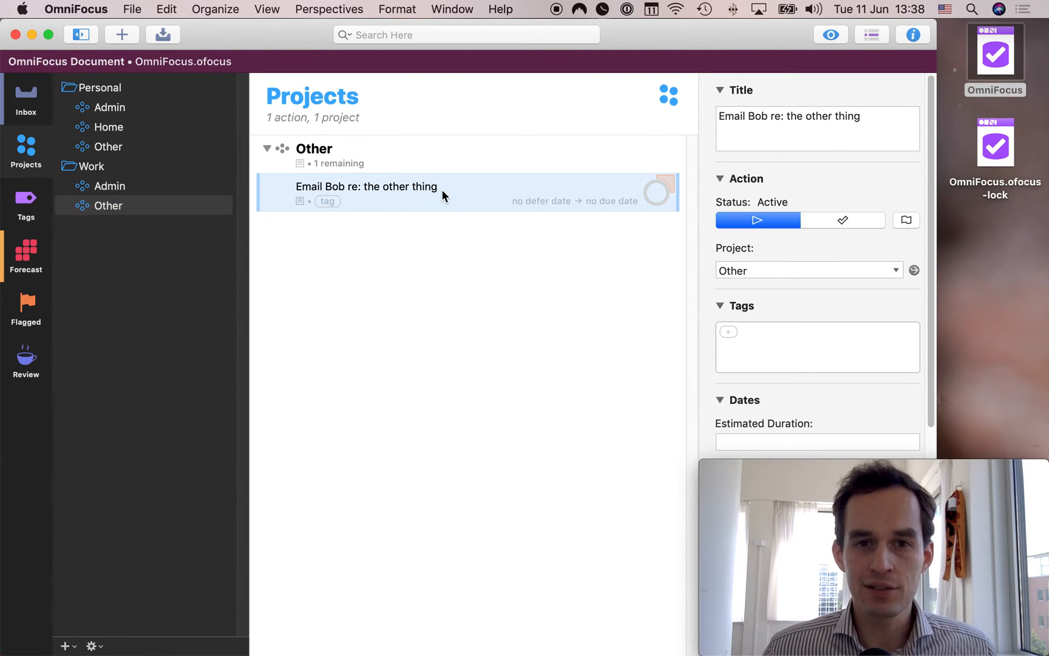
mouse_move(488, 273)
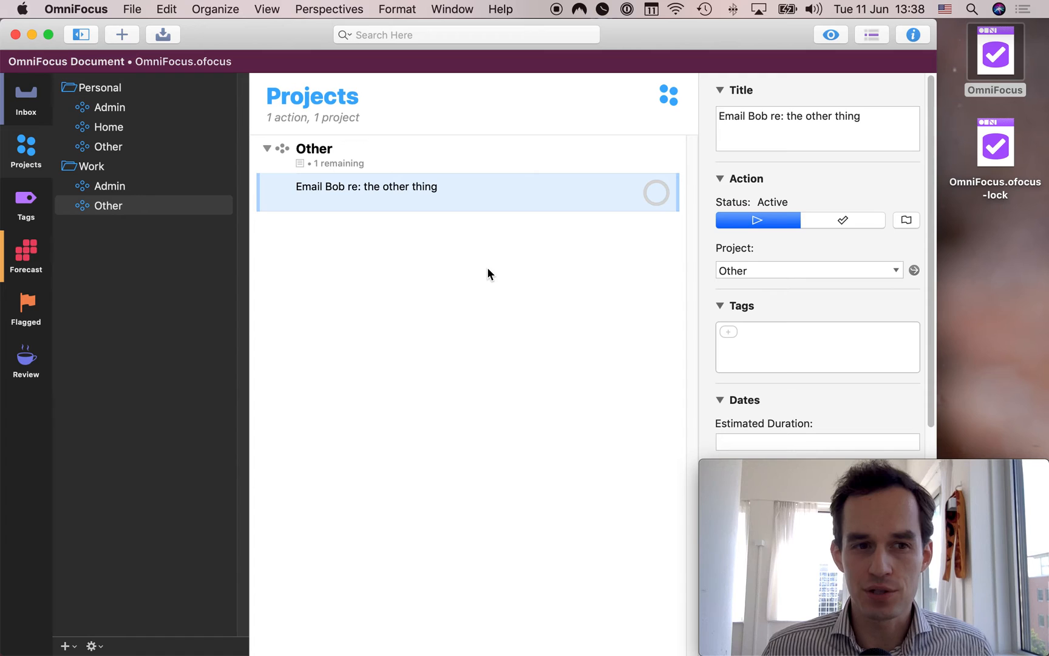
mouse_move(391, 248)
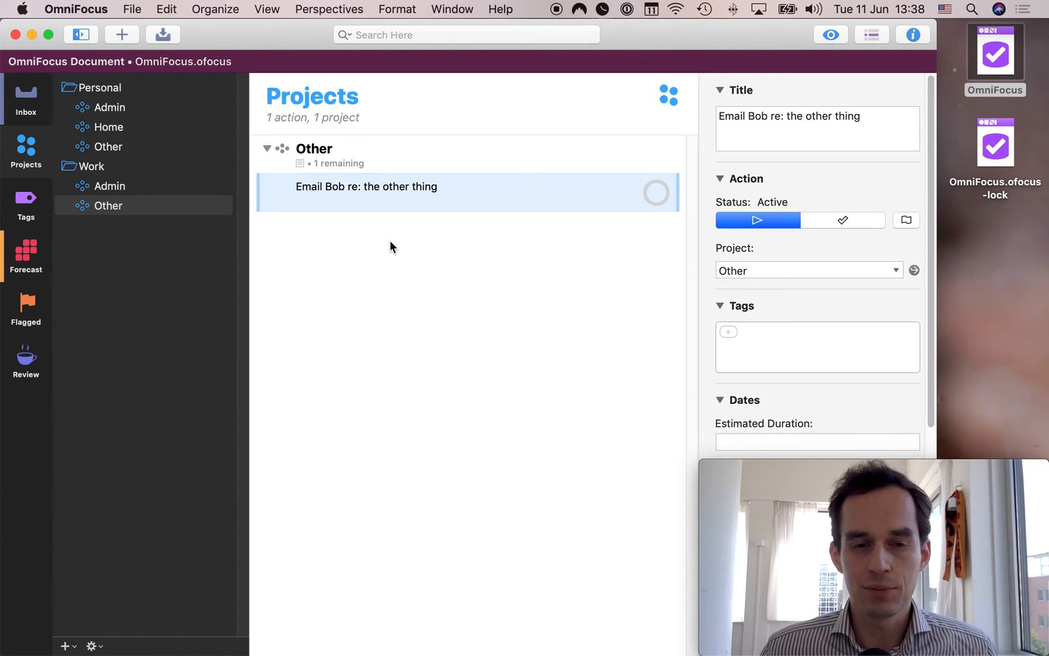
mouse_move(318, 205)
type("Next")
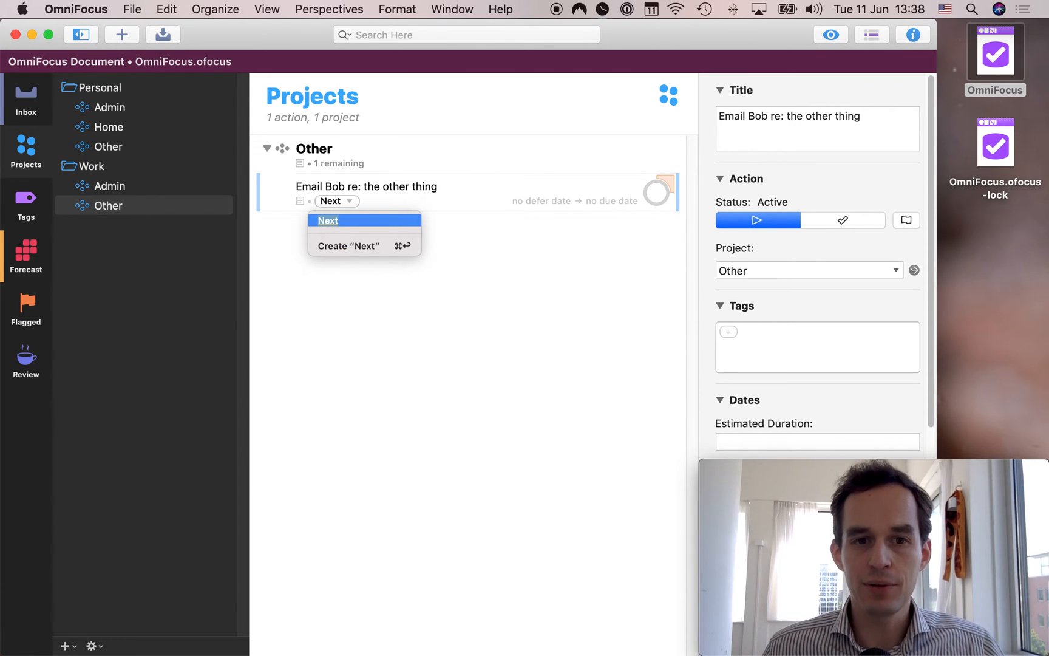
mouse_move(359, 232)
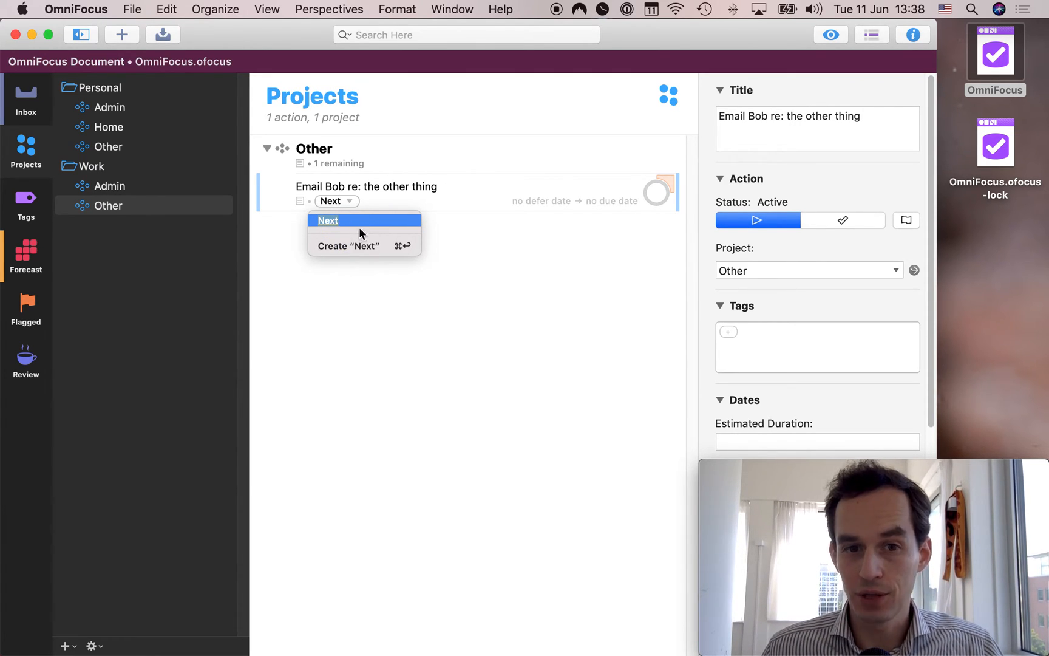
mouse_move(492, 266)
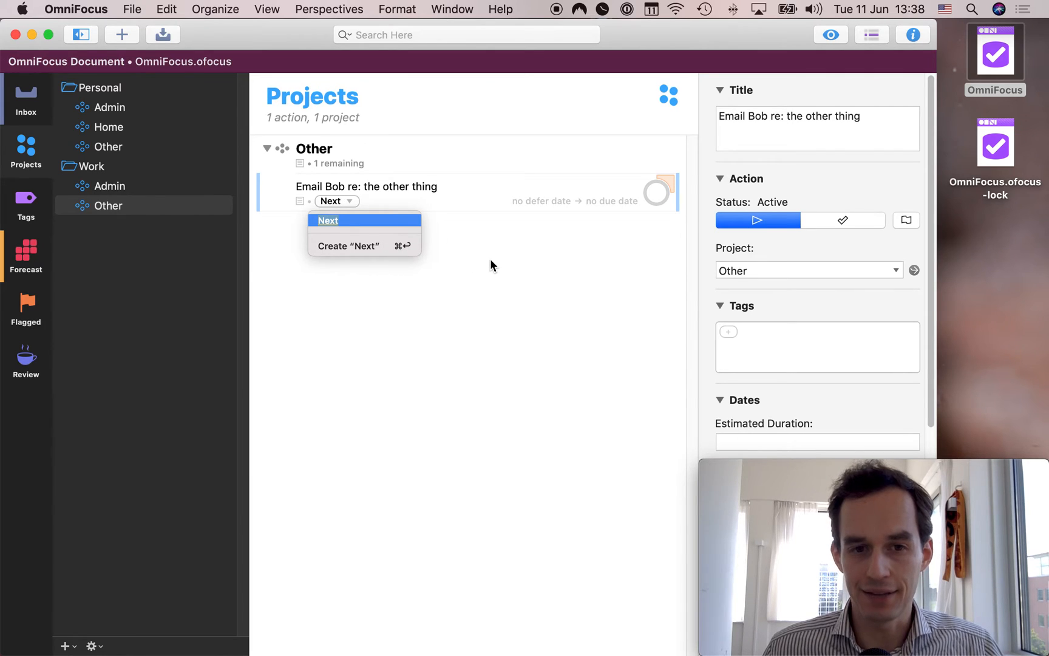
left_click(326, 220)
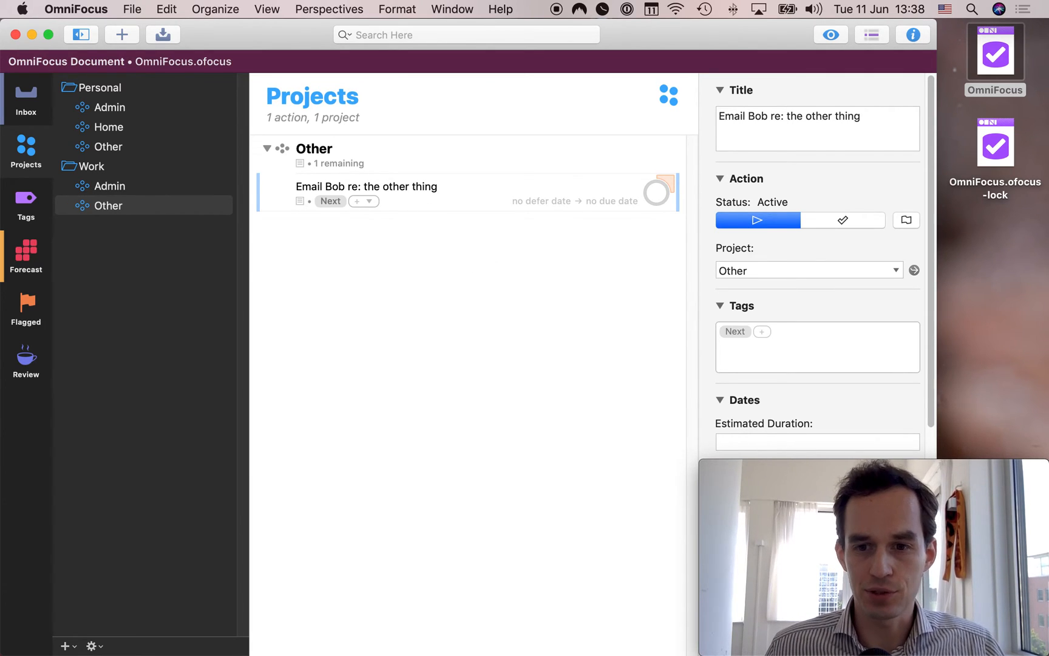
left_click(367, 186)
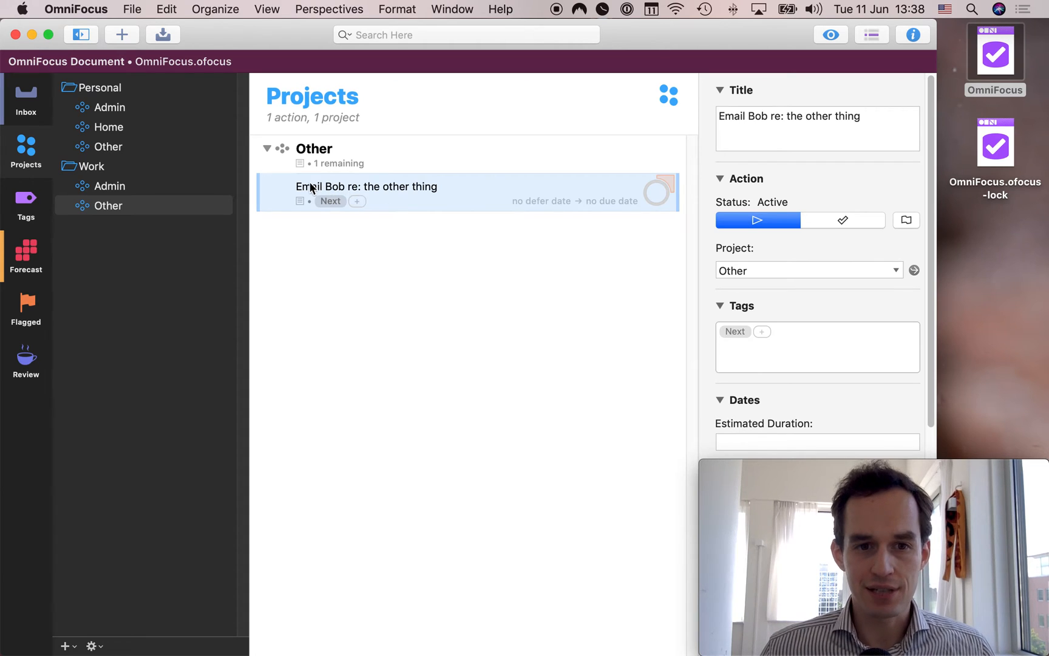
mouse_move(533, 264)
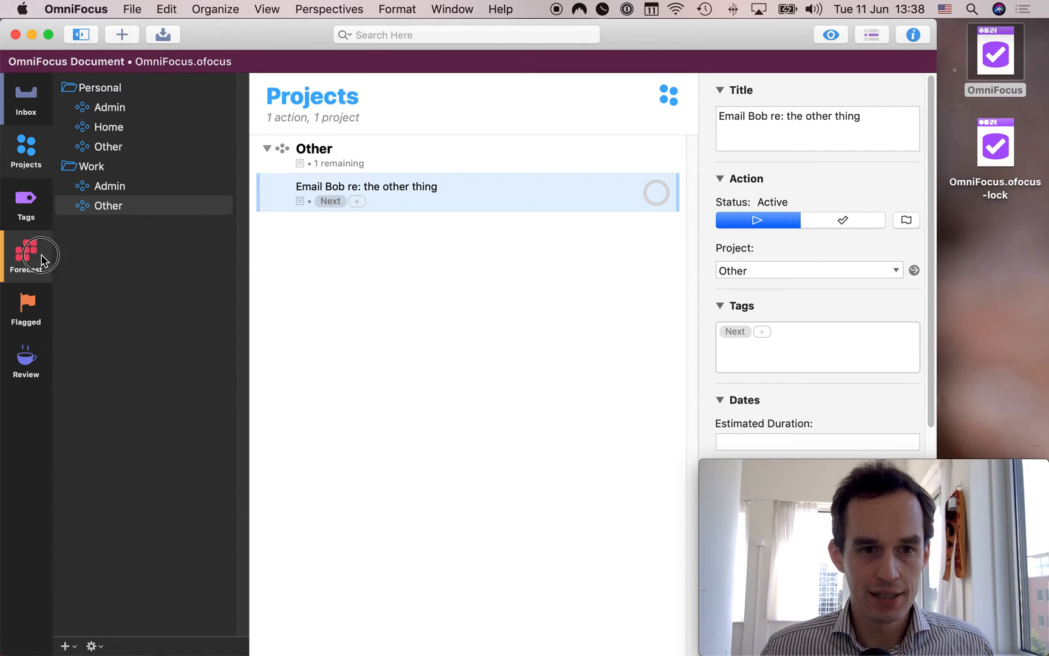
Show the Forecast and inspect the Next-tagged Email Bob action.
left_click(25, 256)
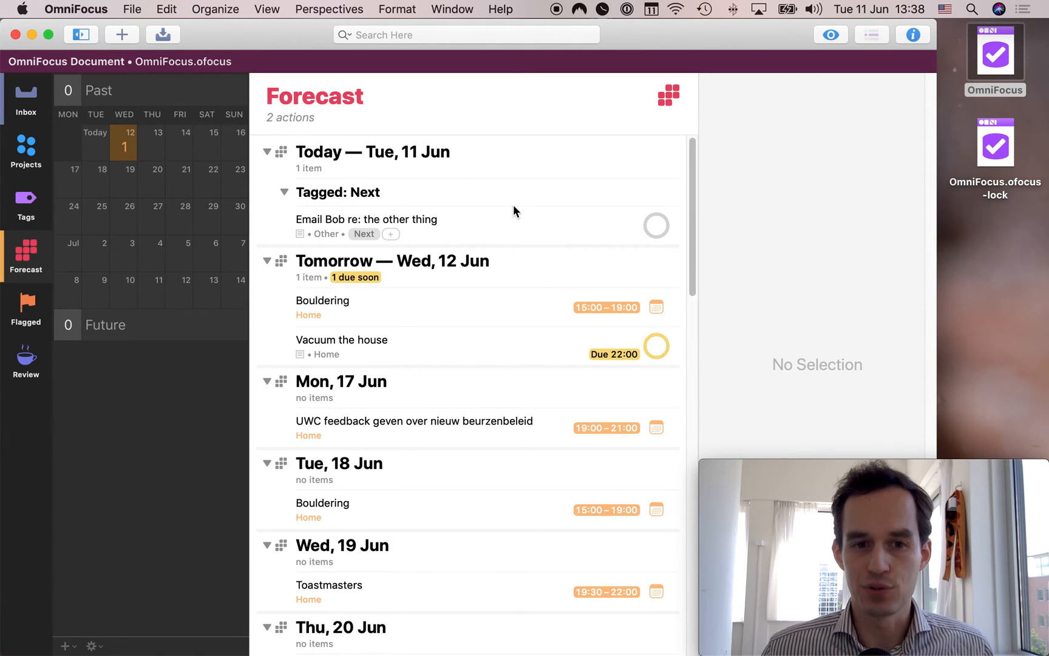
mouse_move(449, 149)
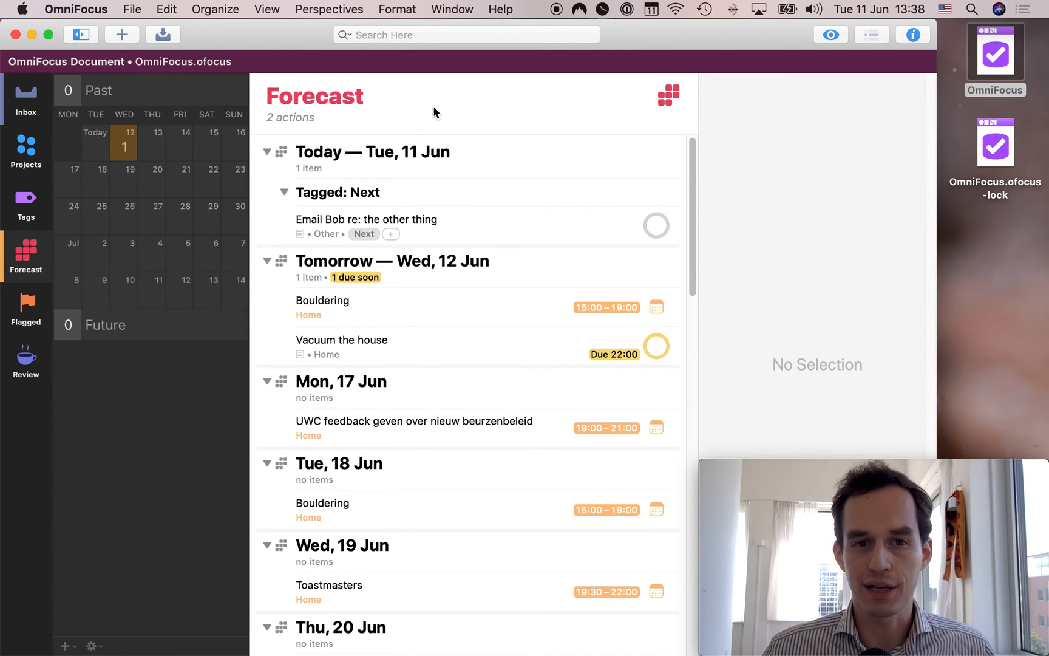
mouse_move(541, 139)
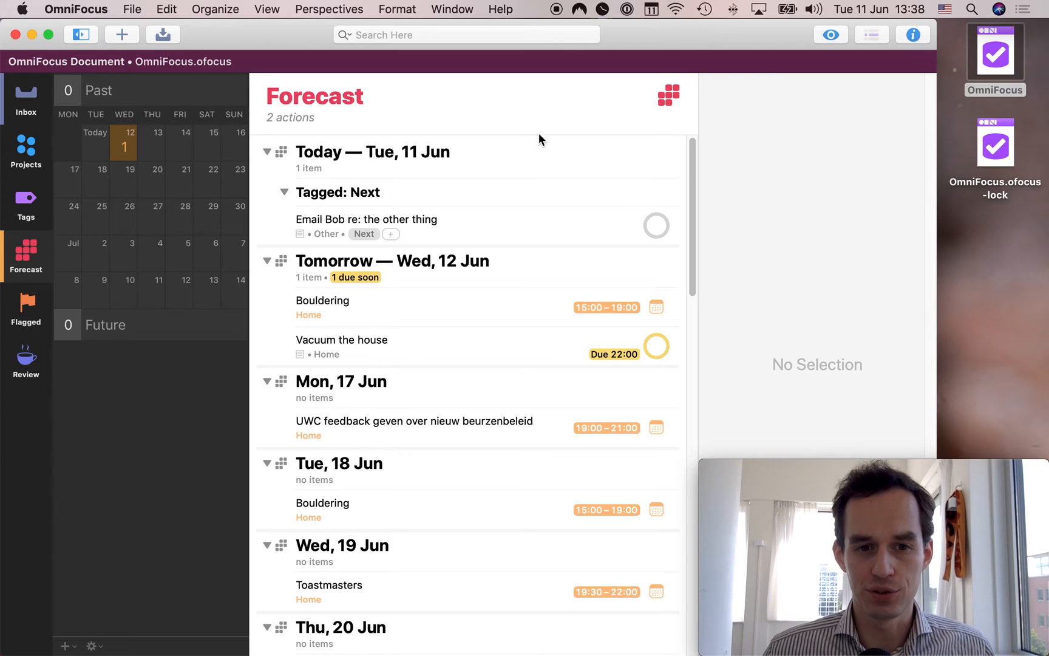
mouse_move(279, 77)
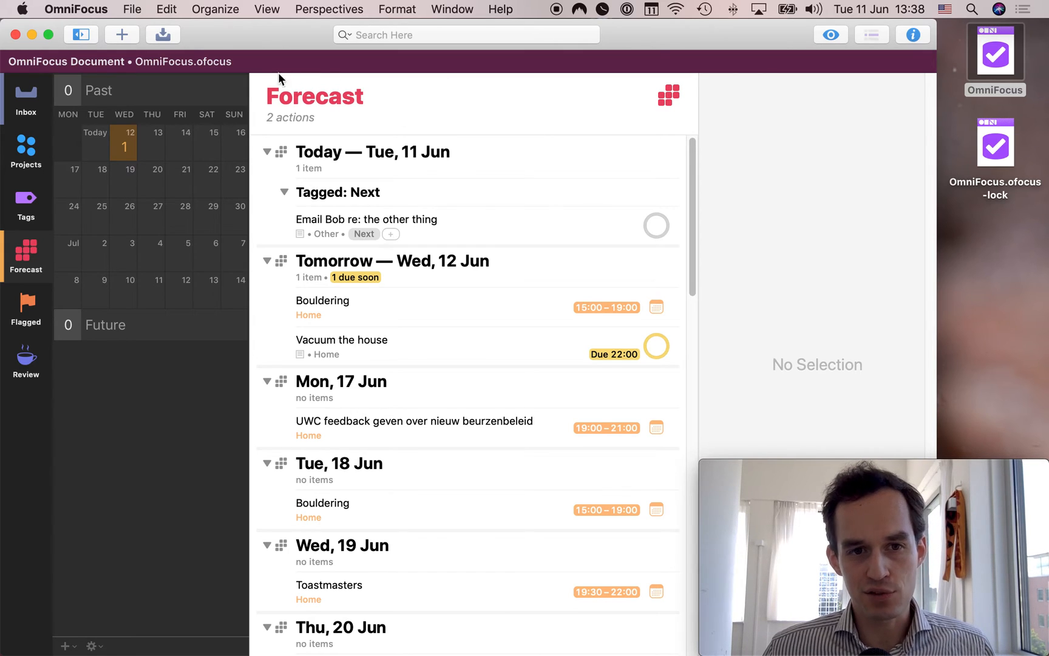
mouse_move(516, 120)
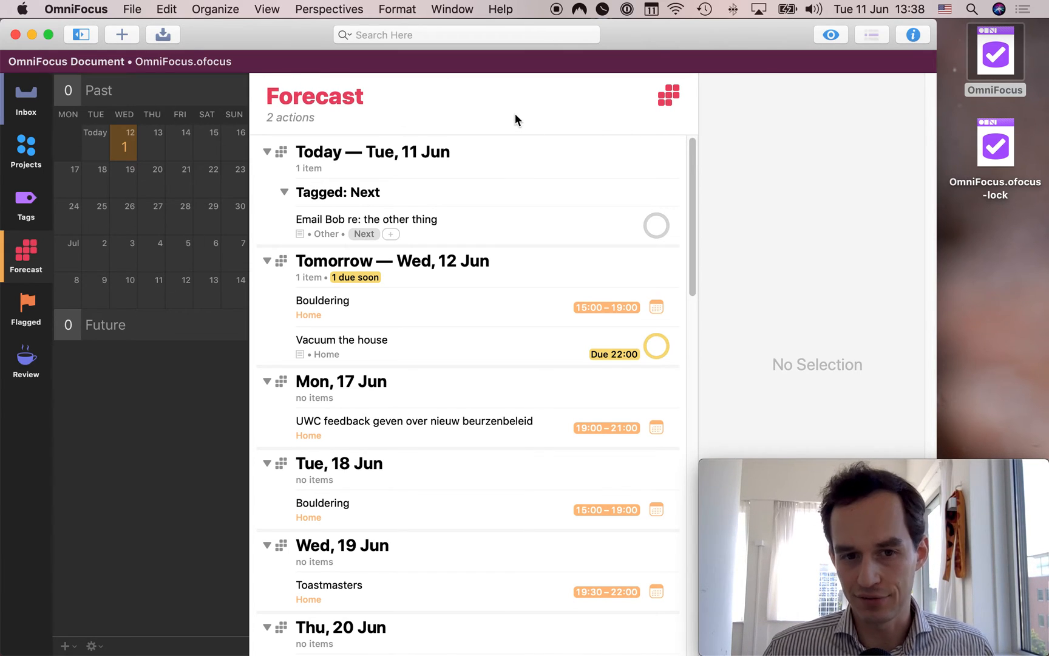
mouse_move(551, 185)
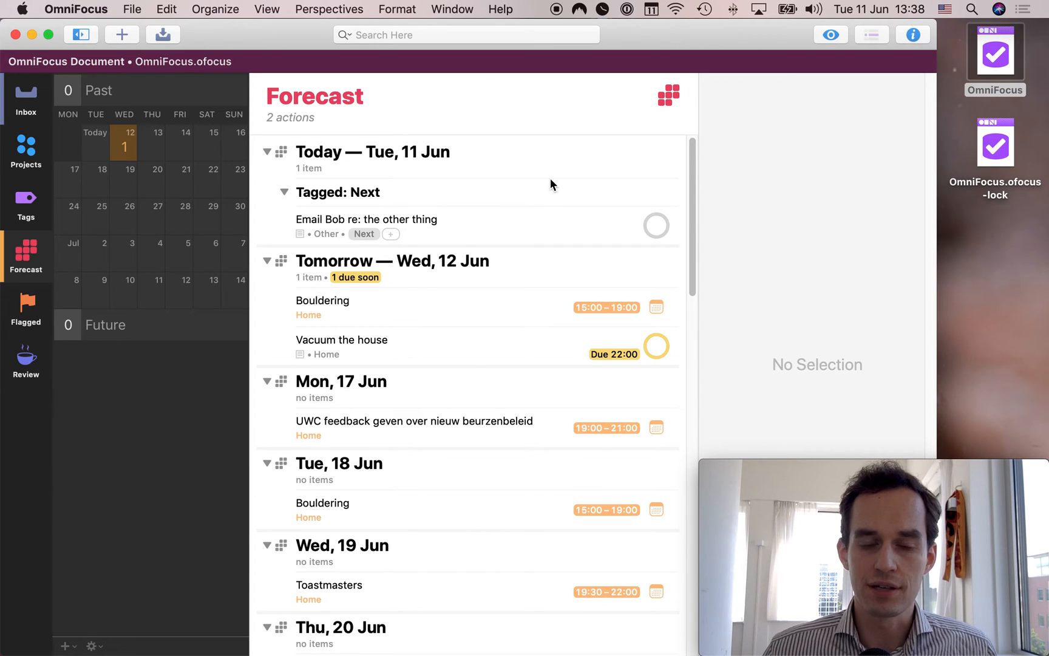
mouse_move(509, 262)
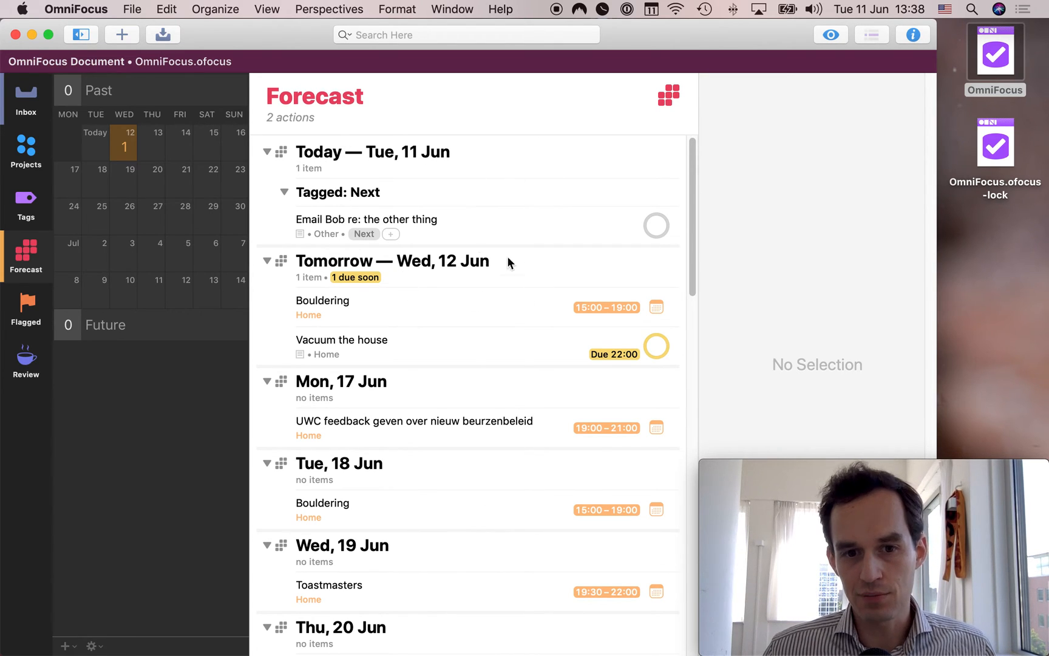
mouse_move(686, 272)
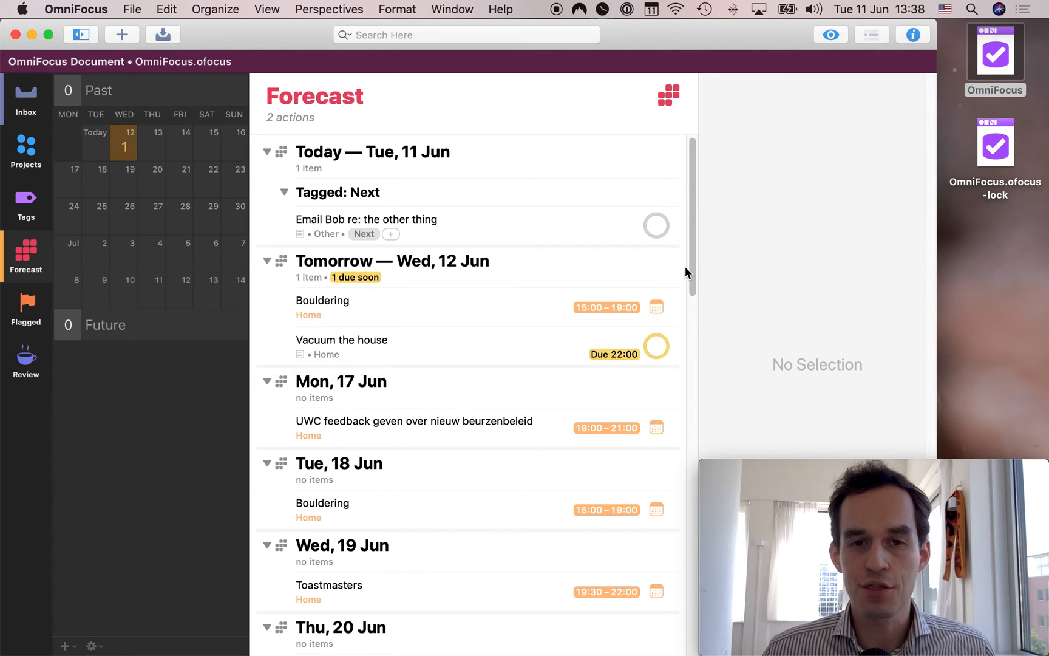
mouse_move(413, 281)
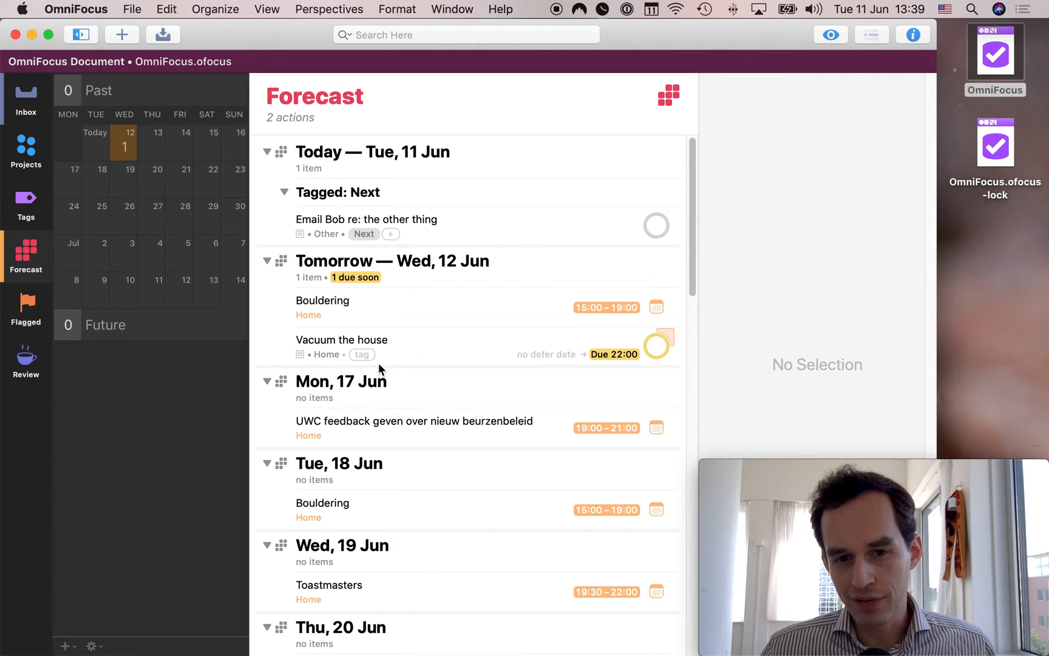
mouse_move(412, 267)
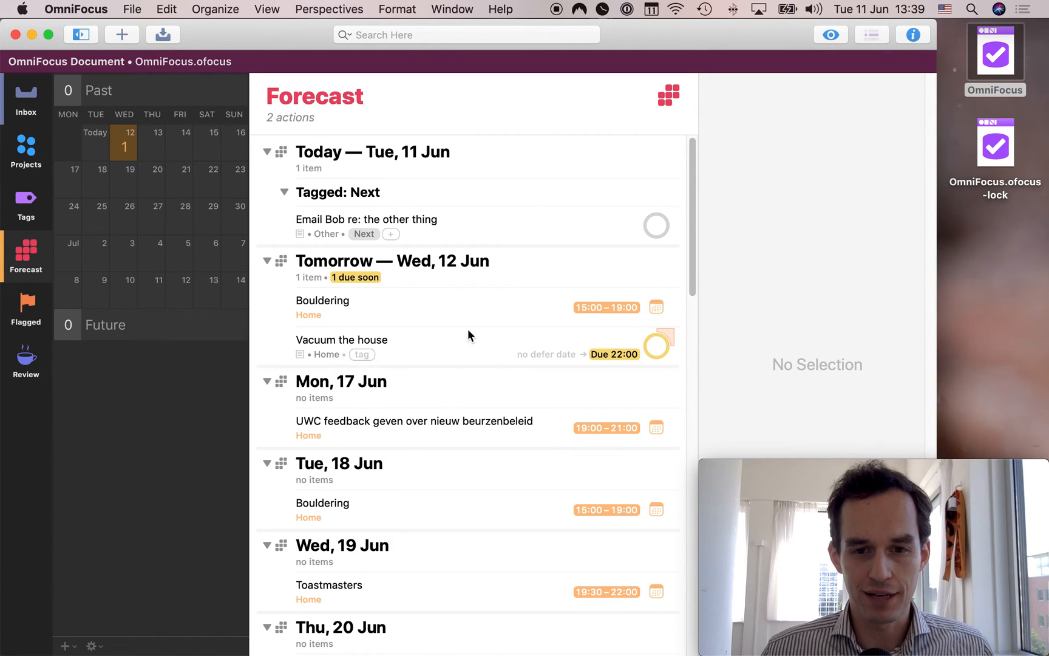
mouse_move(588, 351)
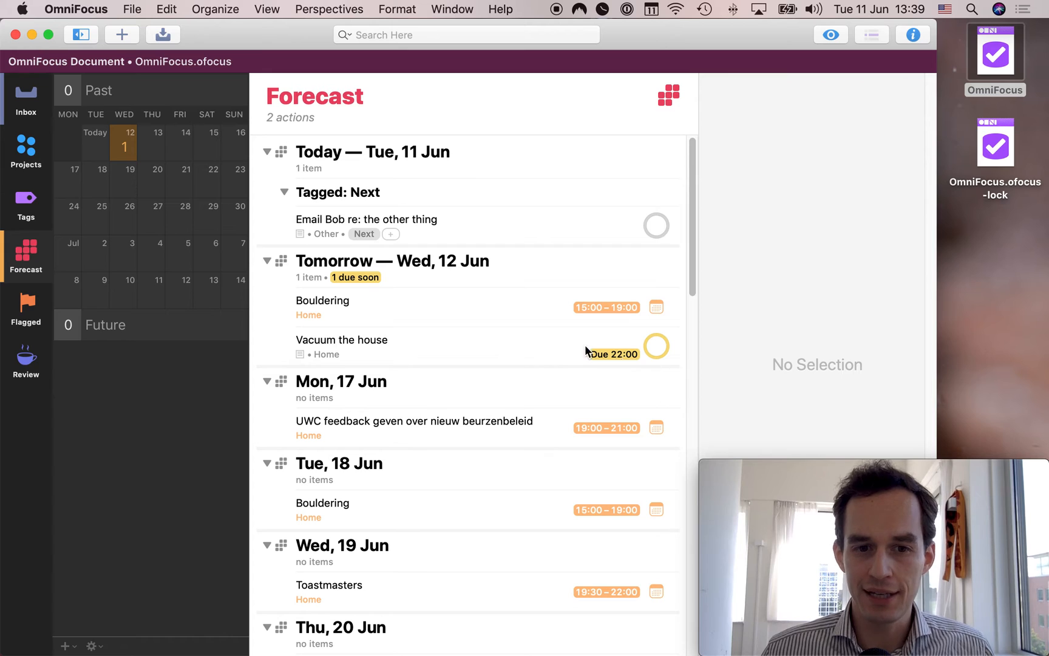
mouse_move(673, 327)
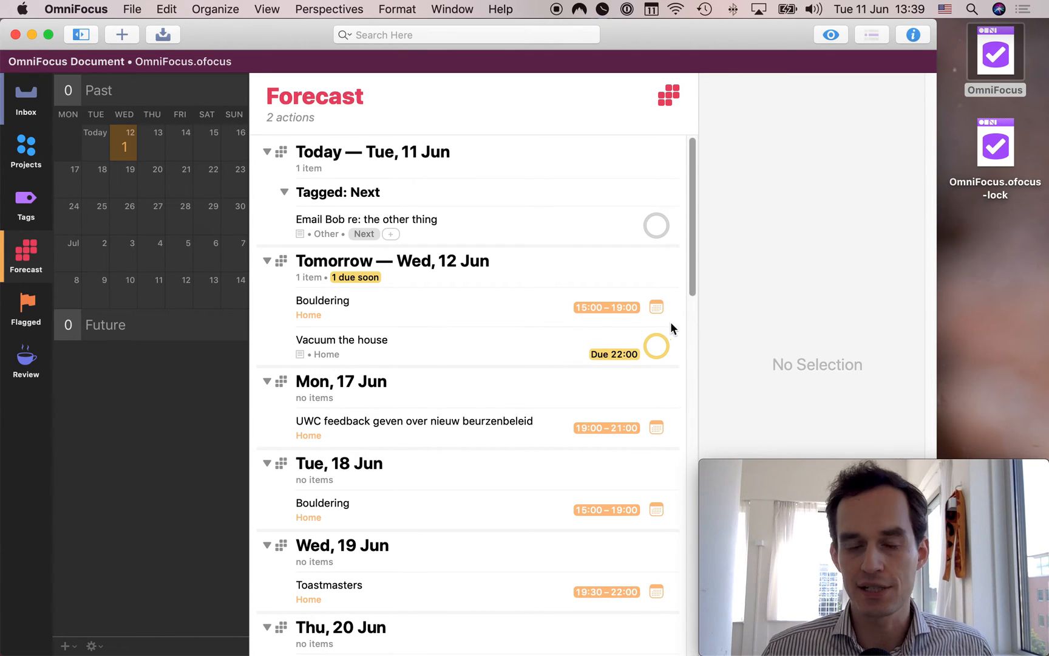
mouse_move(421, 221)
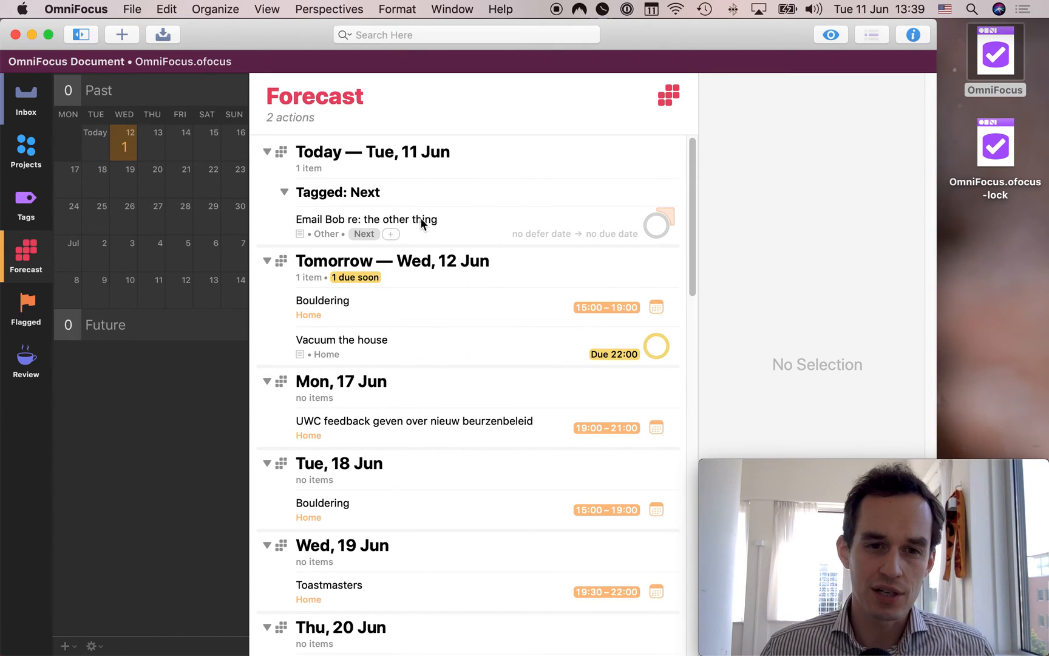
left_click(367, 219)
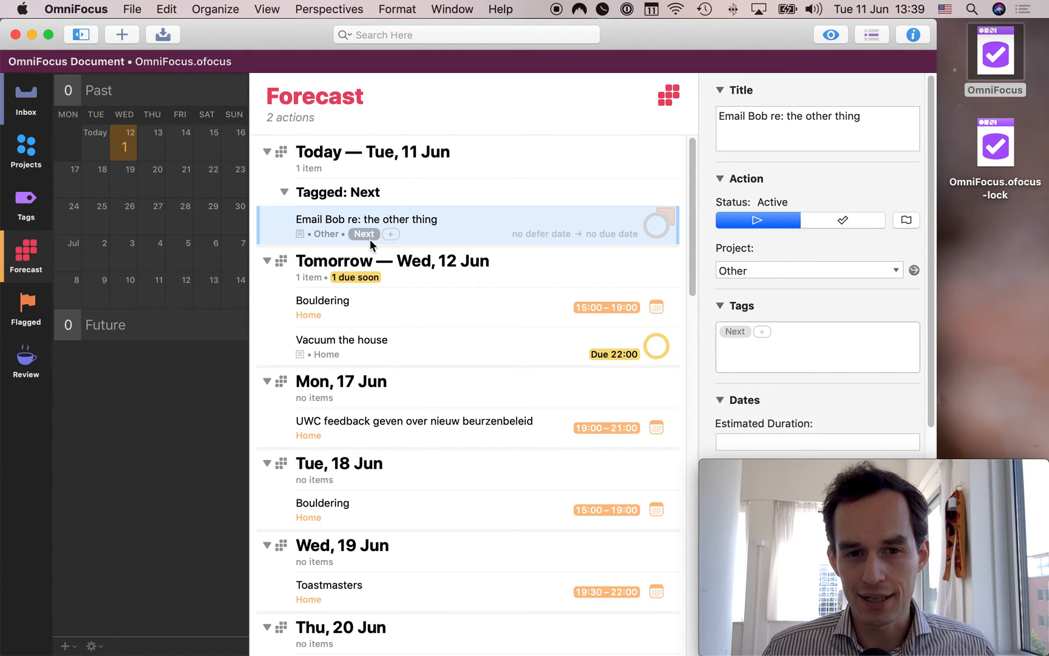
mouse_move(505, 191)
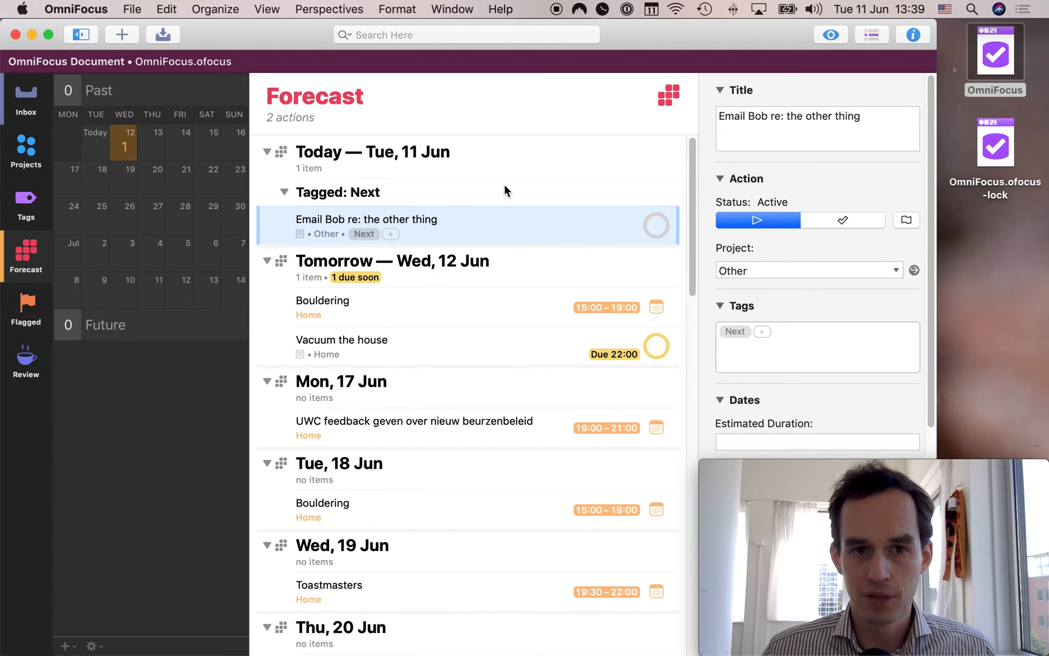
mouse_move(401, 157)
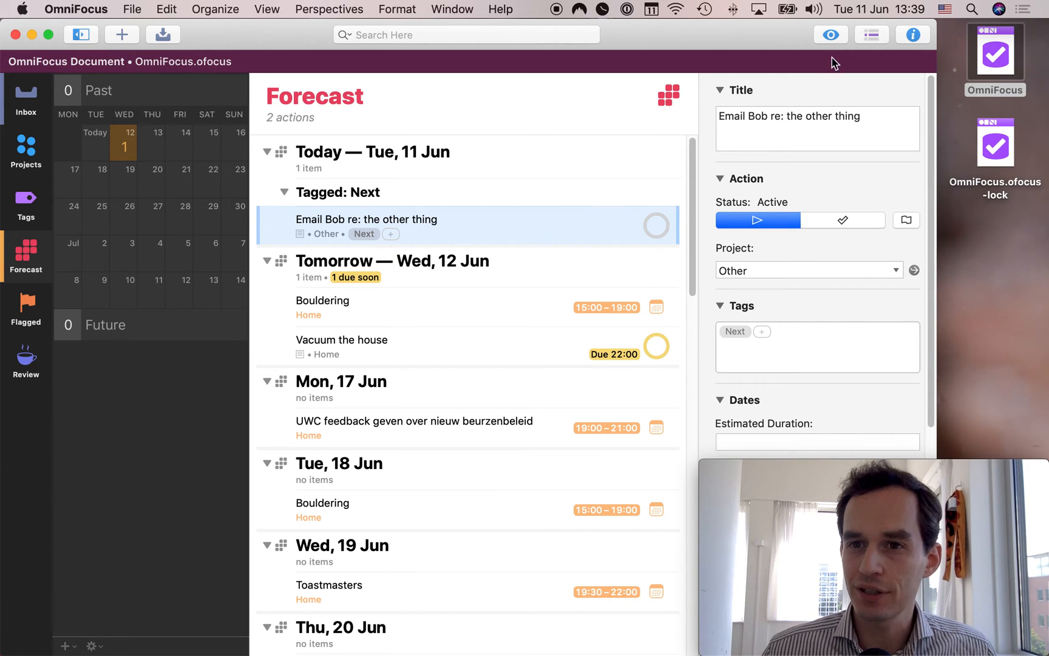
left_click(666, 94)
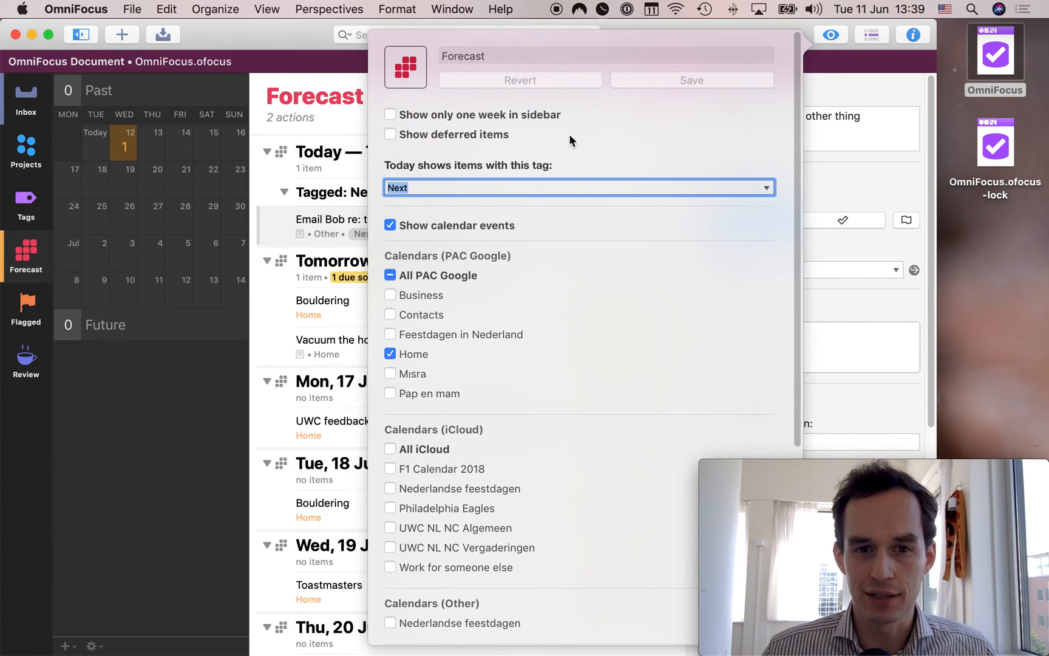
mouse_move(415, 175)
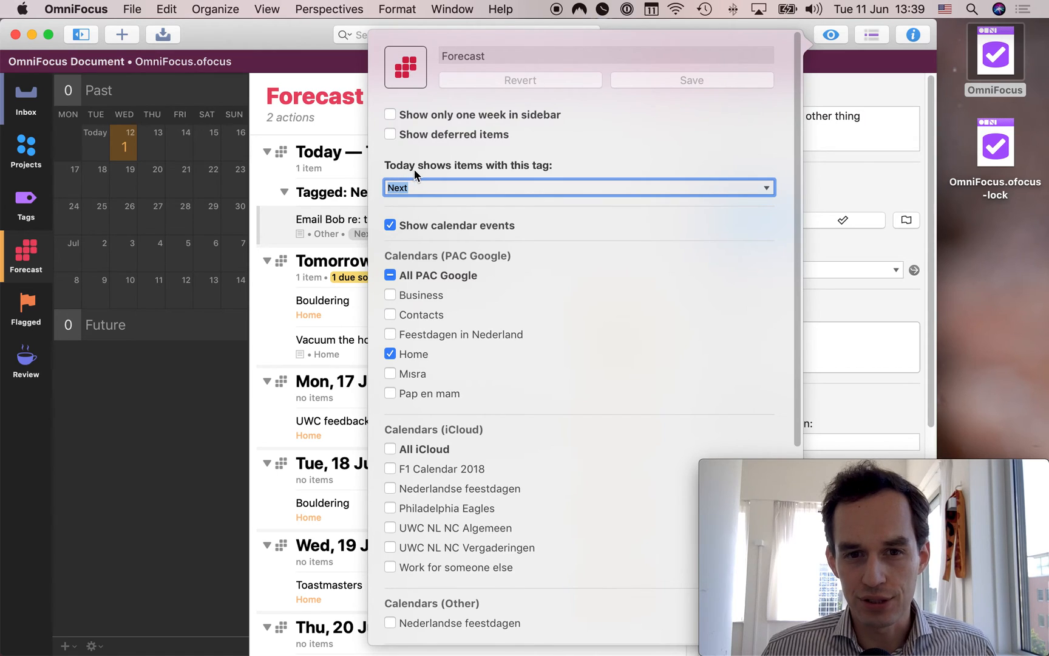
mouse_move(439, 187)
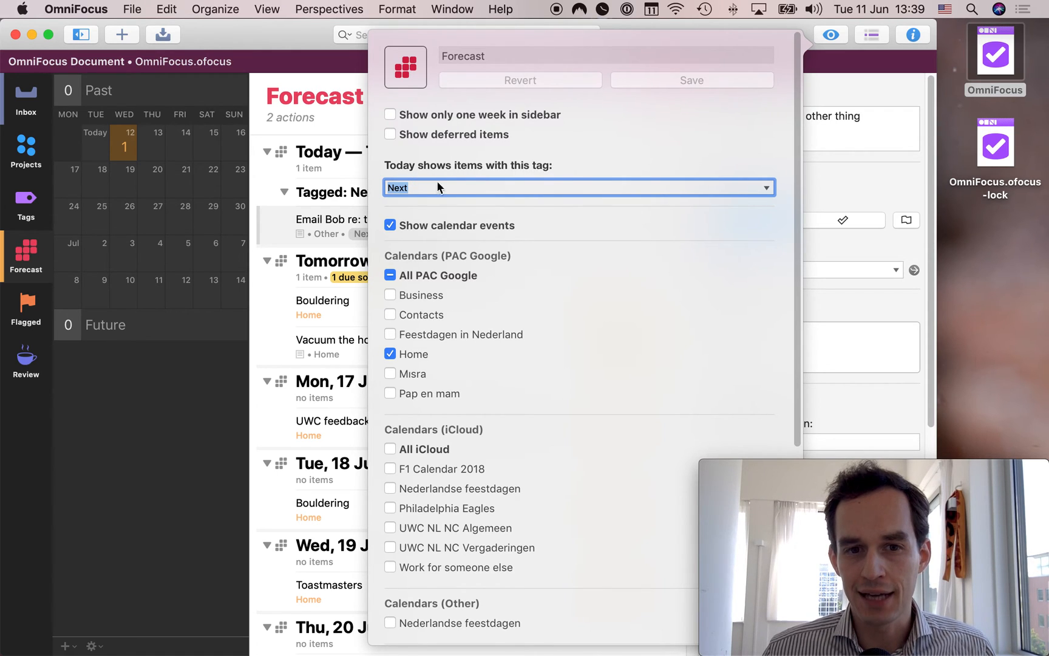
mouse_move(628, 199)
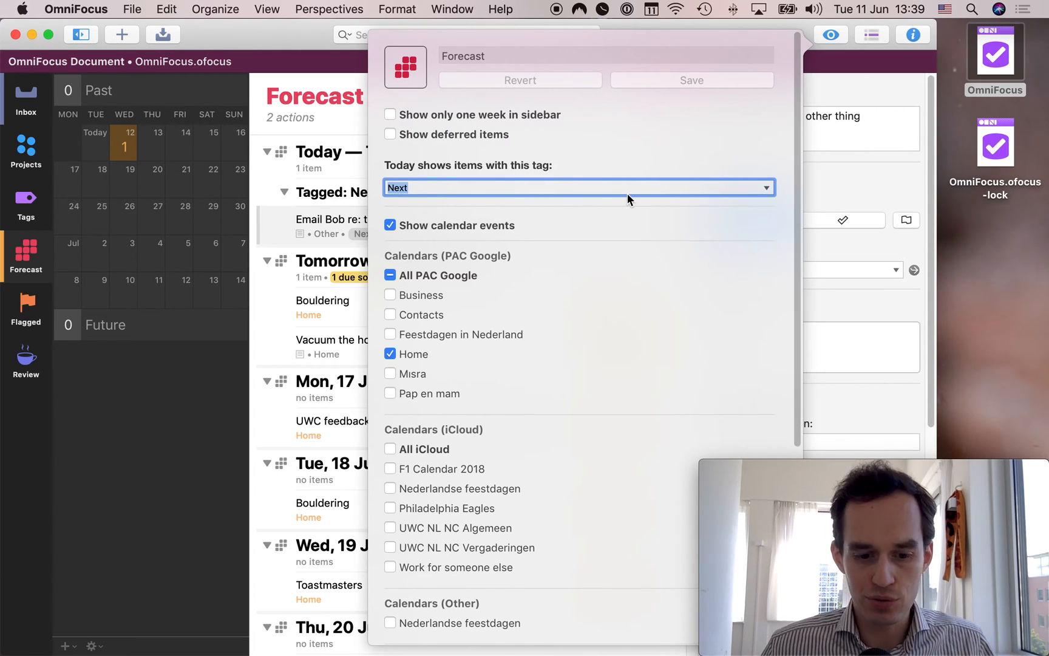
left_click(578, 187)
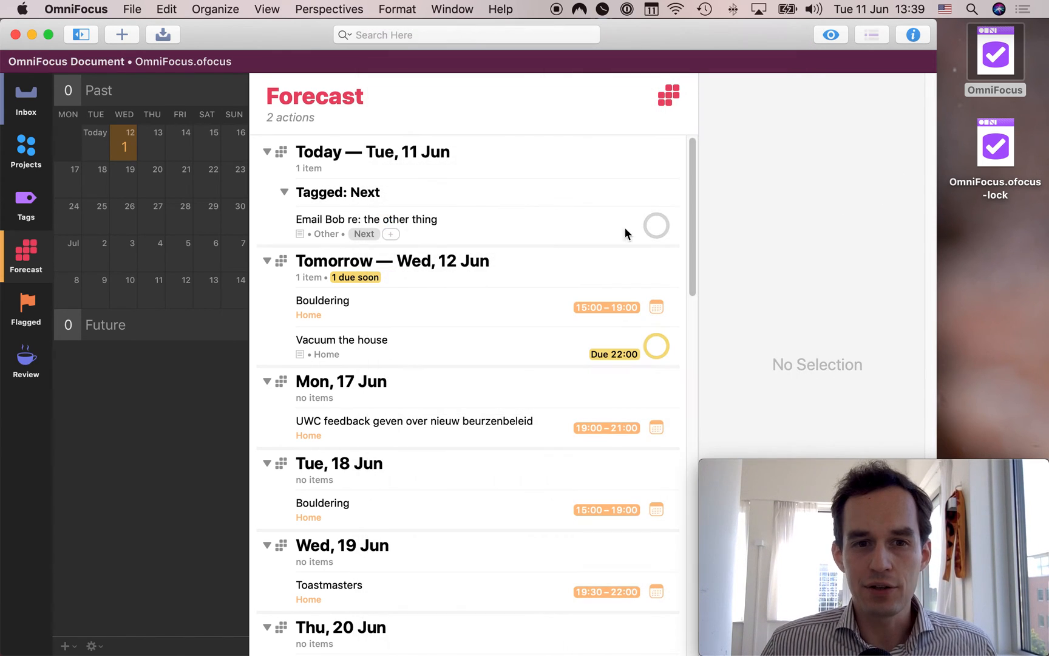
mouse_move(248, 191)
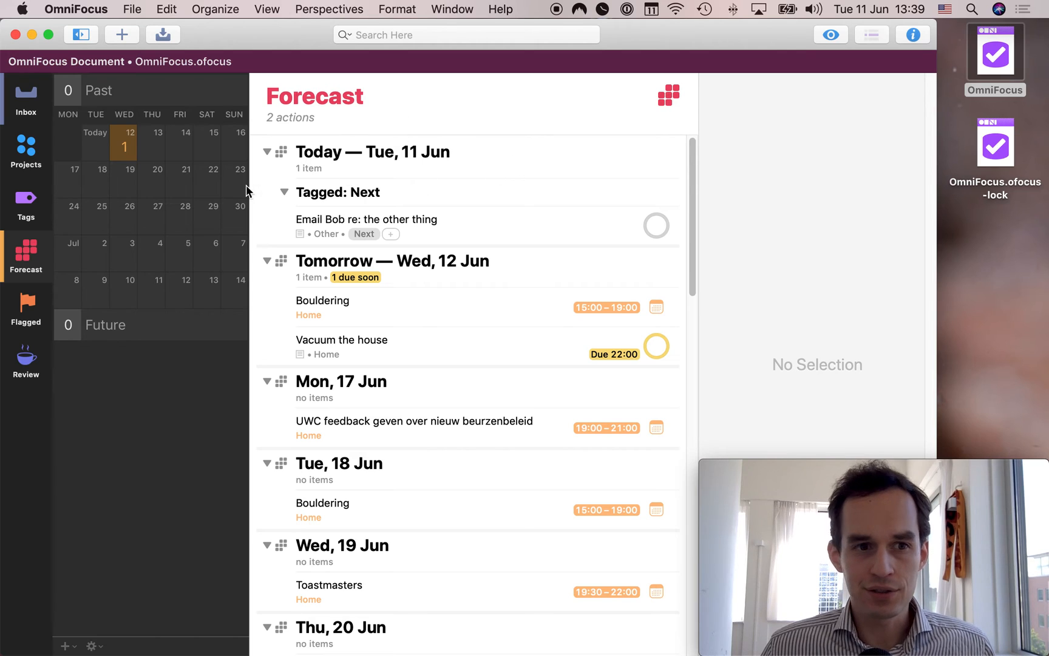
mouse_move(442, 281)
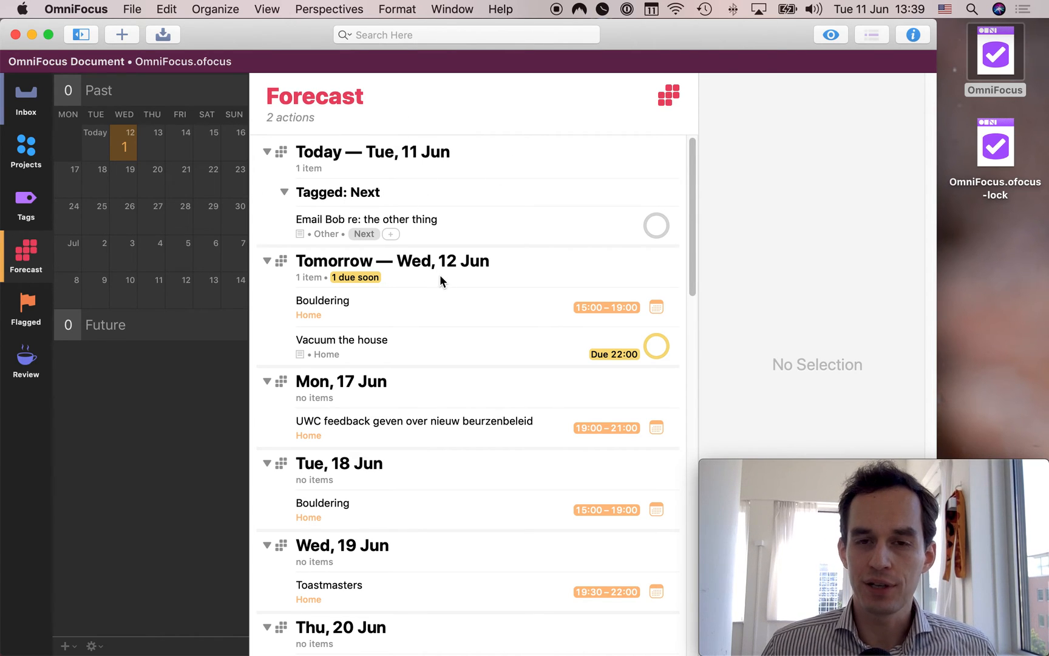
mouse_move(453, 322)
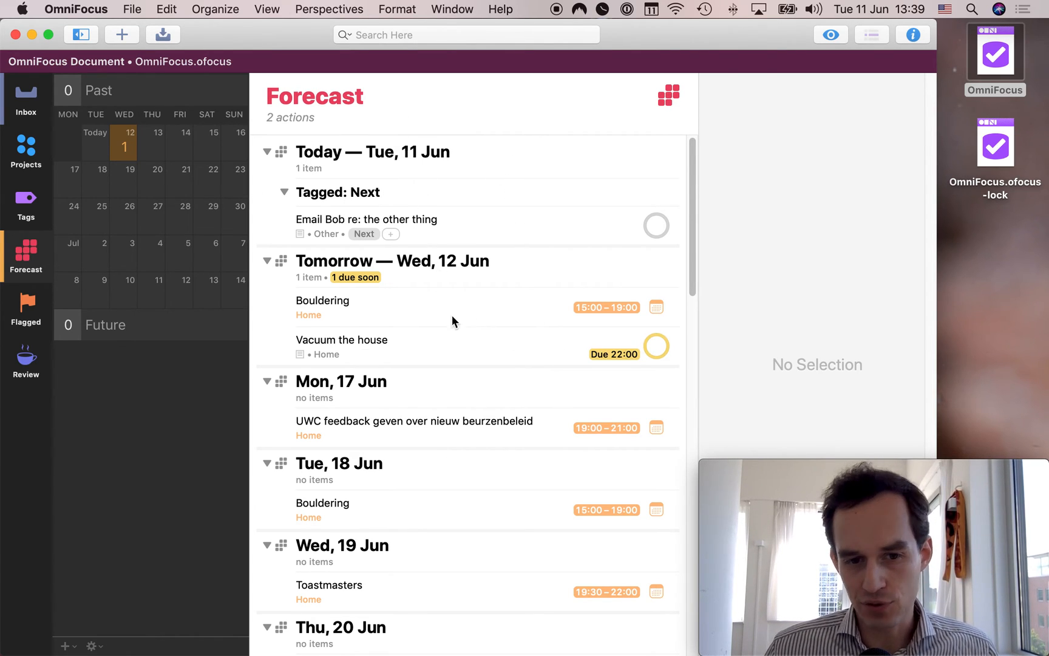
mouse_move(629, 323)
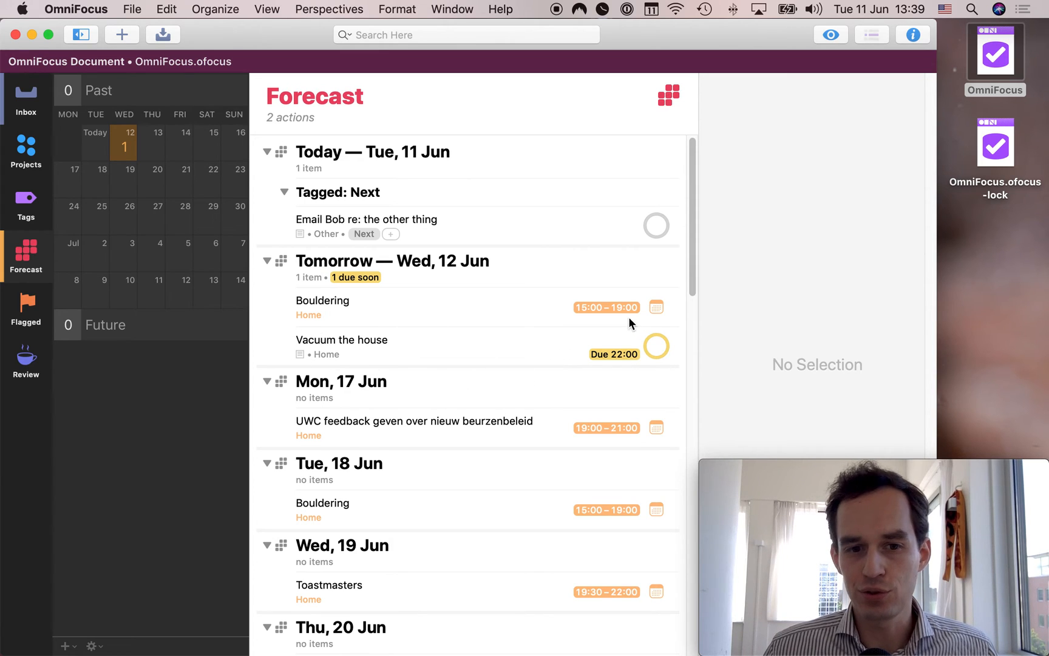
Select the today-due Vacuum task, then the Email Bob task in Forecast.
left_click(342, 339)
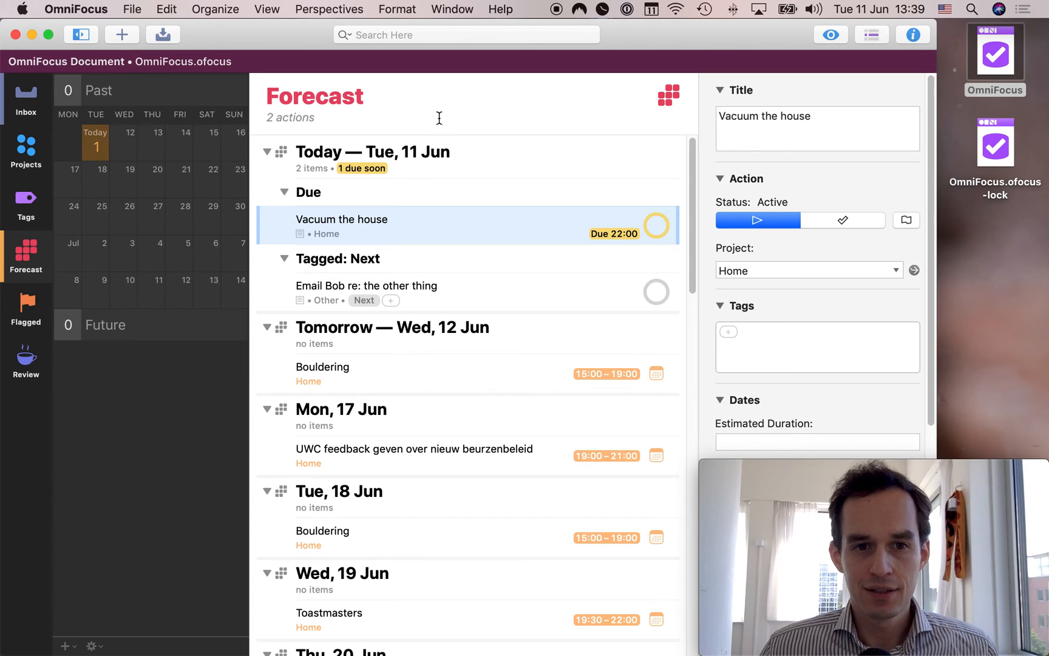
mouse_move(483, 213)
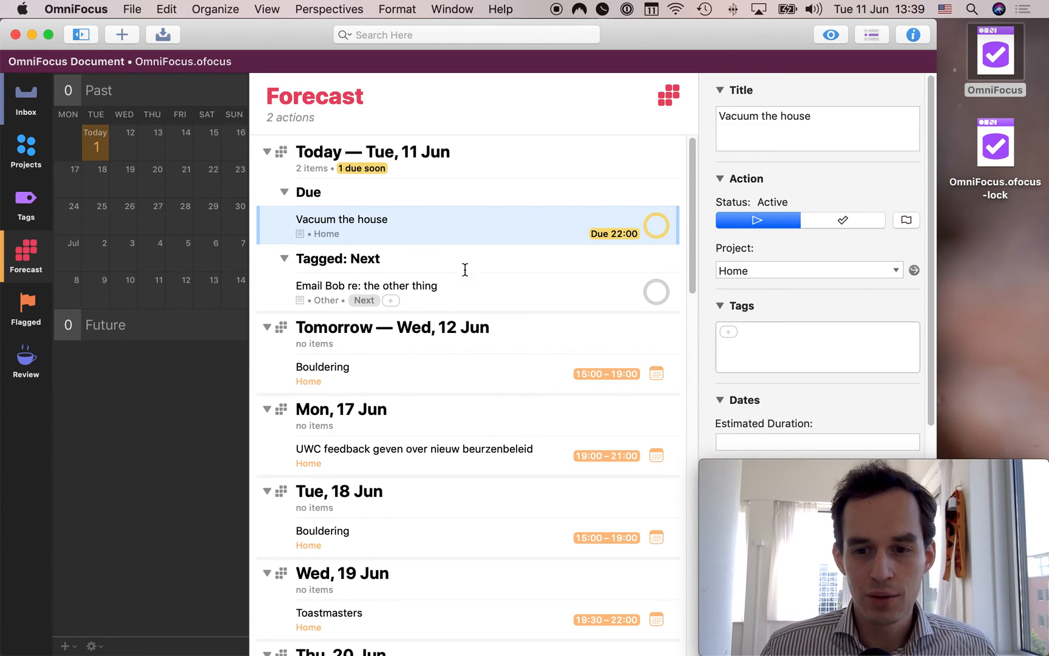
left_click(367, 286)
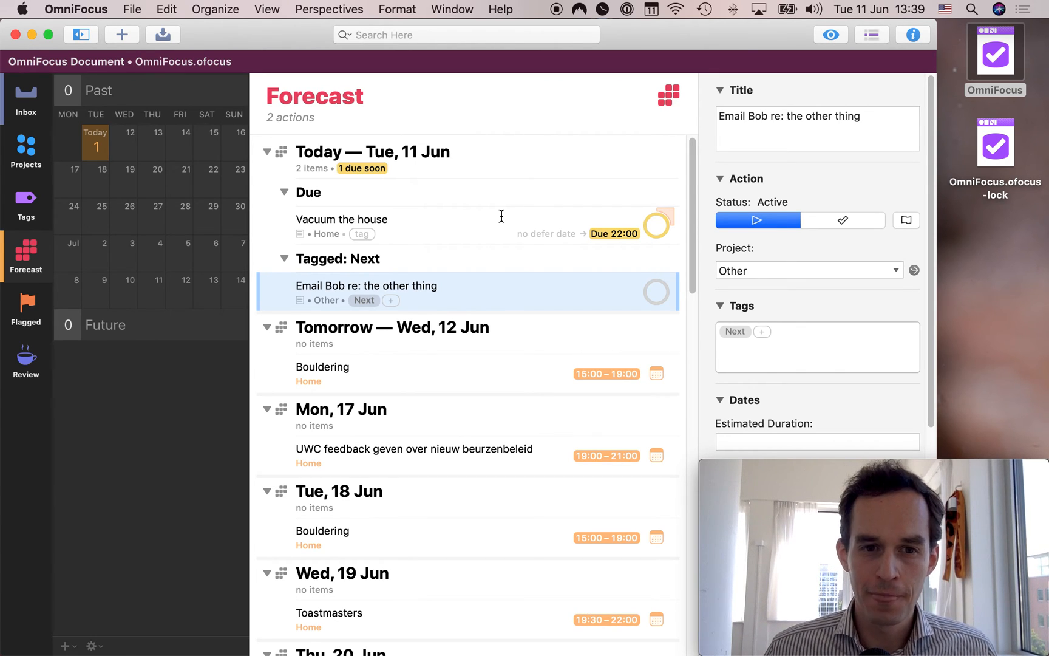
mouse_move(491, 184)
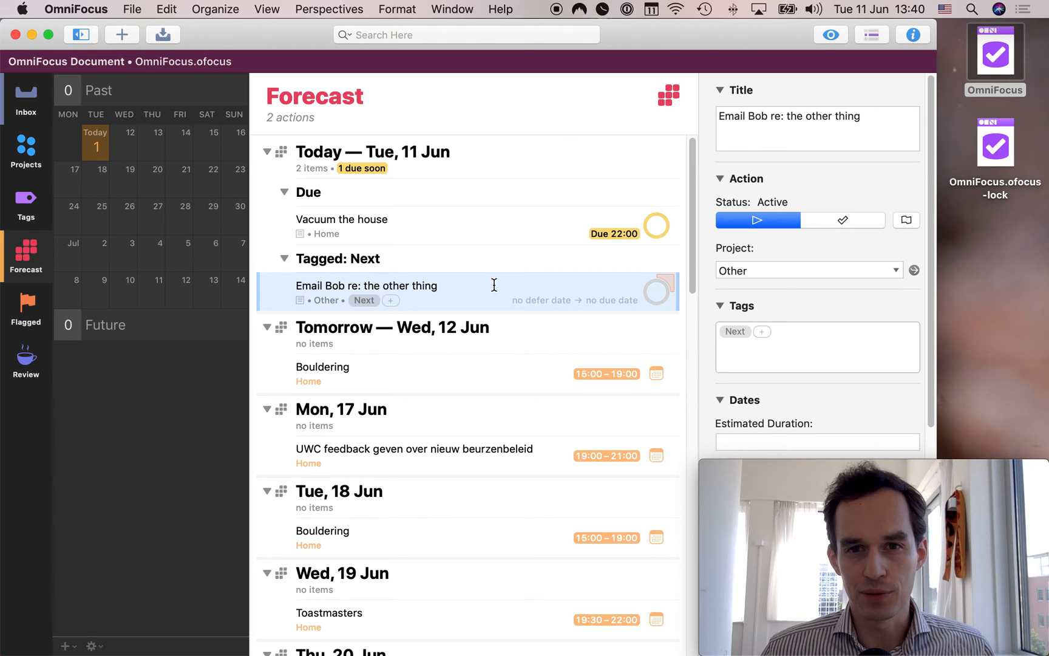
mouse_move(622, 199)
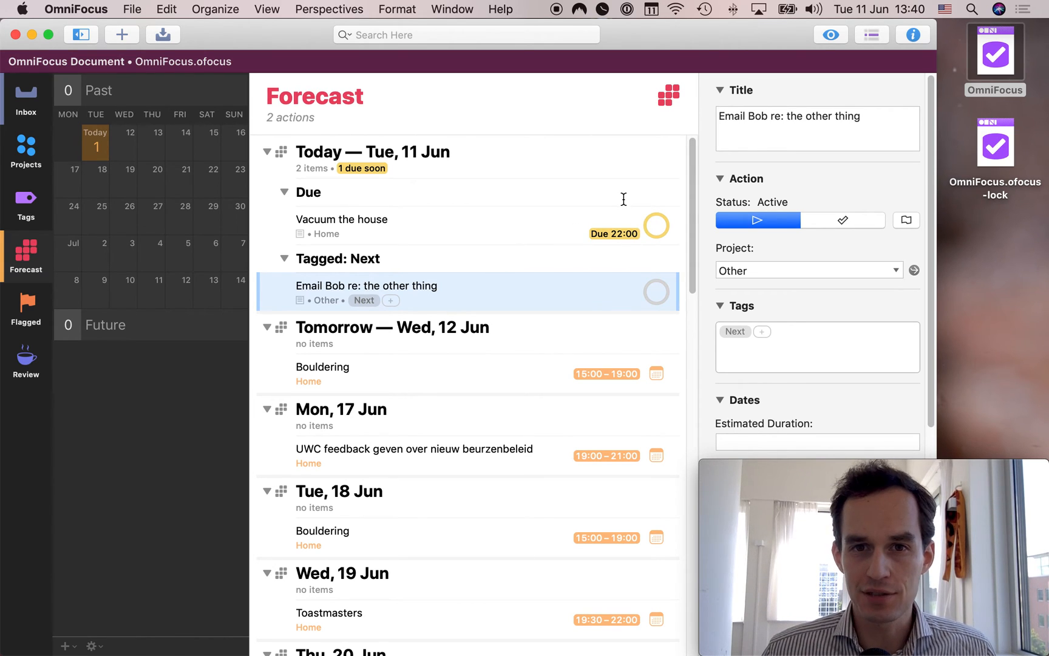
mouse_move(422, 285)
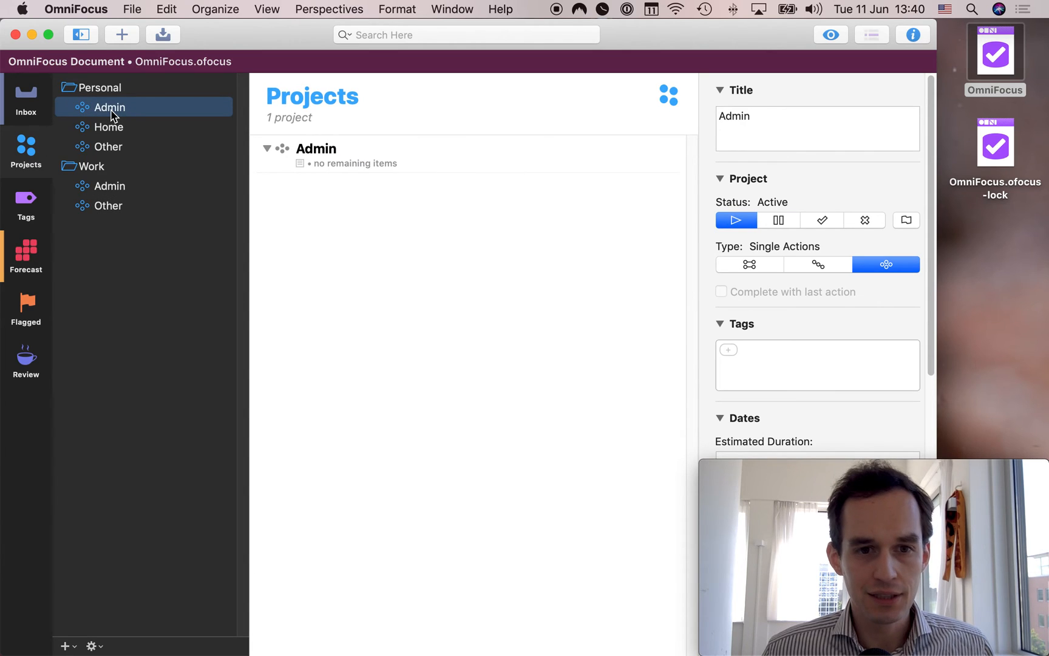
Assign the inbox task 'Buy groceries' to the Personal : Home project and return to Forecast.
left_click(26, 99)
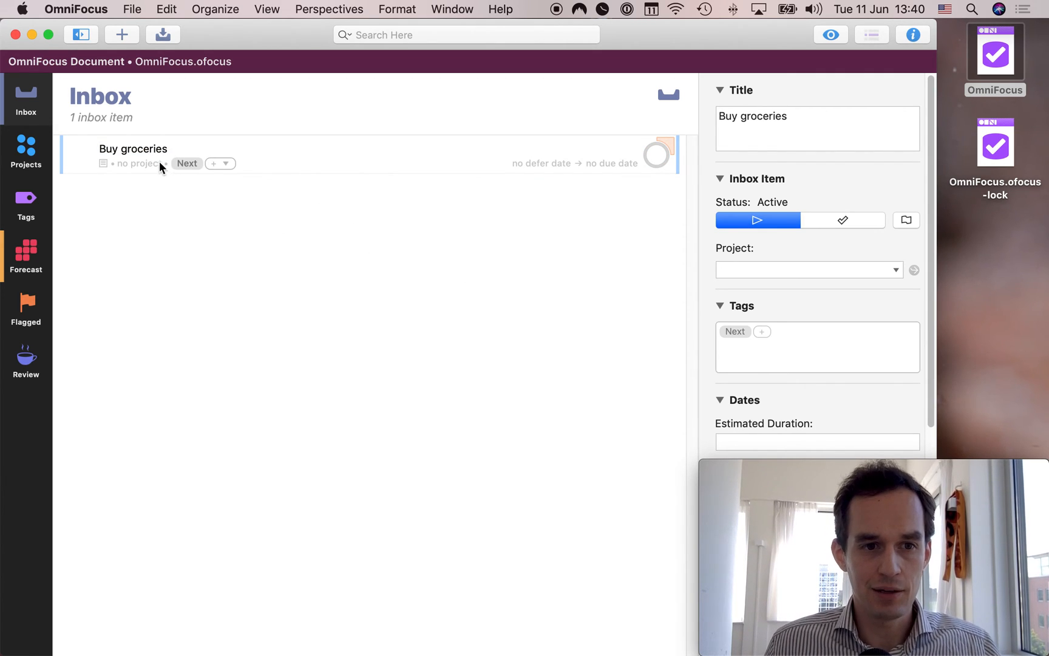
type("Peronsl")
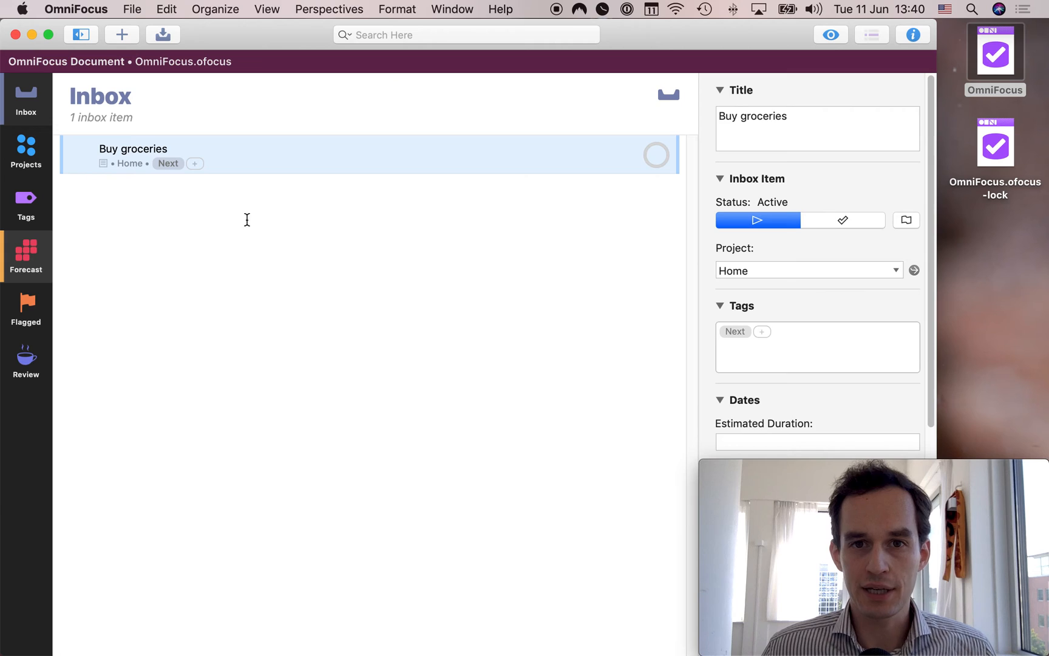
left_click(25, 257)
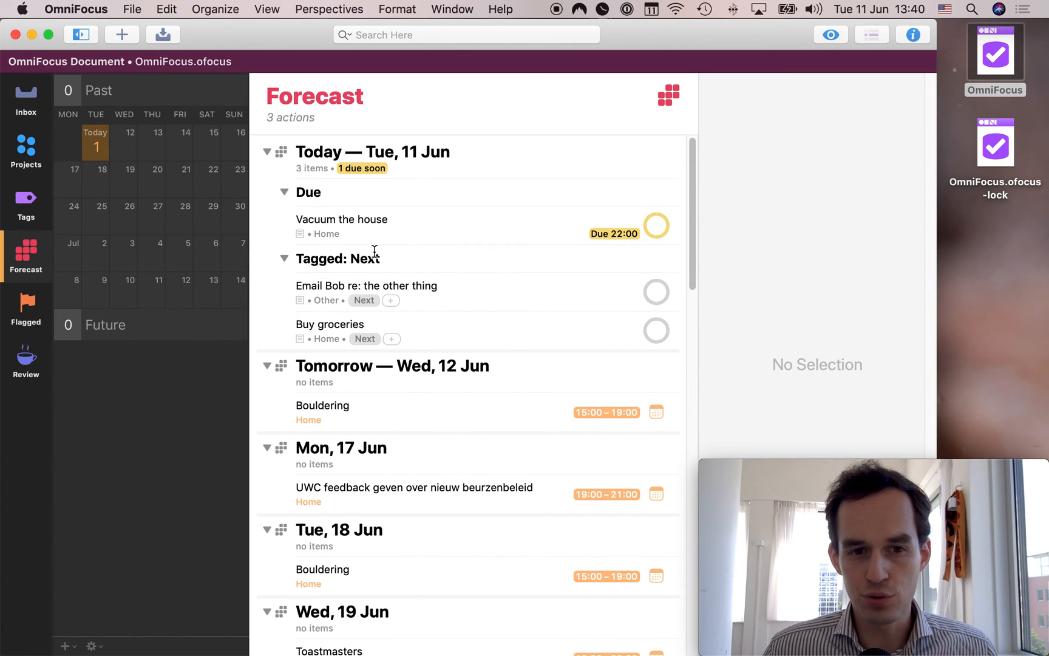
mouse_move(541, 194)
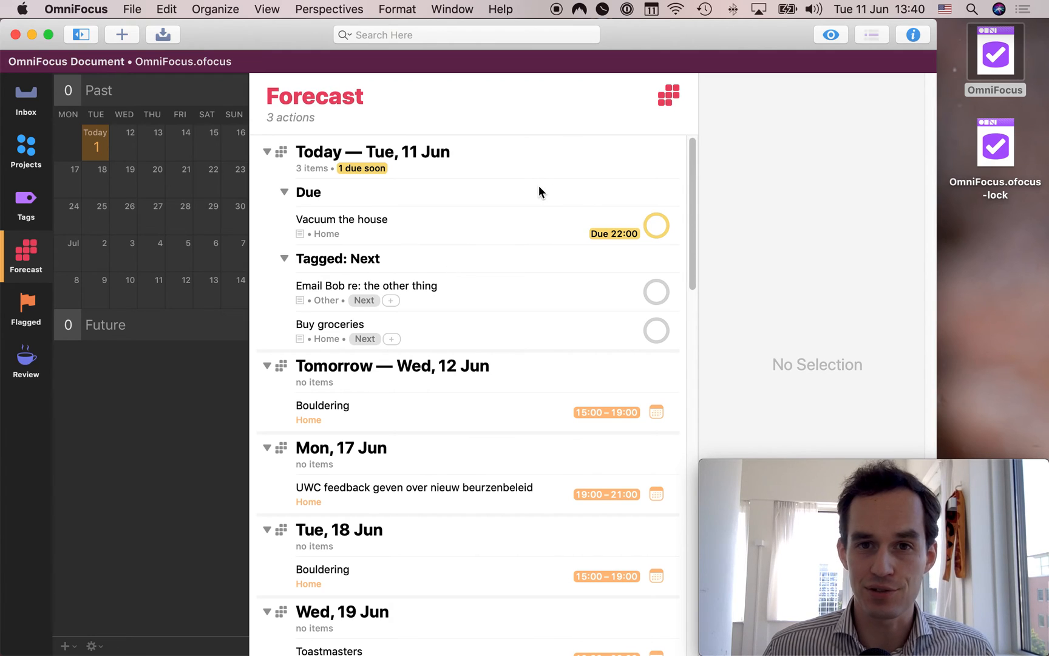
mouse_move(503, 219)
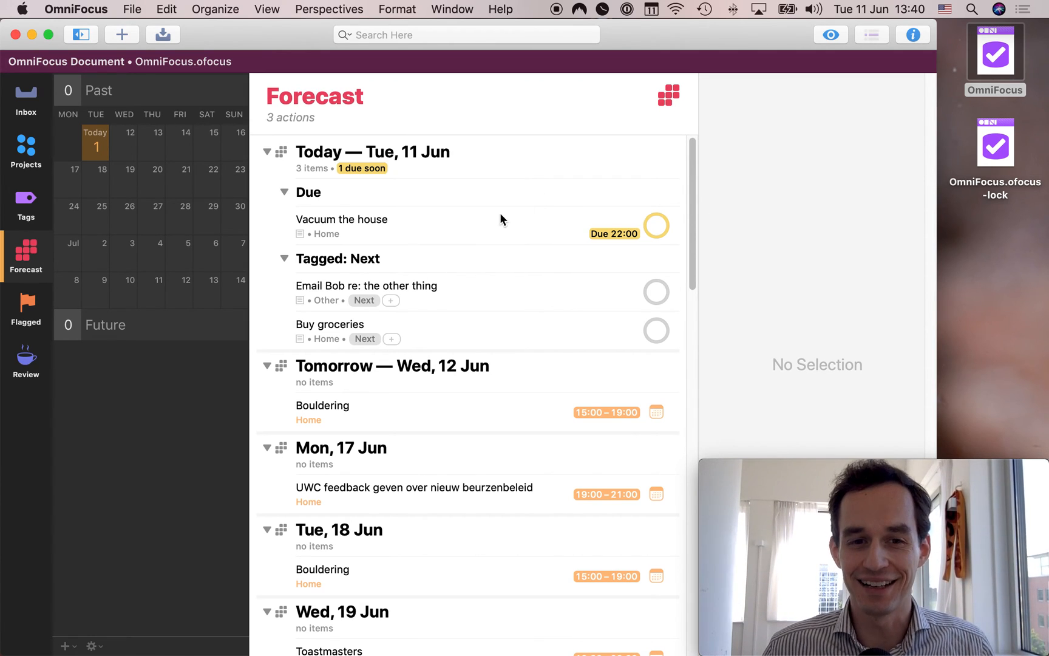
mouse_move(416, 266)
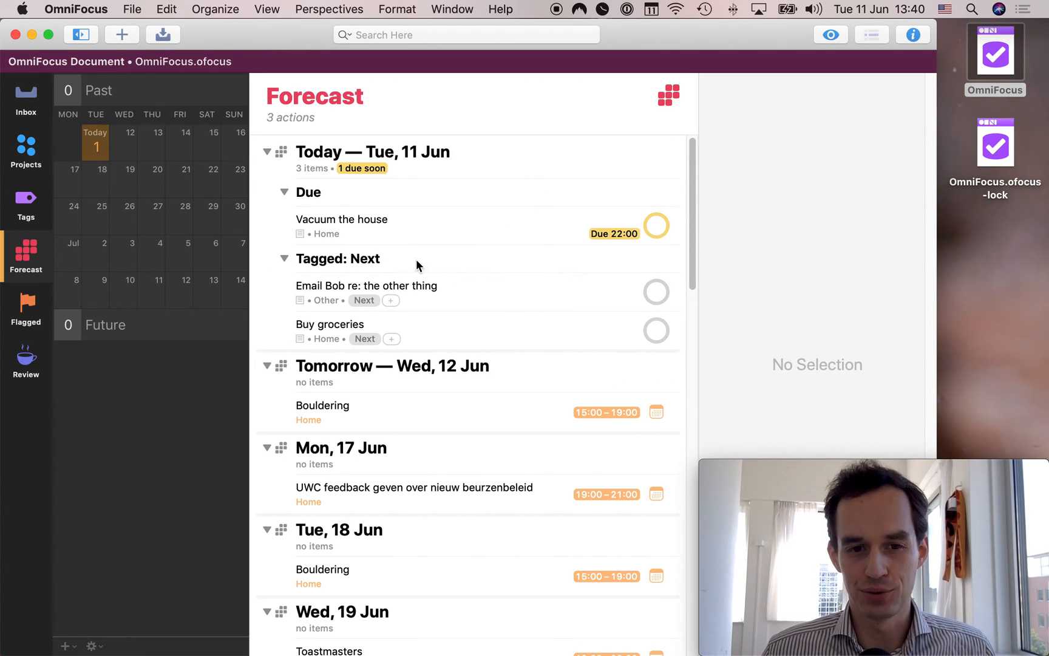
mouse_move(535, 266)
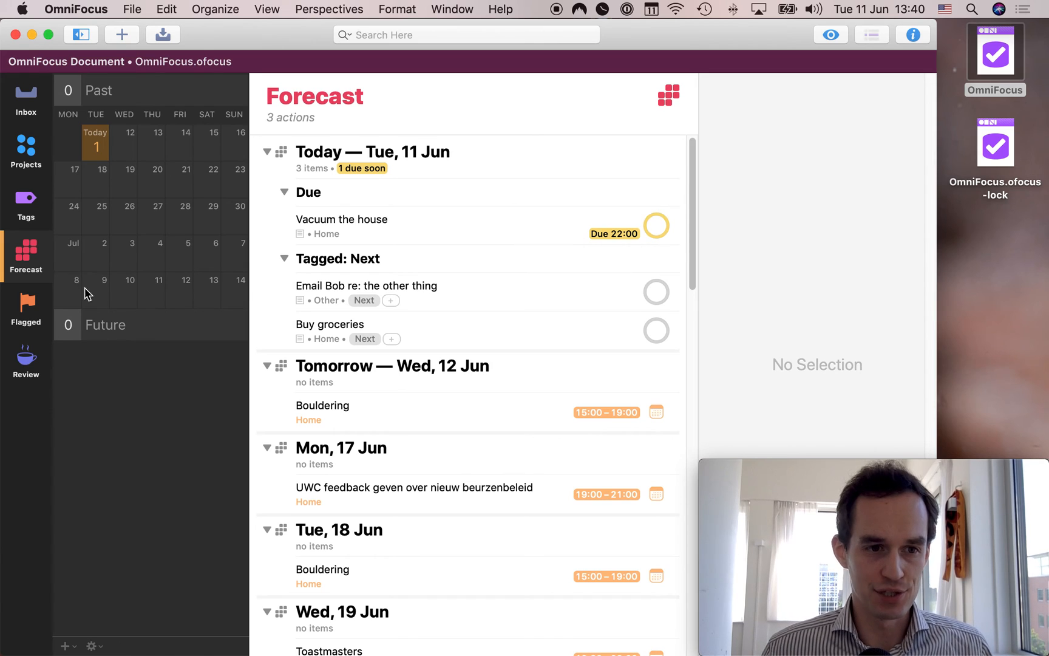
left_click(26, 153)
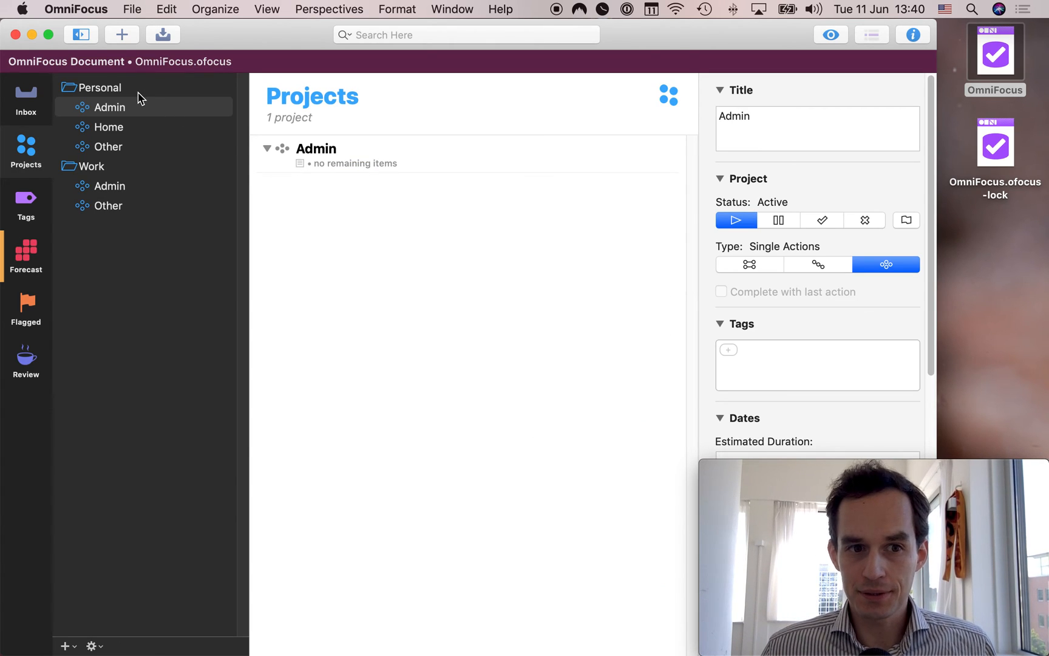
mouse_move(113, 149)
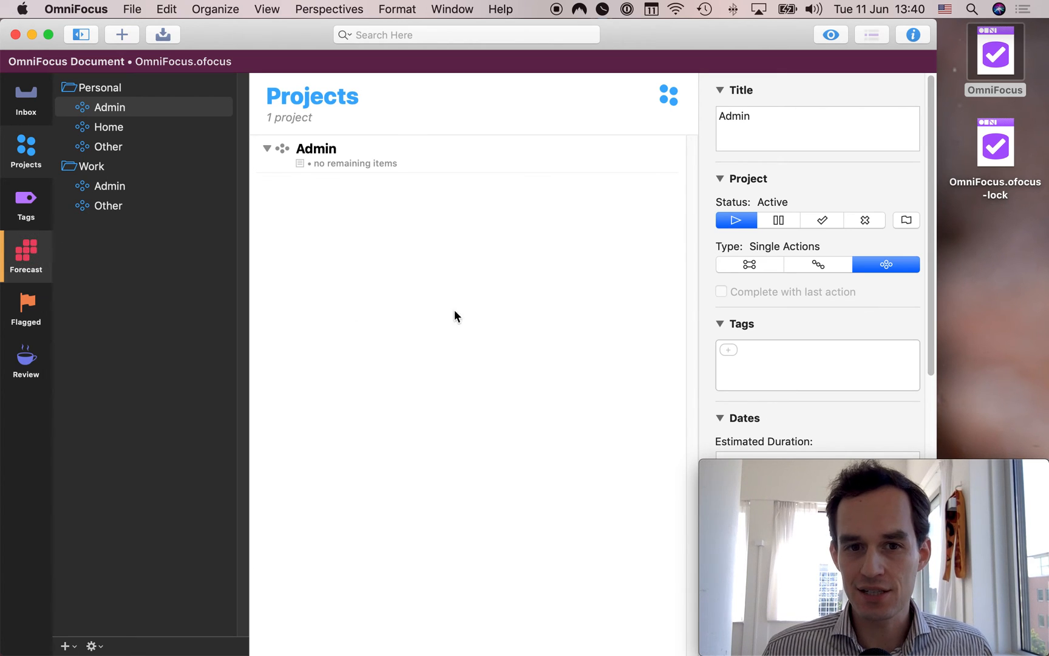
left_click(25, 256)
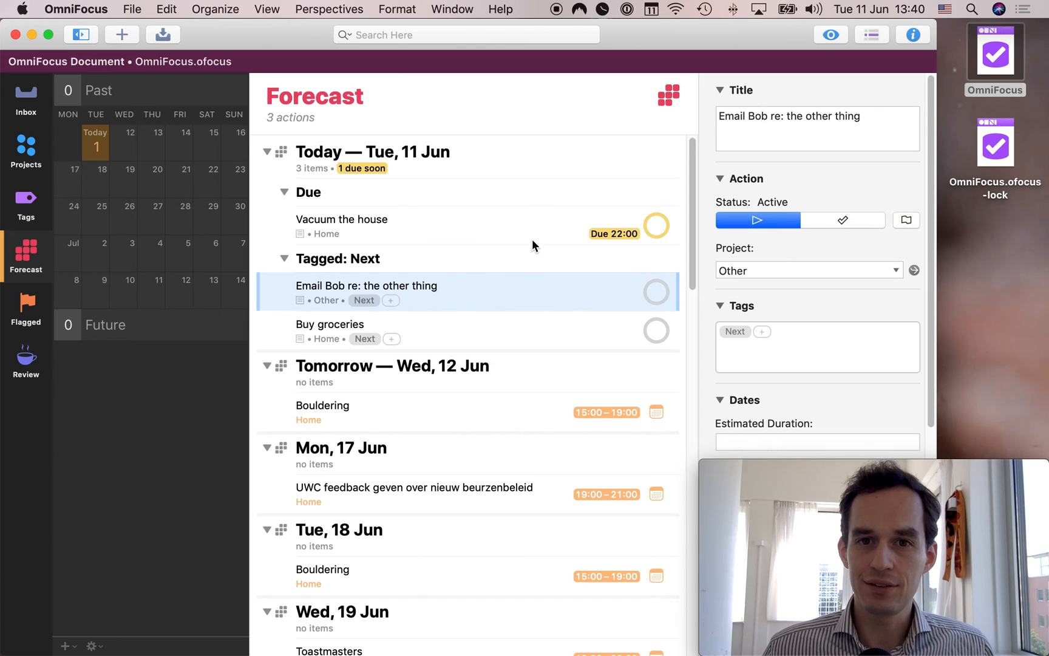
mouse_move(421, 226)
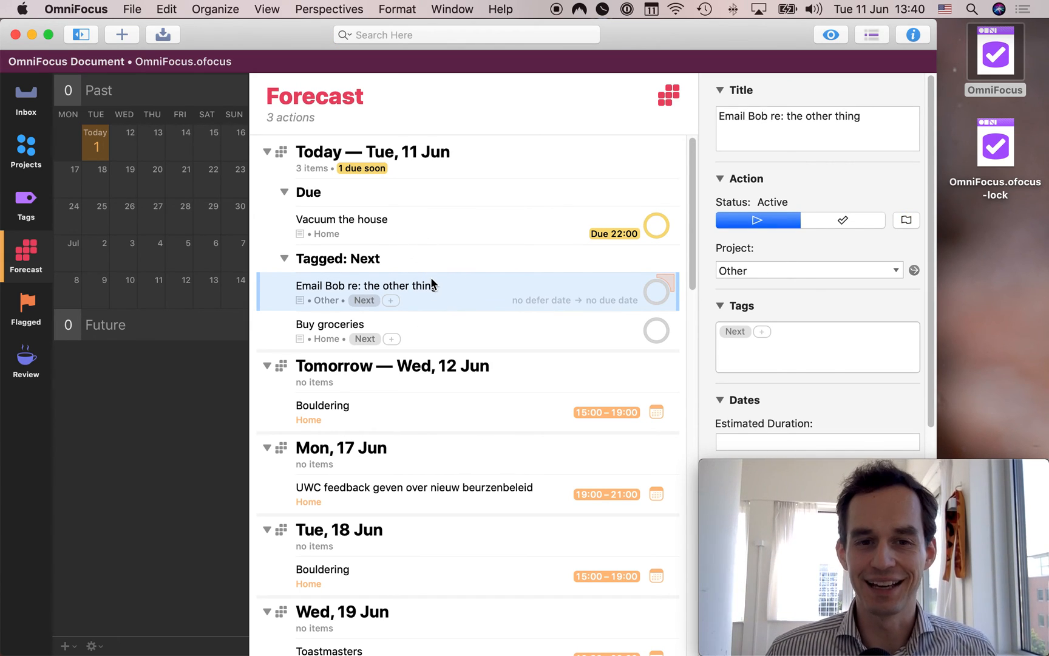
mouse_move(571, 226)
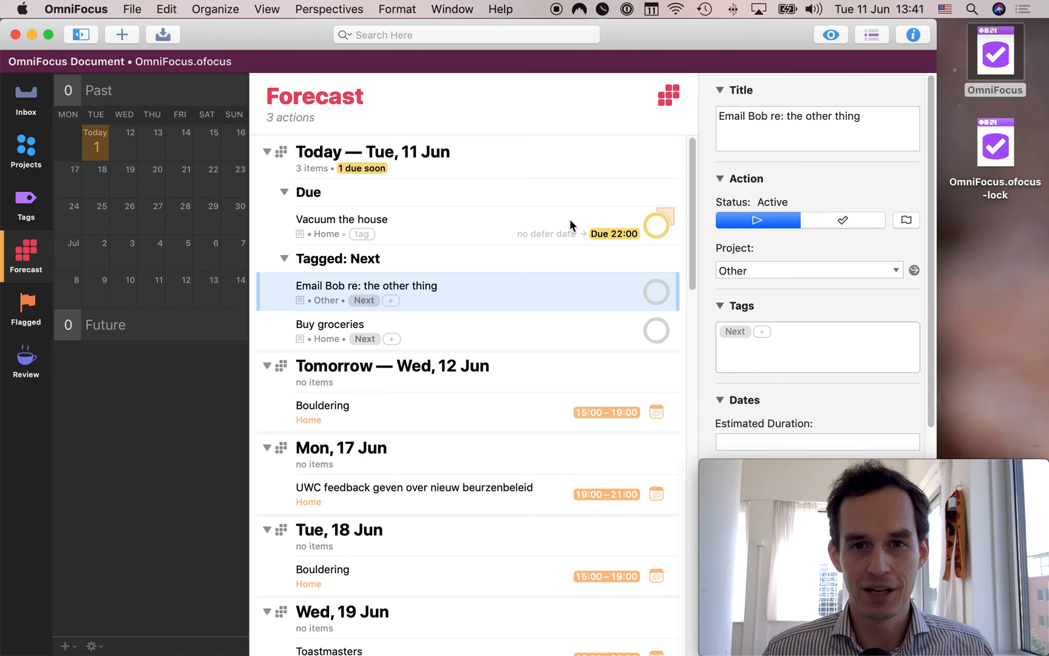
mouse_move(566, 234)
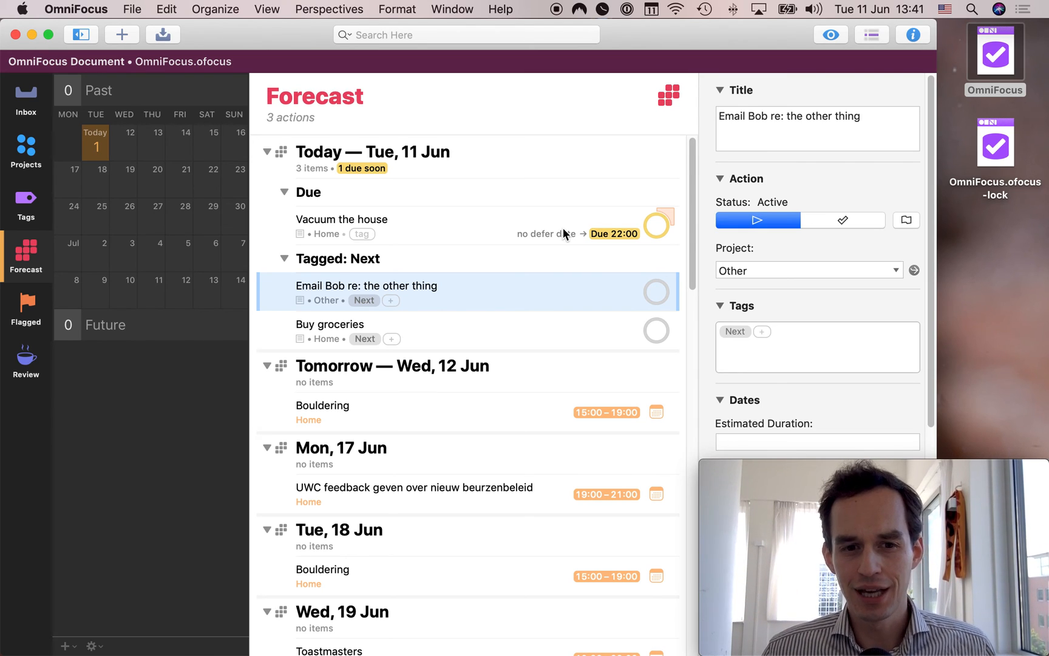
Switch from the Forecast to the Projects perspective via the sidebar.
left_click(25, 150)
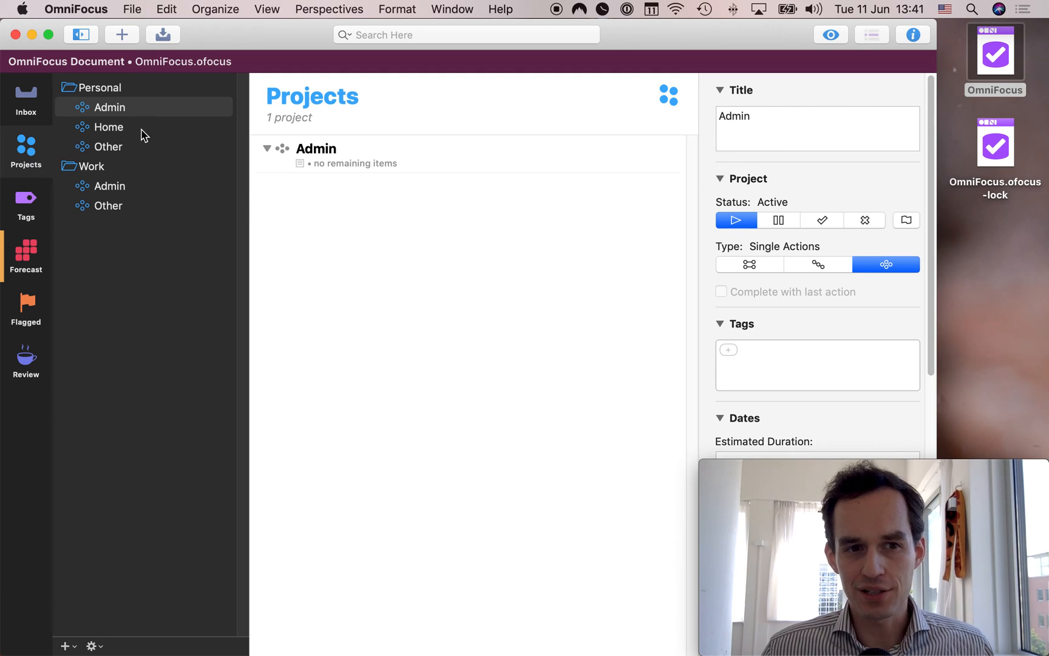
Switch back to the Forecast perspective listing today's three actions.
left_click(25, 255)
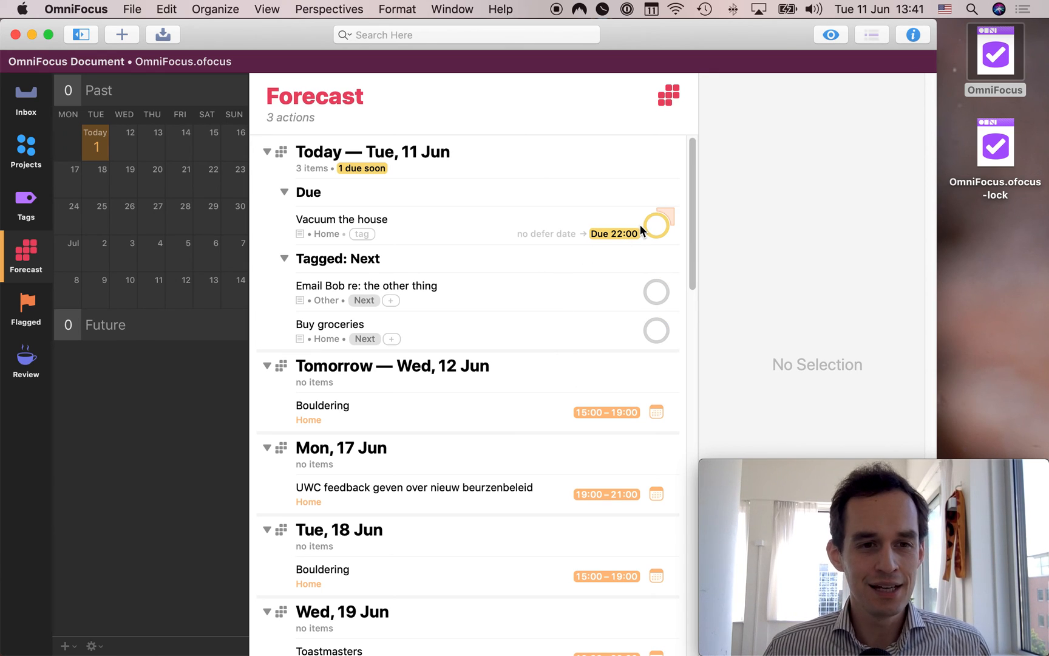
mouse_move(806, 287)
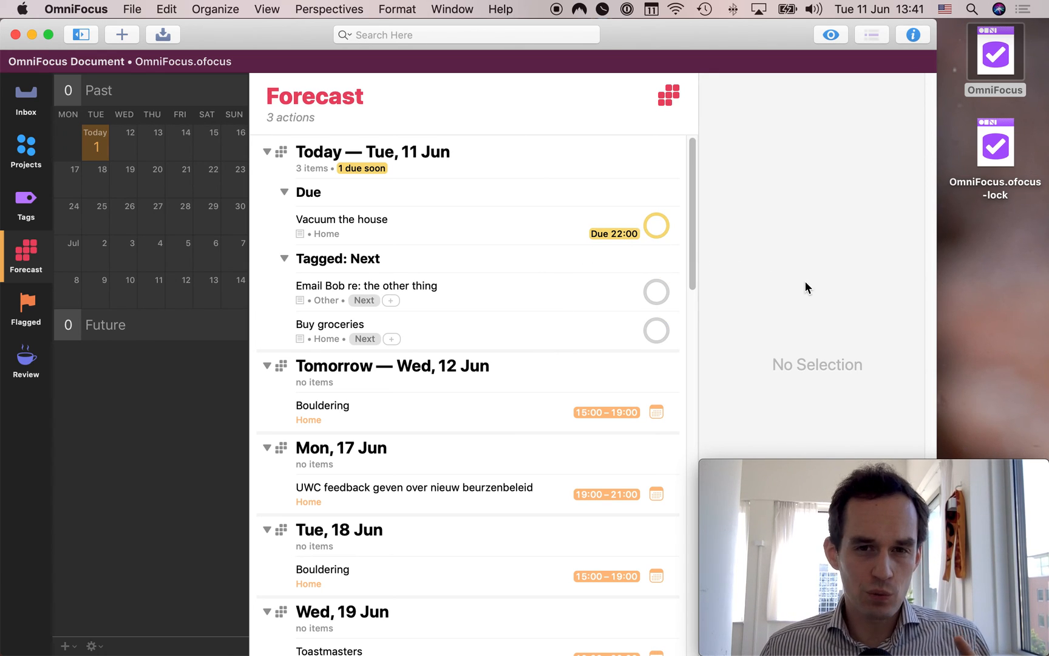